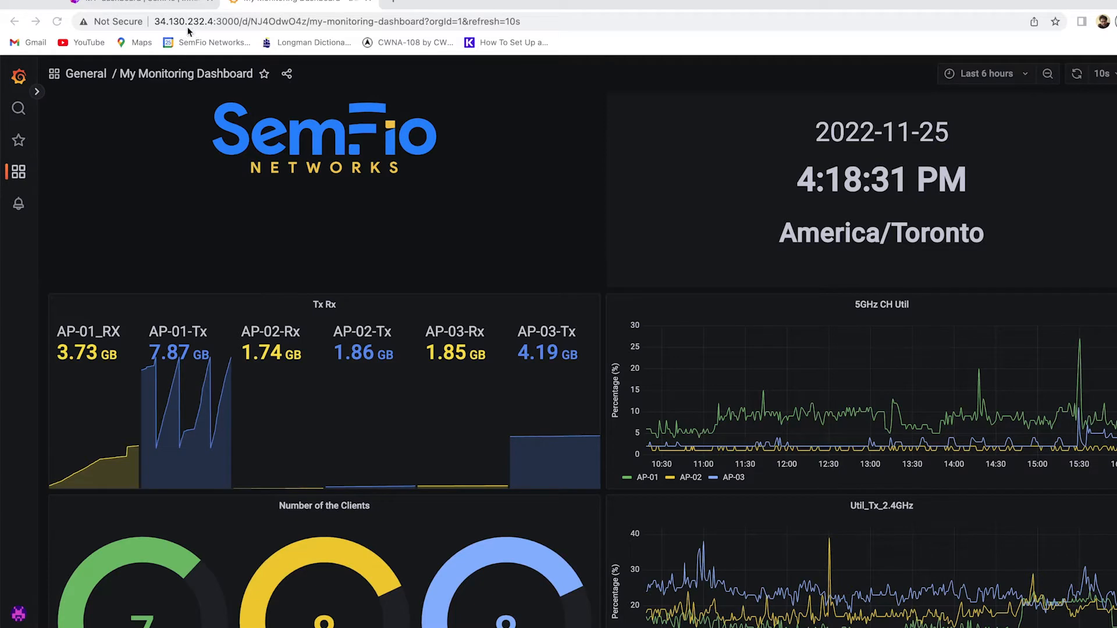
mouse_move(206, 22)
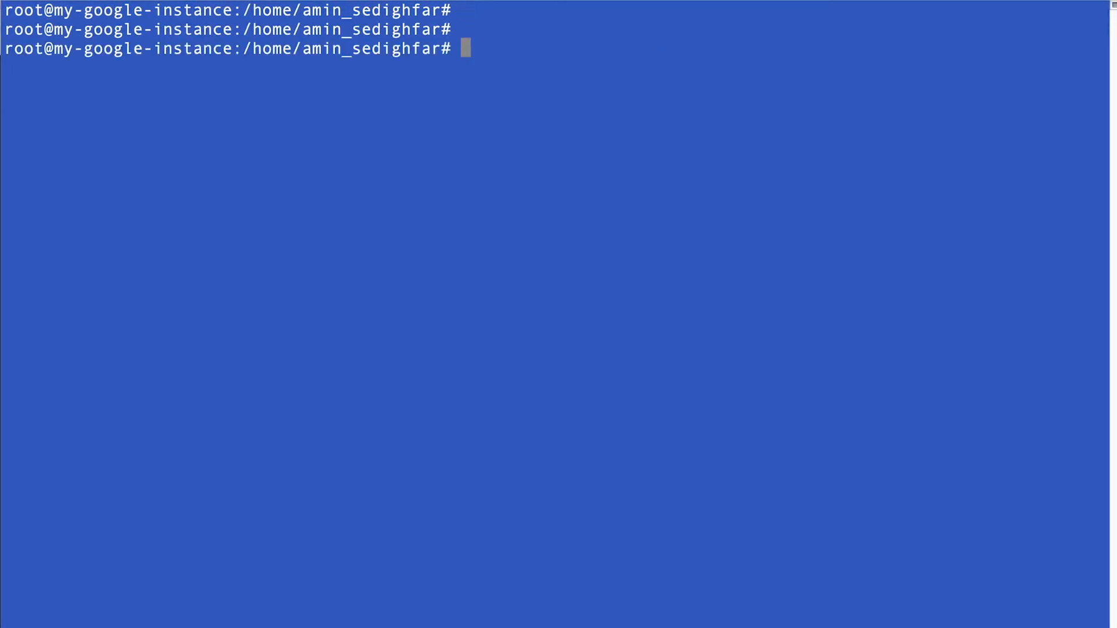
List the home folder files with ls and begin opening haproxy.cfg in vim.
text(ls)
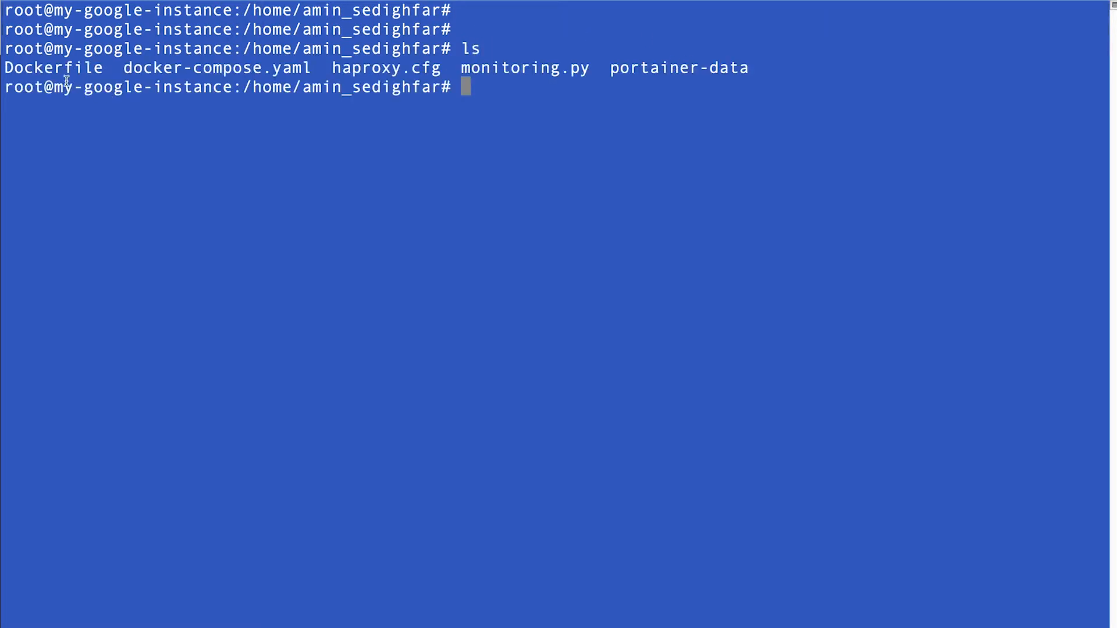
mouse_move(124, 68)
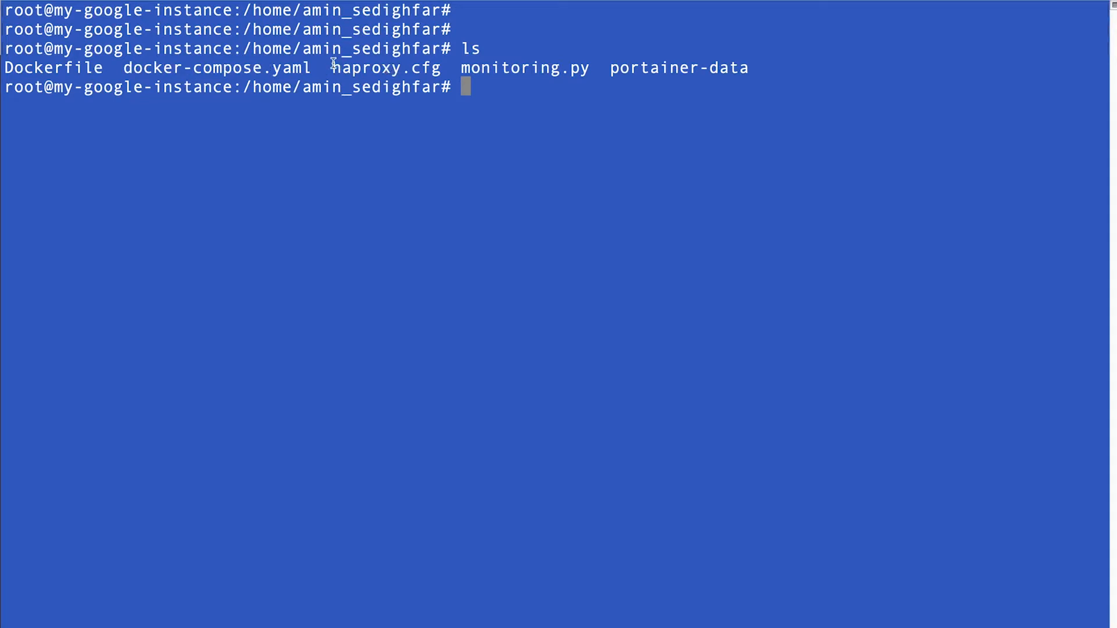
double_click(386, 67)
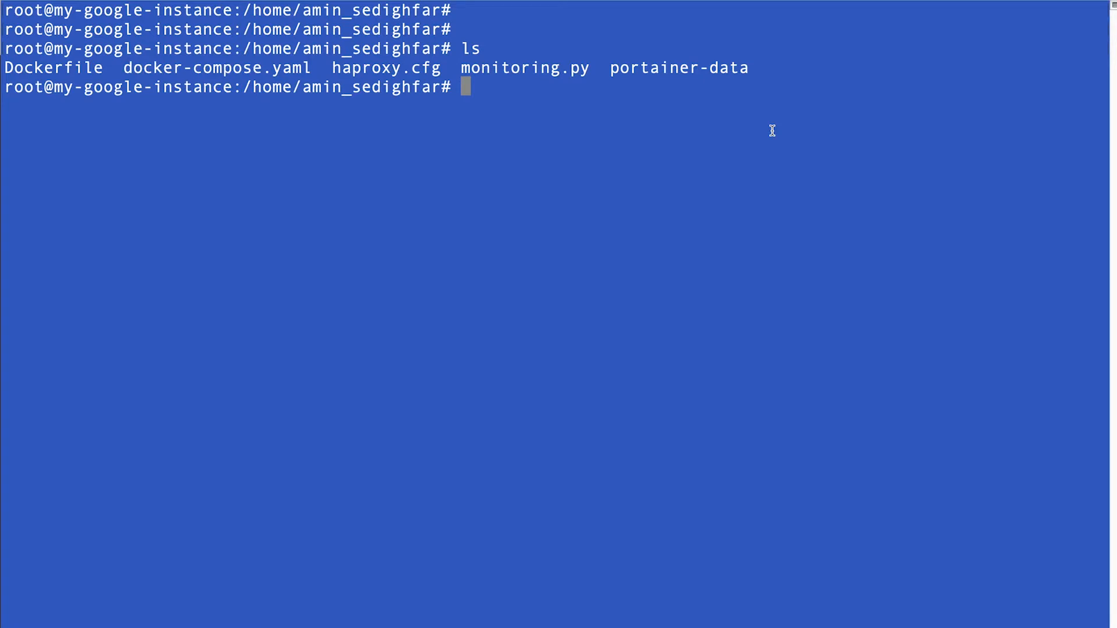
text(vim)
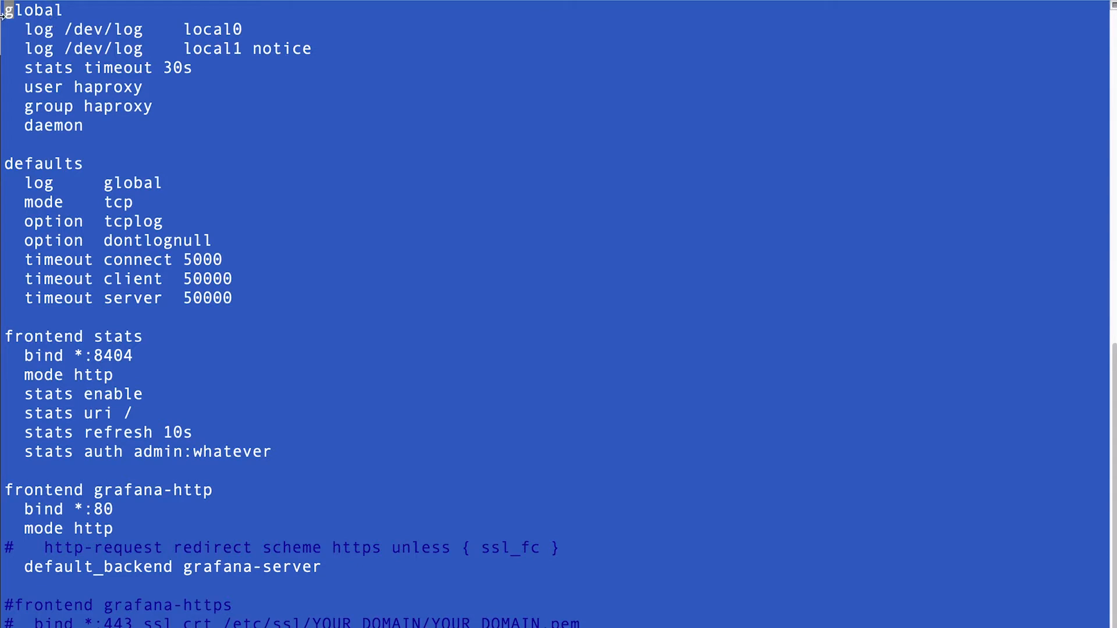
mouse_move(93, 124)
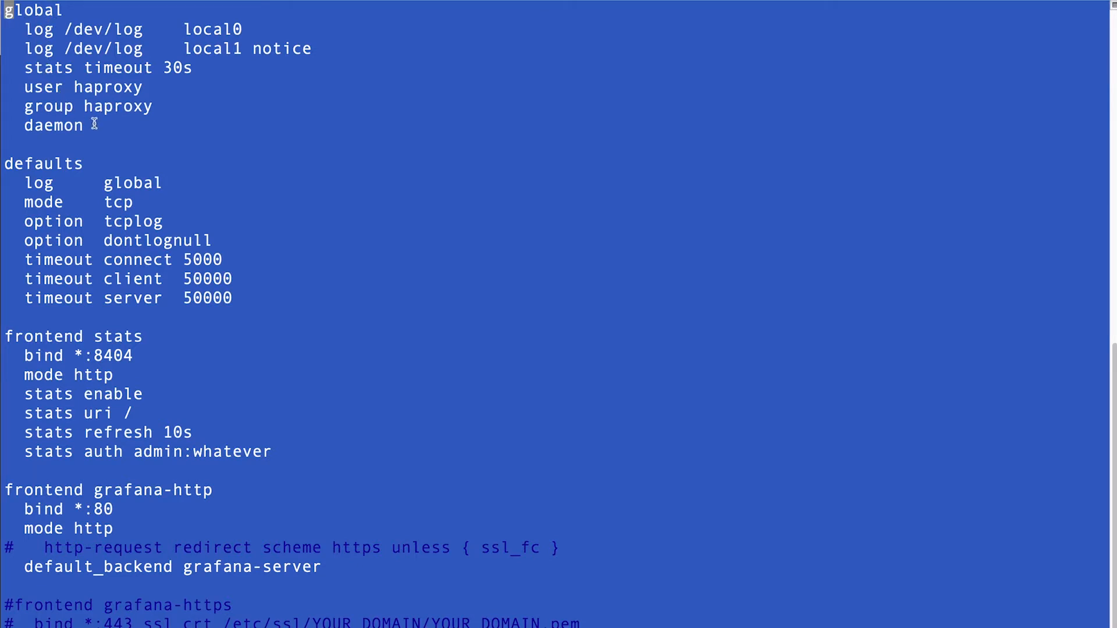
mouse_move(227, 260)
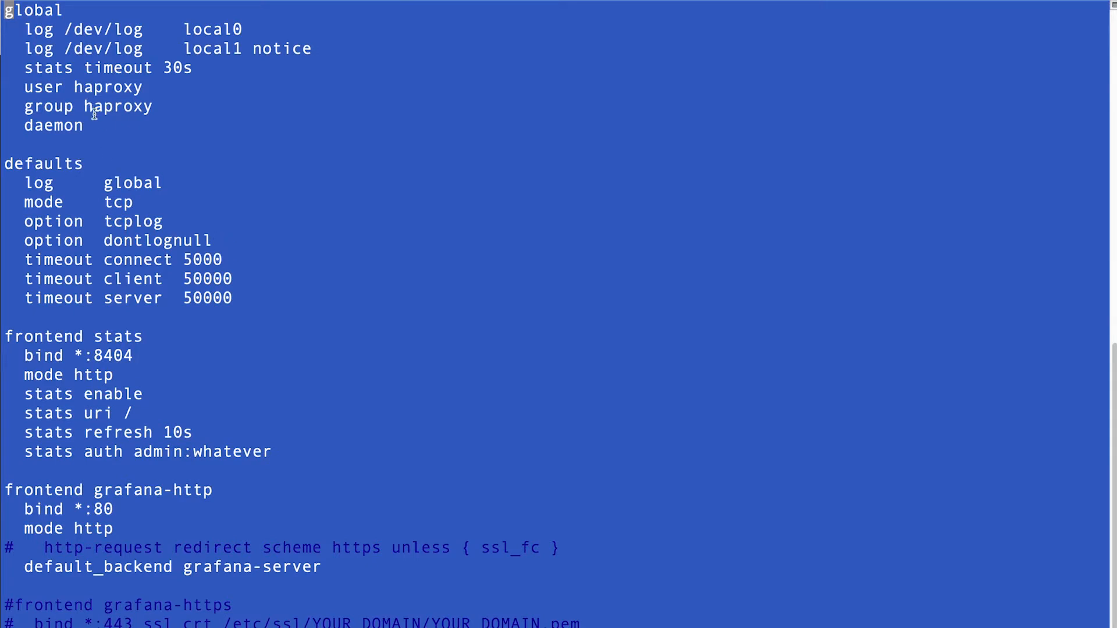
Scroll through haproxy.cfg and highlight the stats port 8404 and 10s refresh interval.
scroll(down, 3)
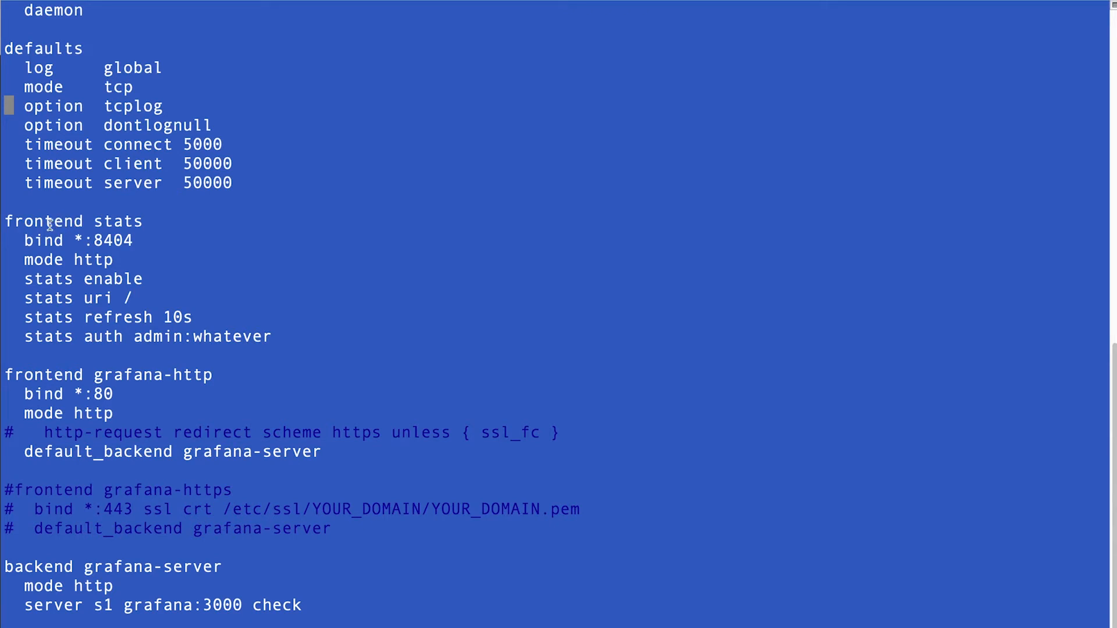
mouse_move(73, 231)
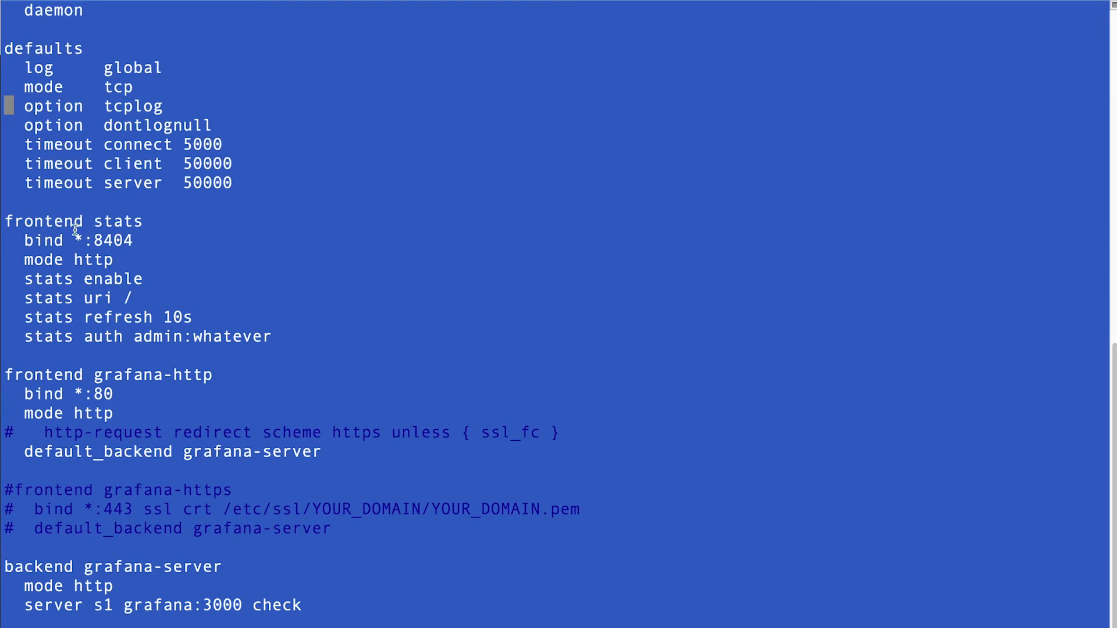
mouse_move(76, 241)
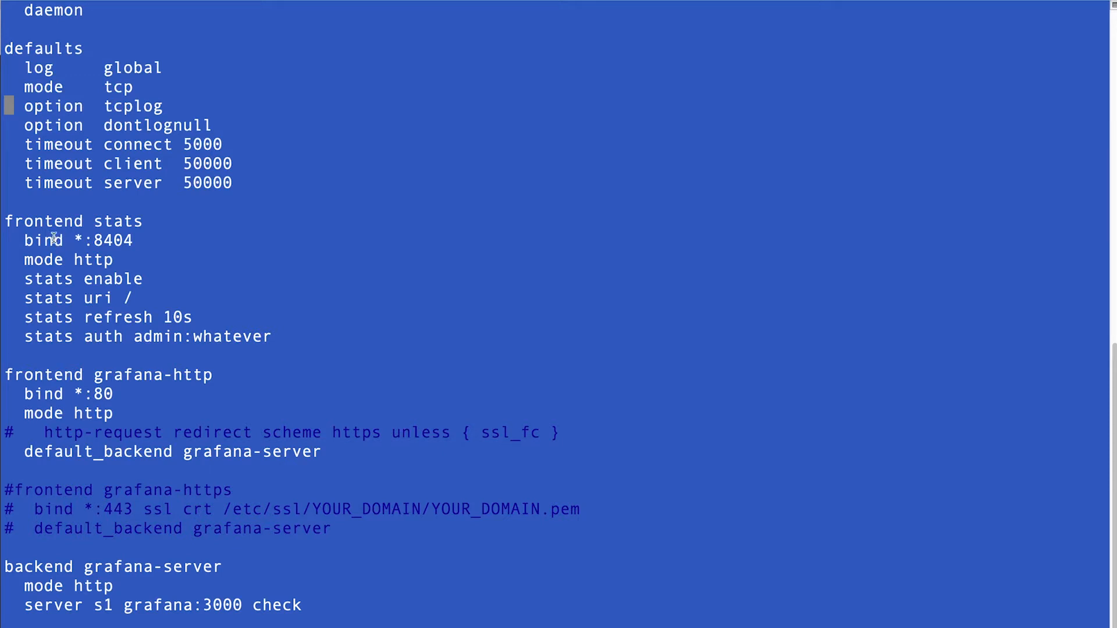
mouse_move(127, 240)
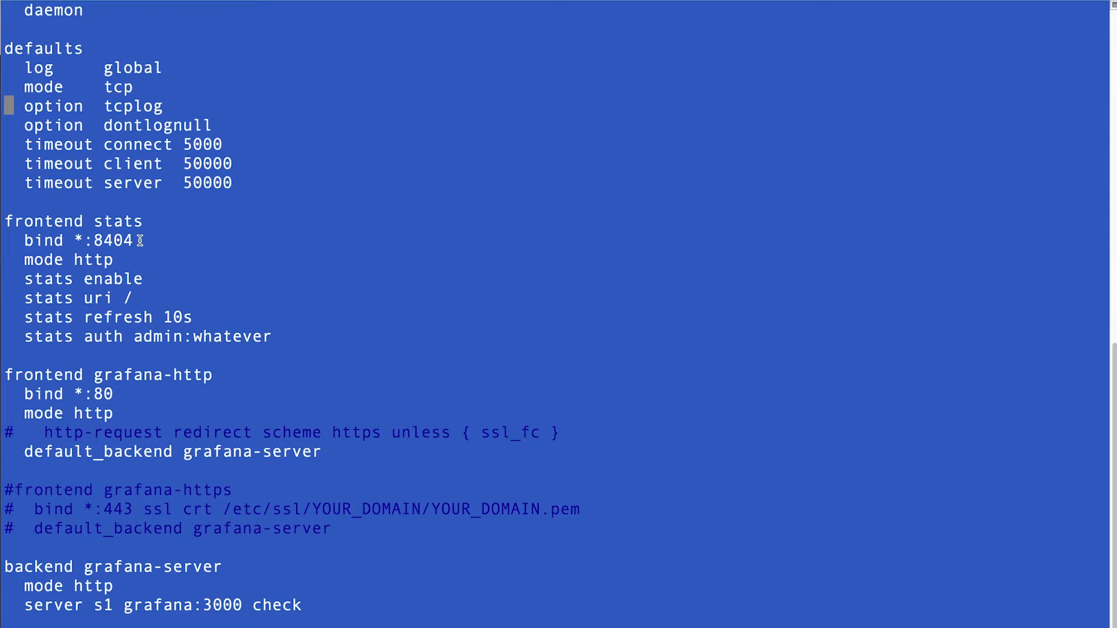
double_click(110, 240)
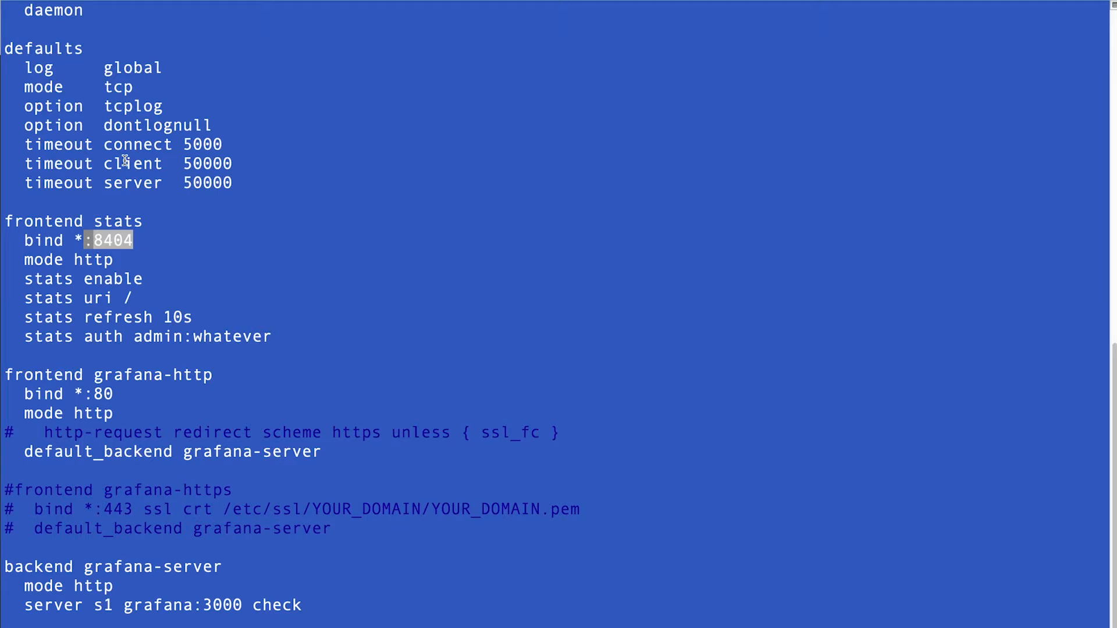
mouse_move(128, 241)
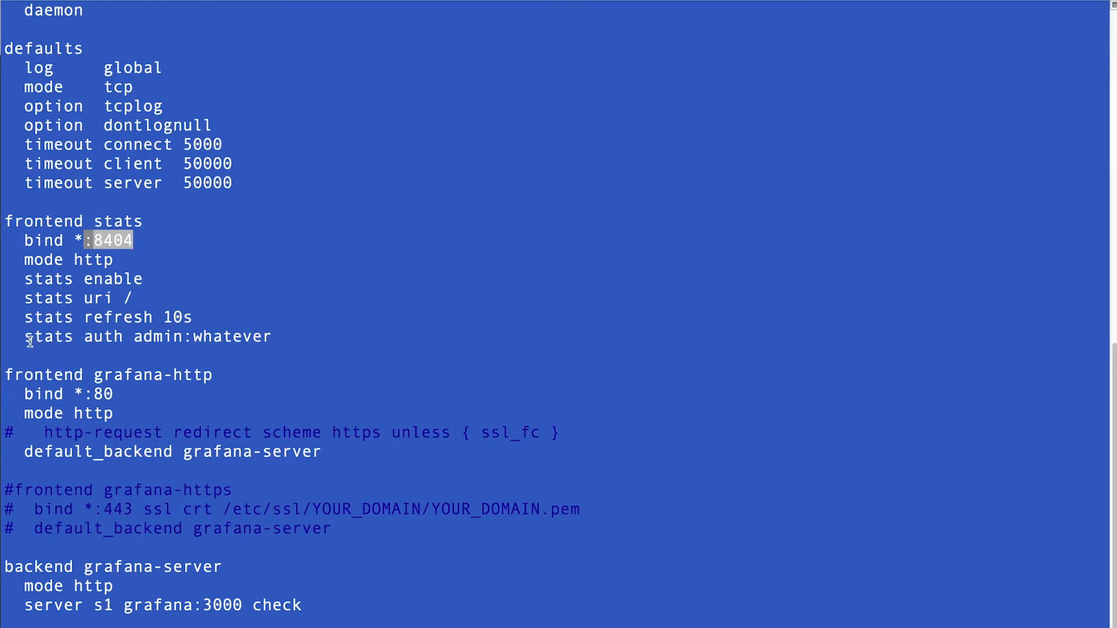
double_click(118, 317)
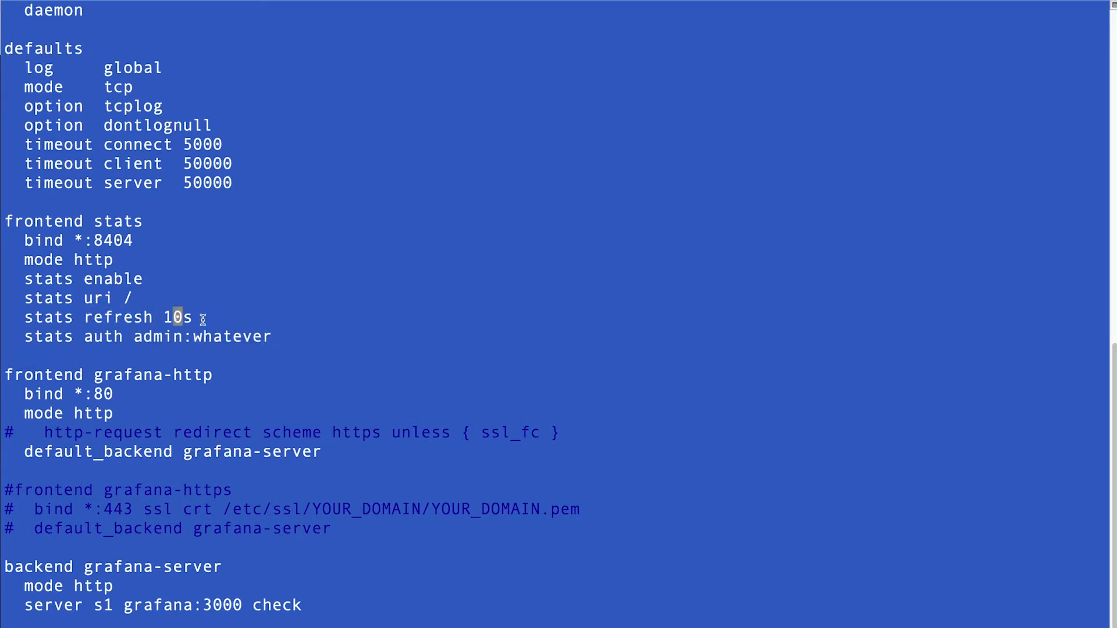
mouse_move(164, 354)
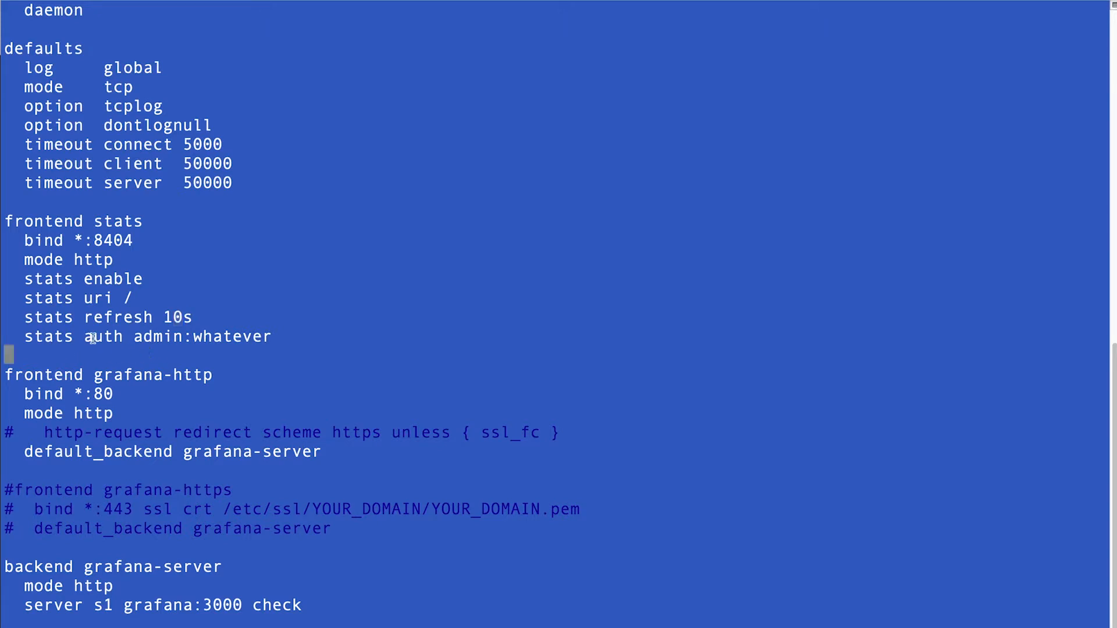
mouse_move(165, 342)
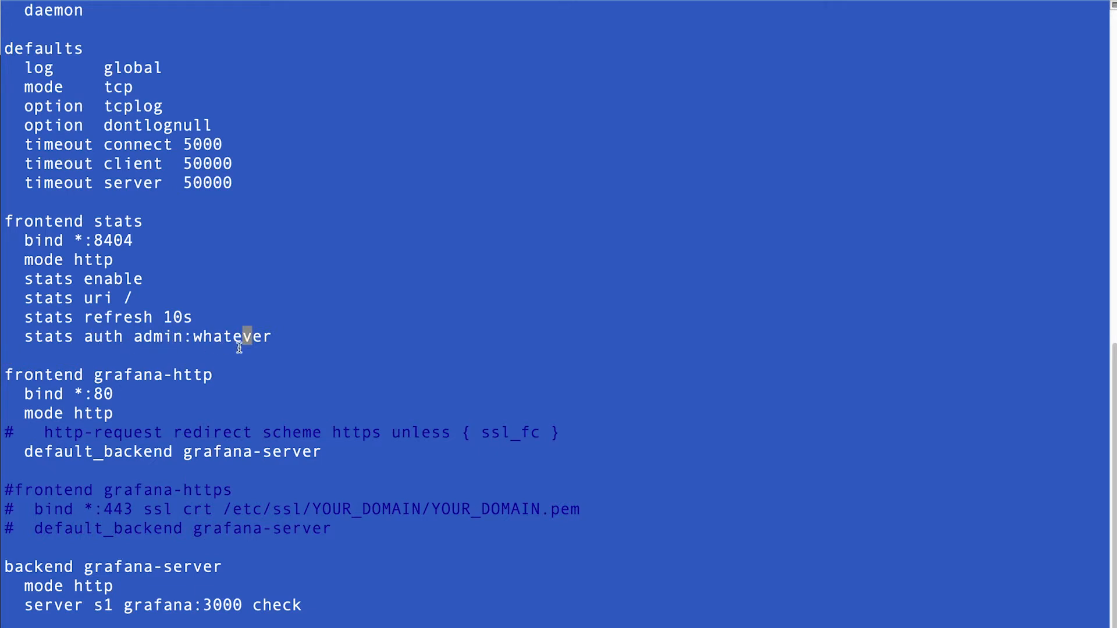
Scroll to the grafana-http frontend and highlight the ssl_fc condition on the redirect line.
scroll(down, 3)
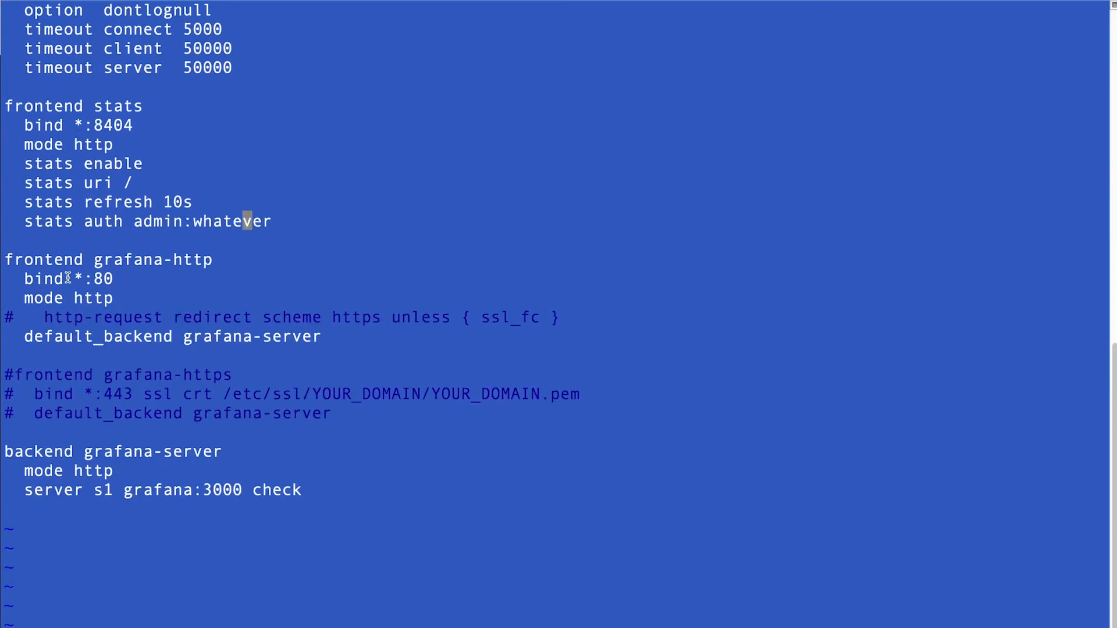
mouse_move(84, 202)
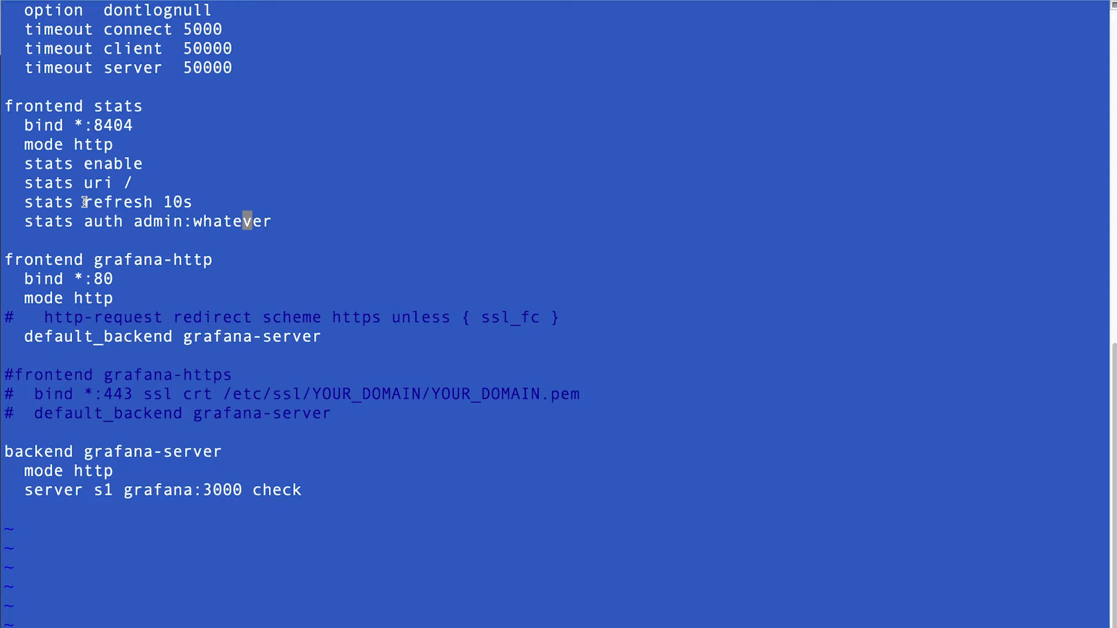
mouse_move(19, 63)
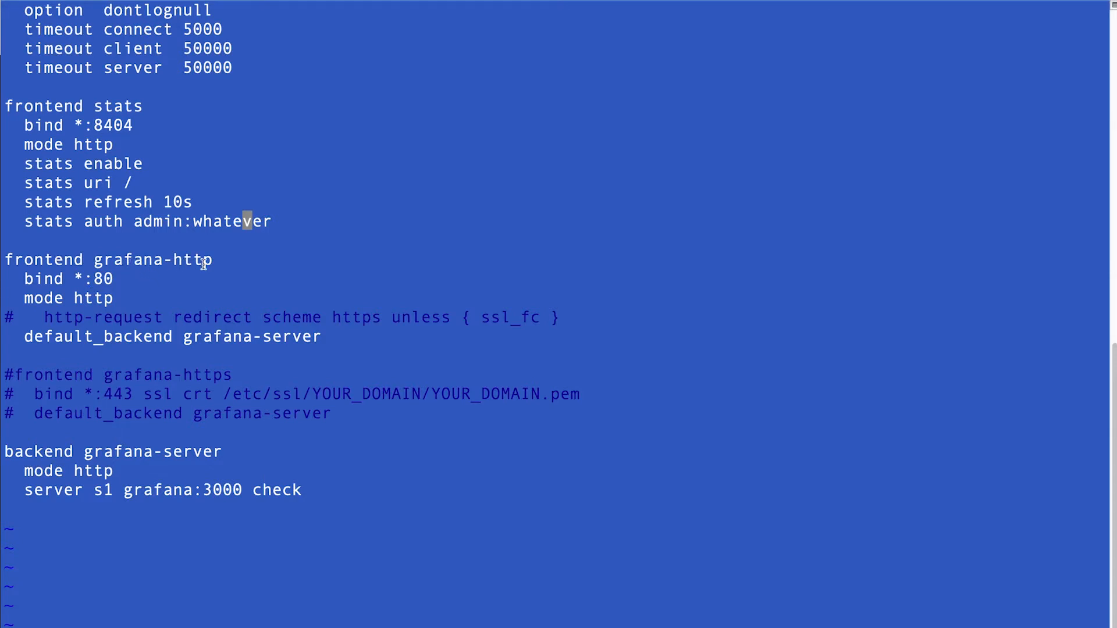
mouse_move(6, 294)
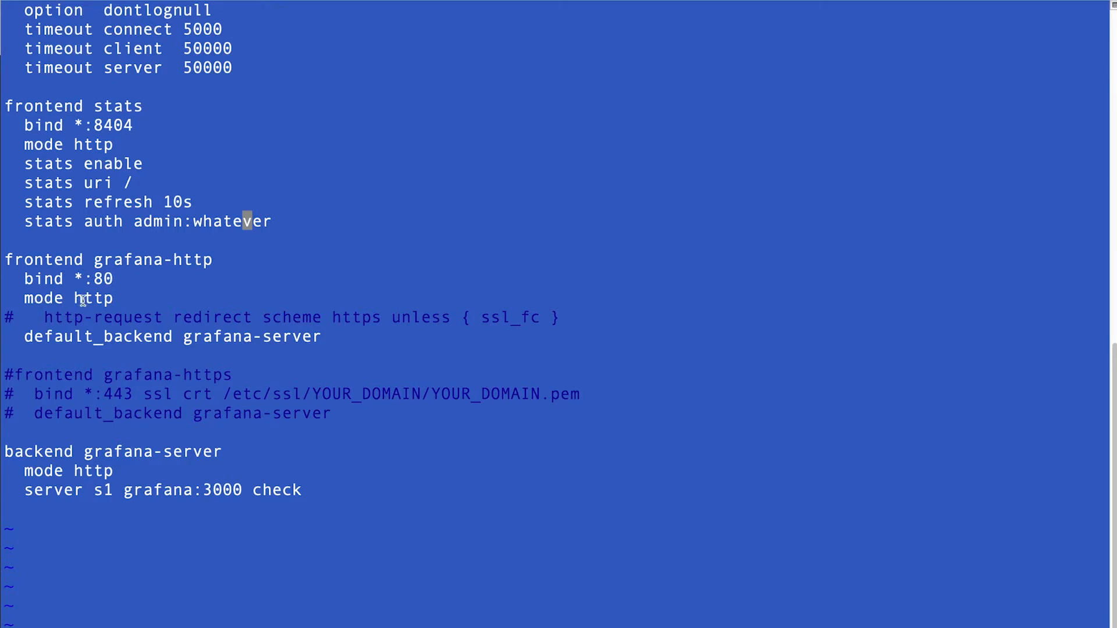
mouse_move(247, 317)
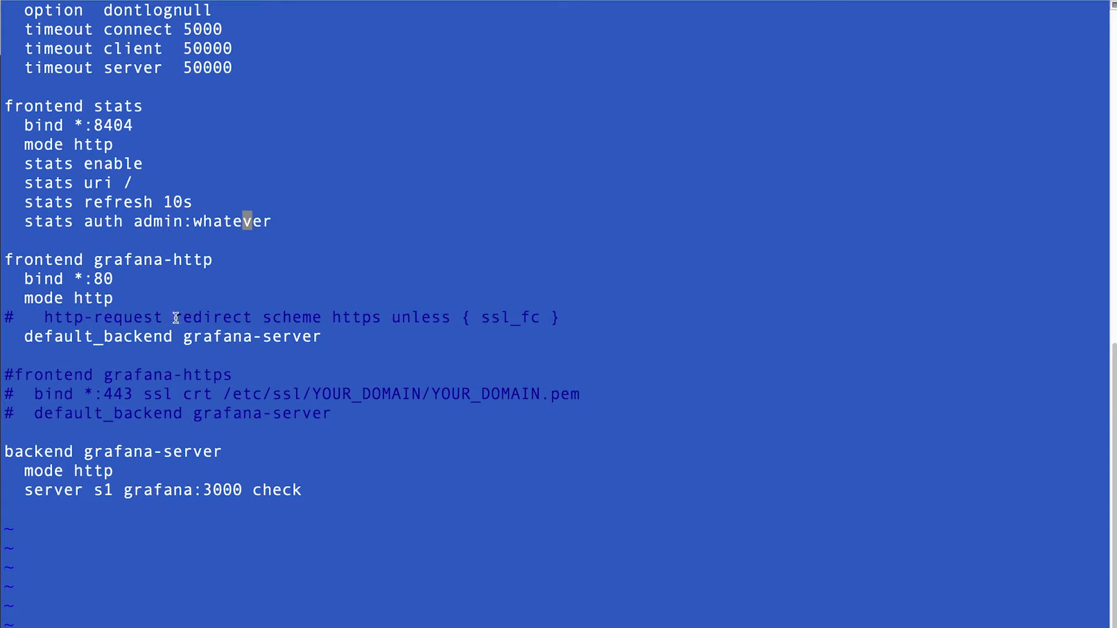
double_click(210, 317)
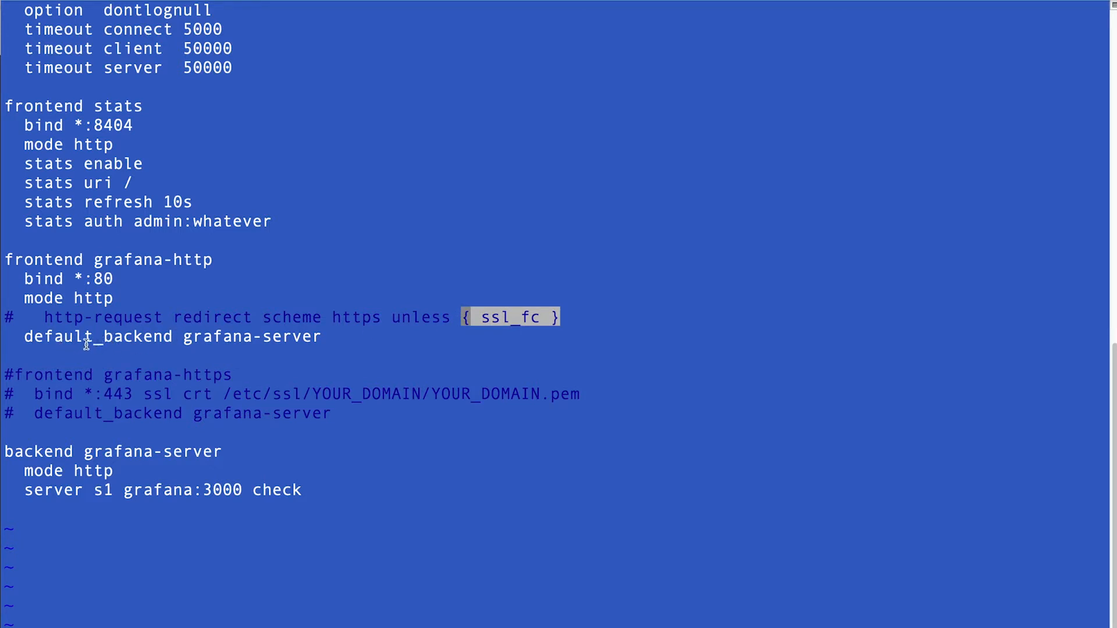
mouse_move(139, 342)
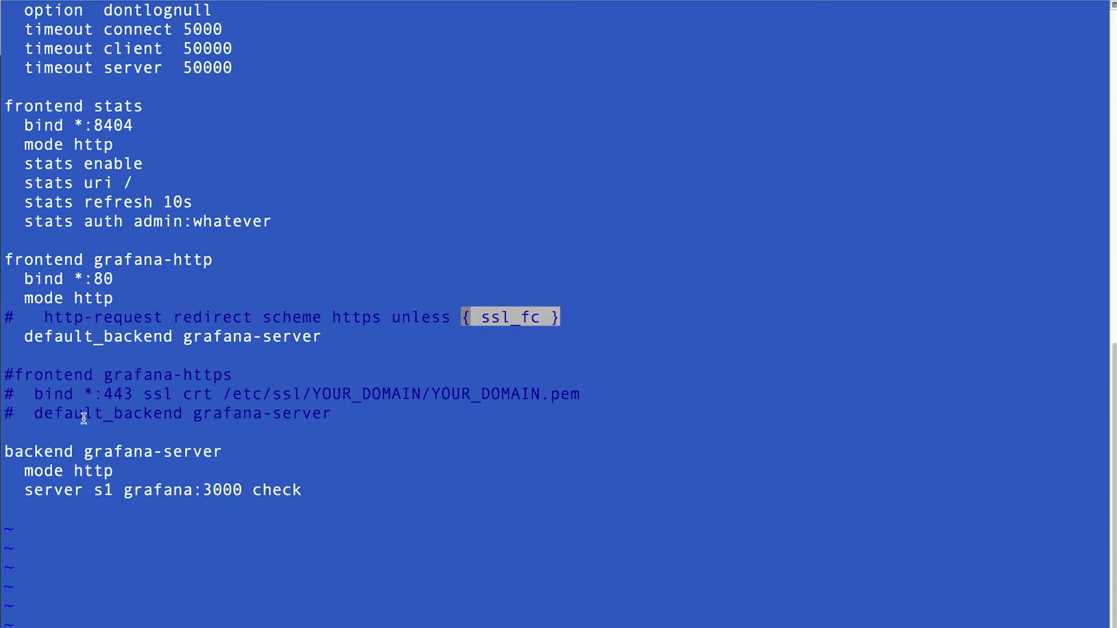
mouse_move(29, 372)
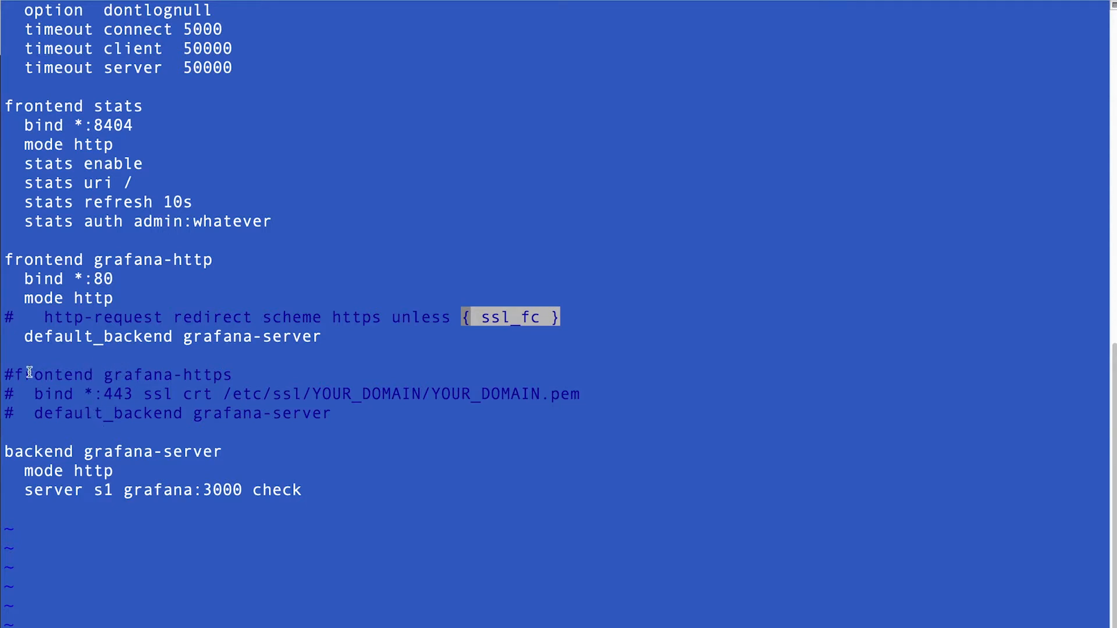
mouse_move(101, 394)
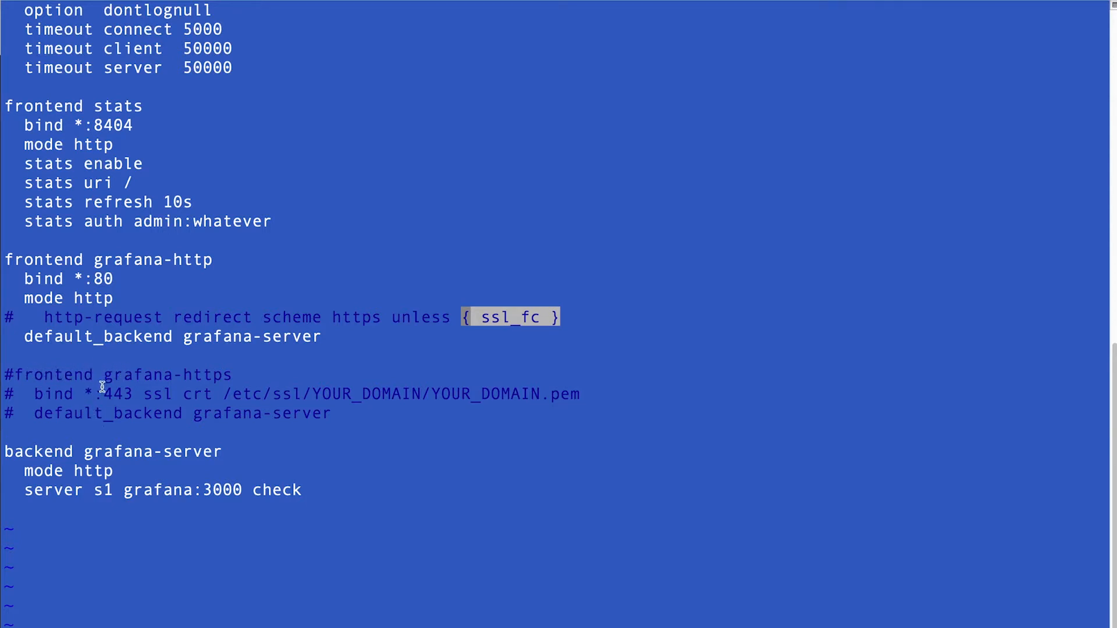
mouse_move(162, 376)
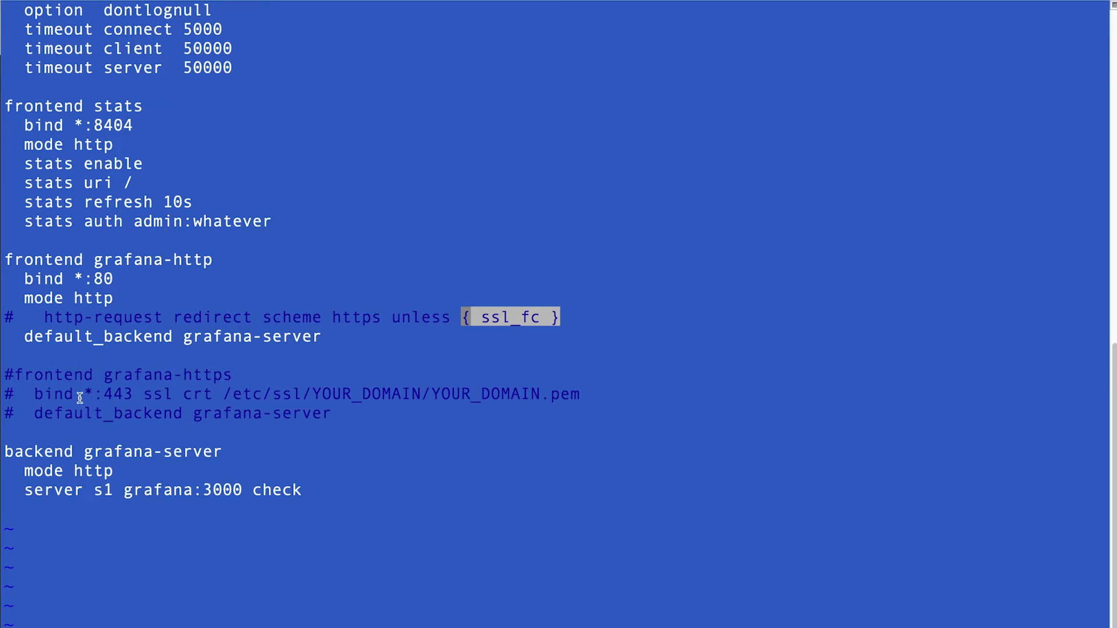
mouse_move(165, 407)
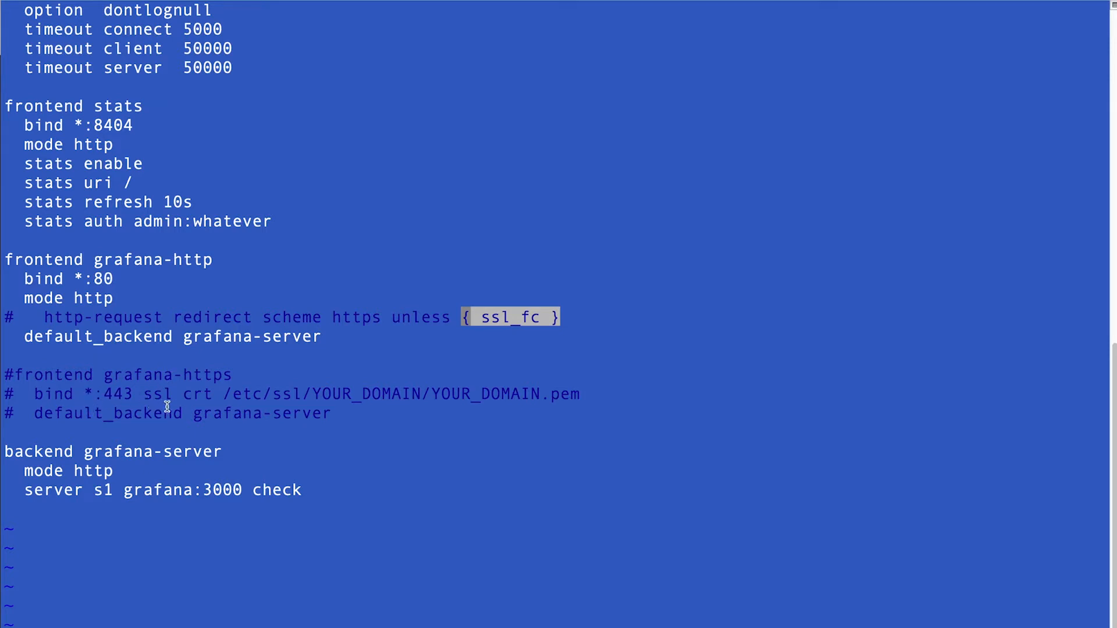
mouse_move(247, 407)
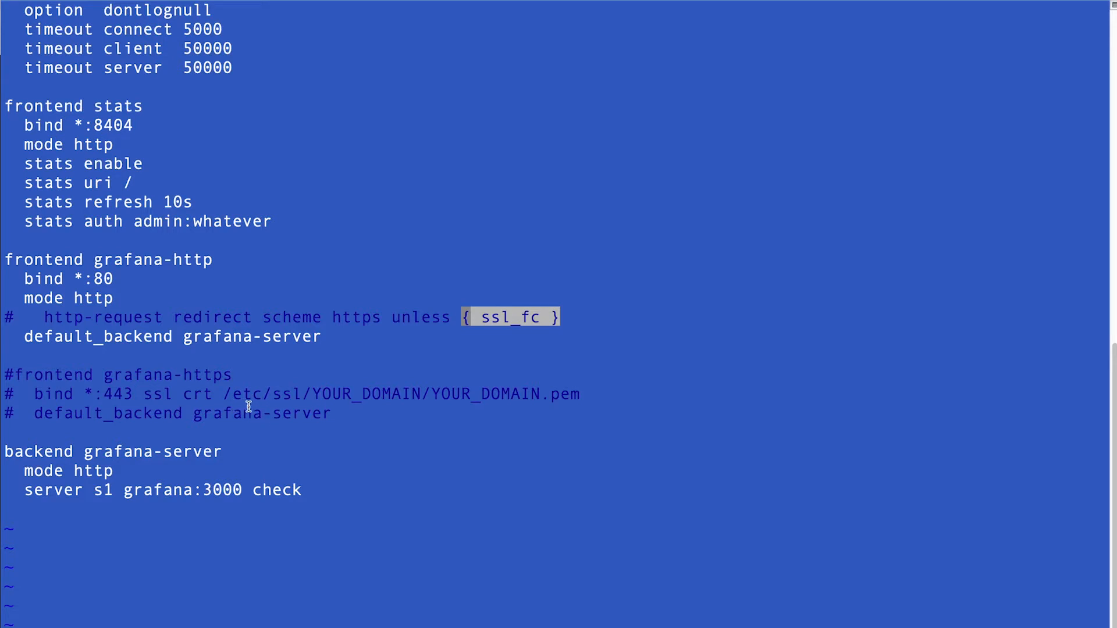
mouse_move(358, 394)
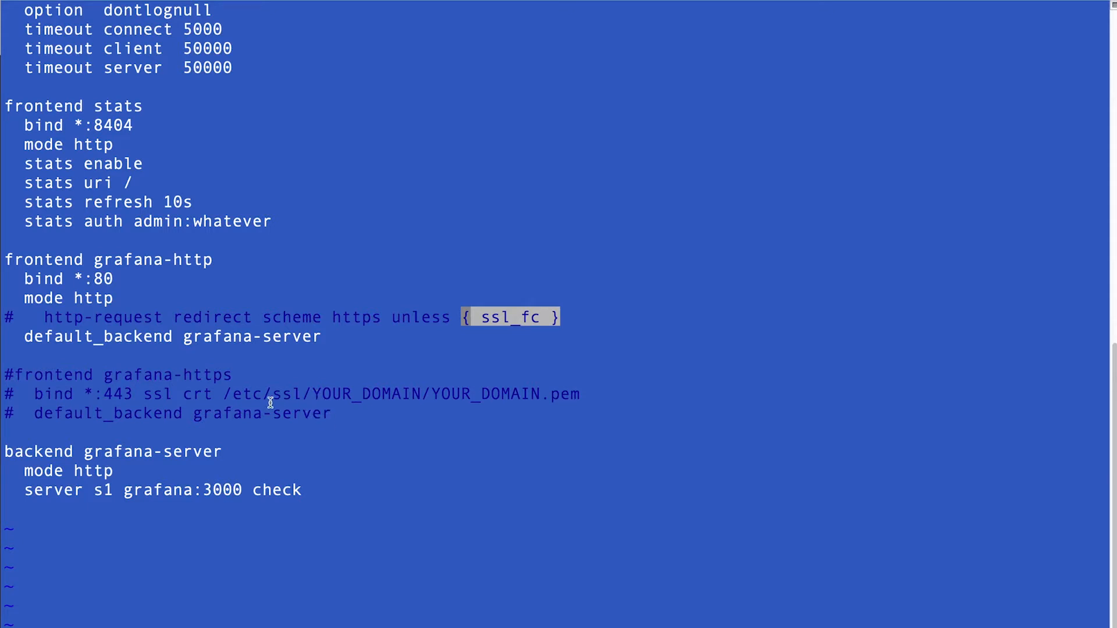
mouse_move(336, 402)
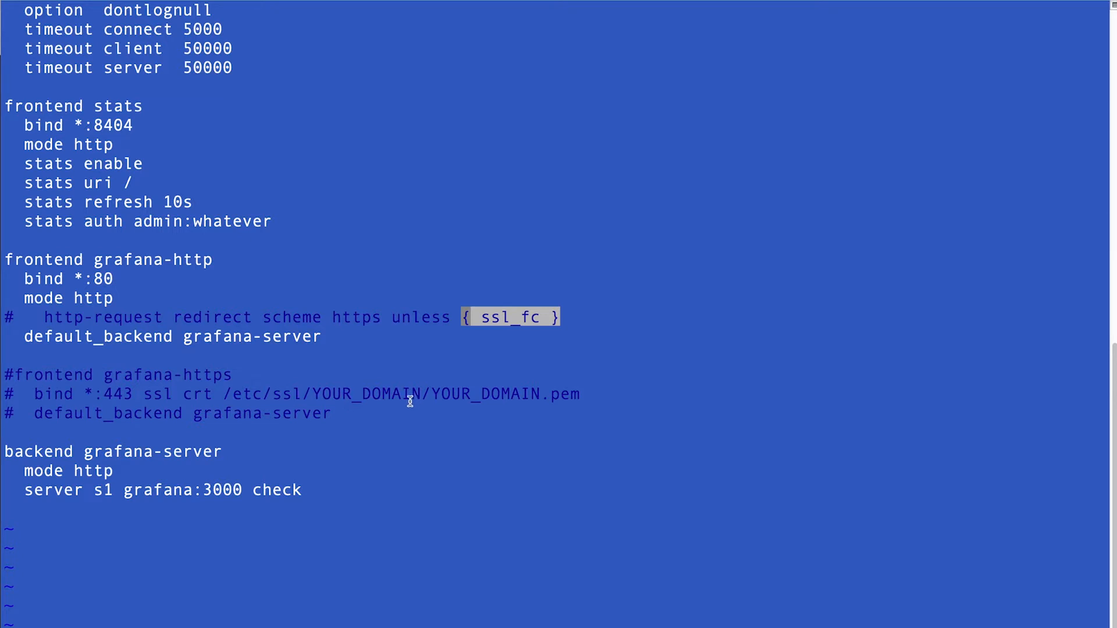
mouse_move(346, 396)
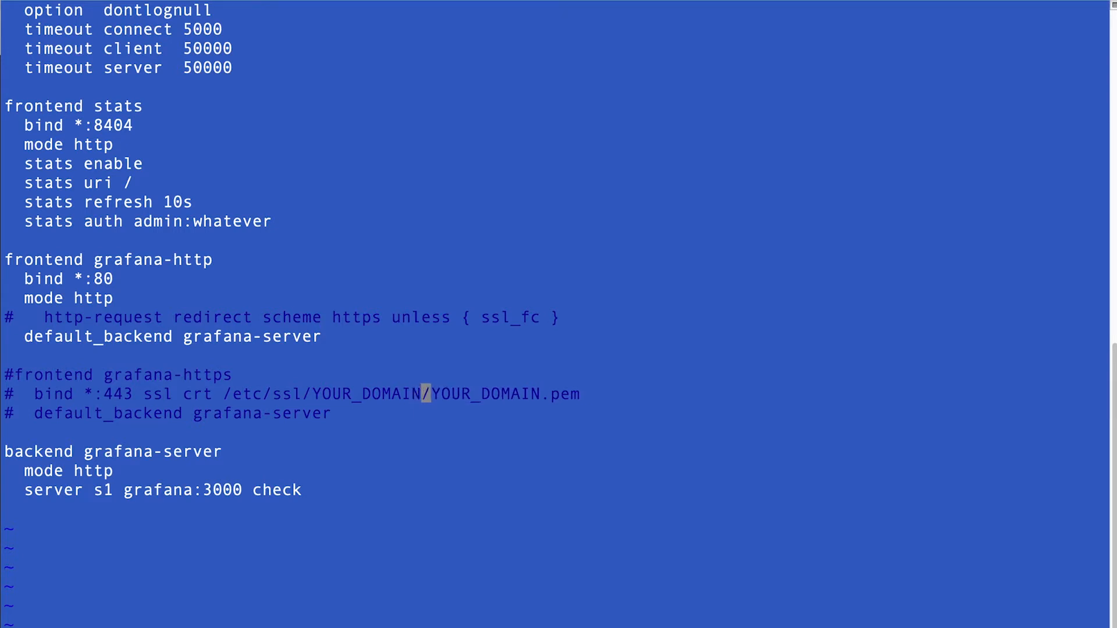
text(www)
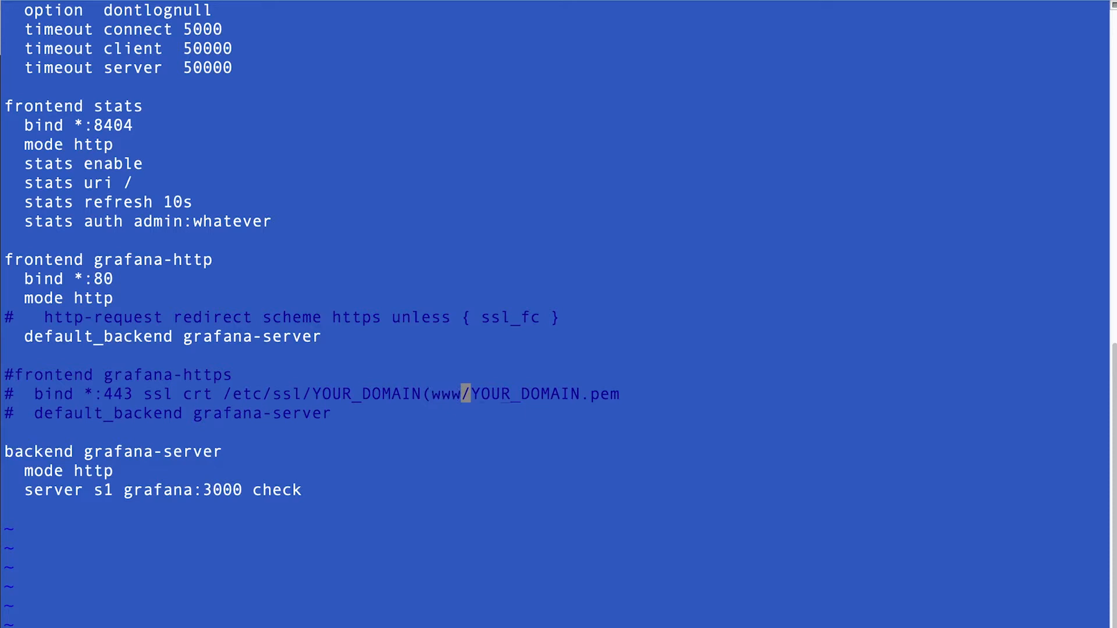
text(.sxy)
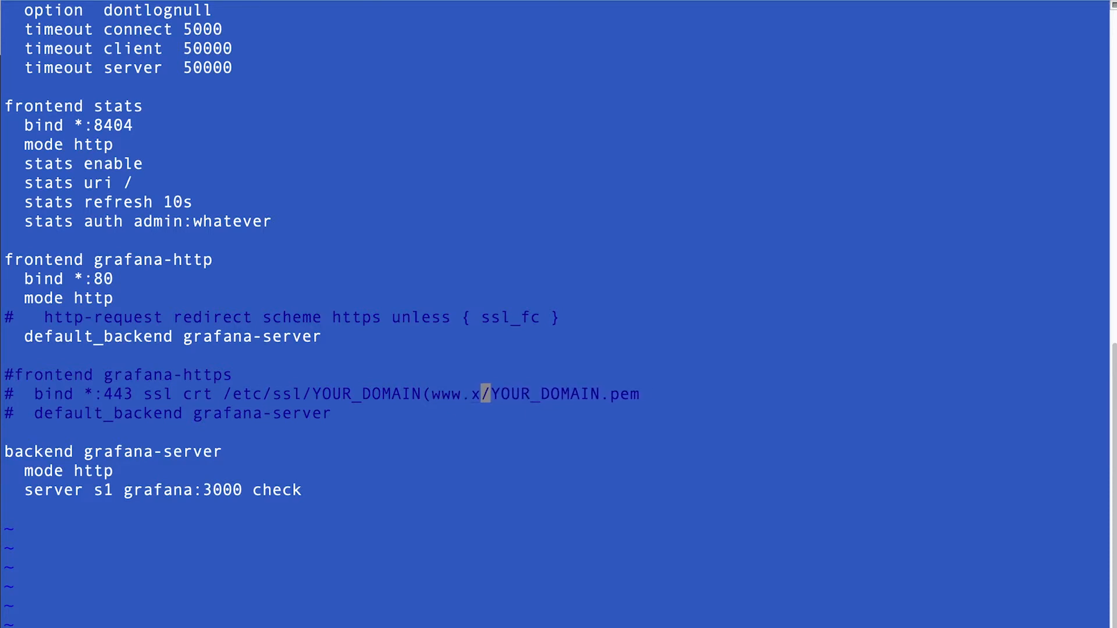
text(yz.com))
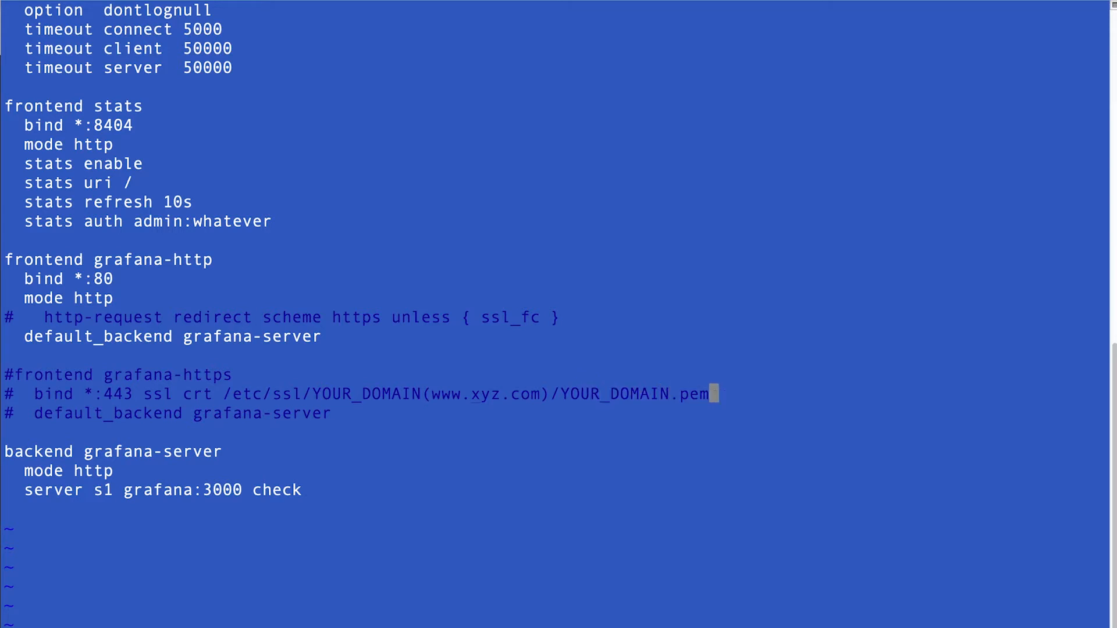
text((xy)
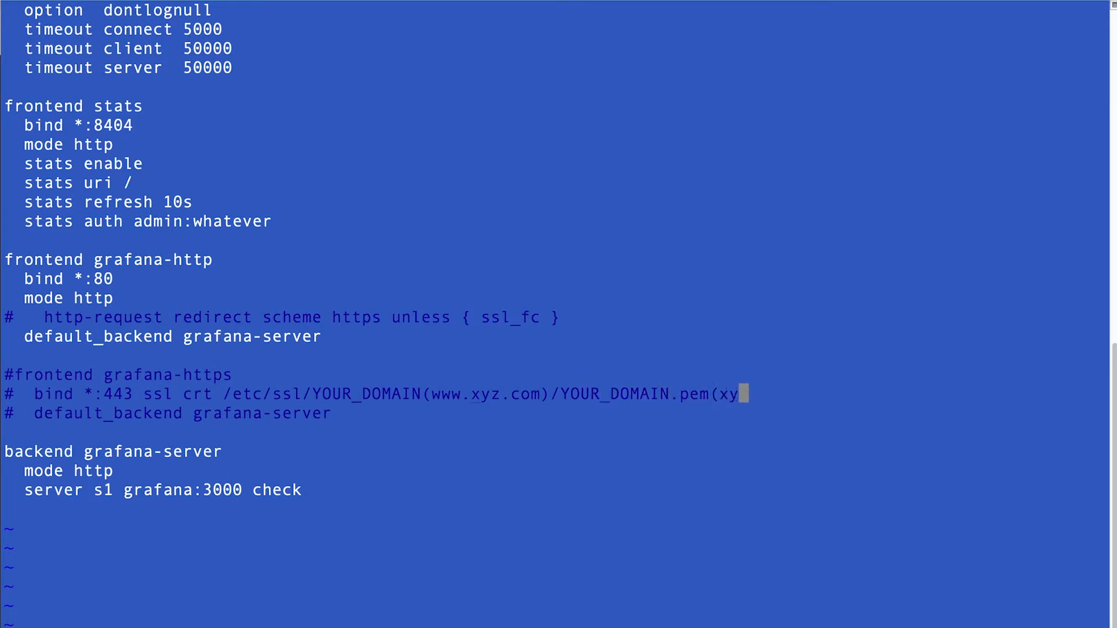
text(.cin.)
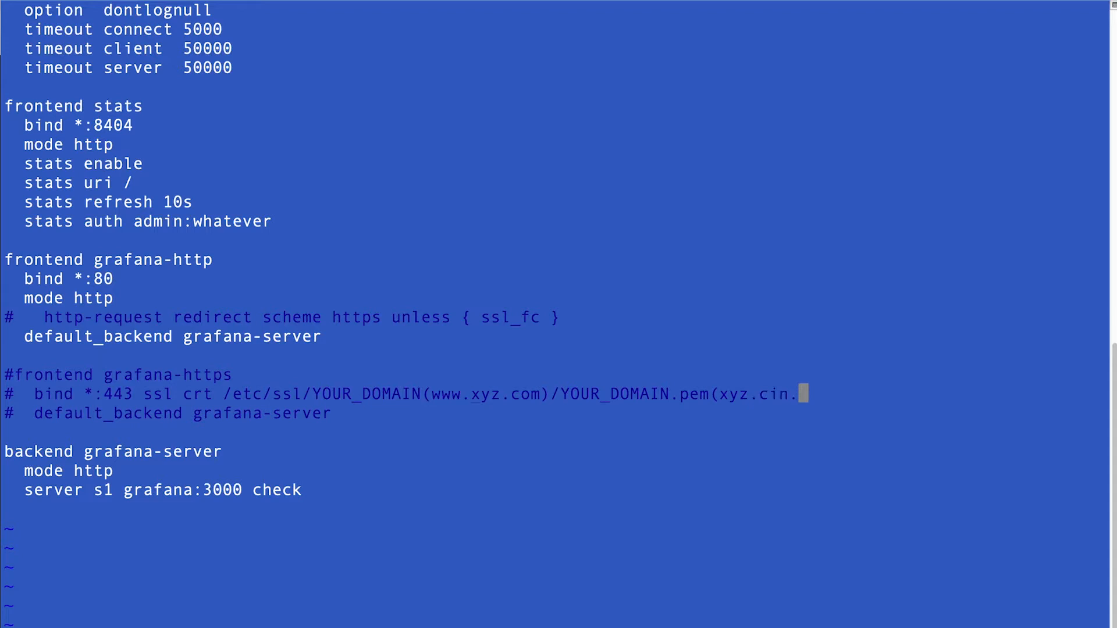
text(pem)
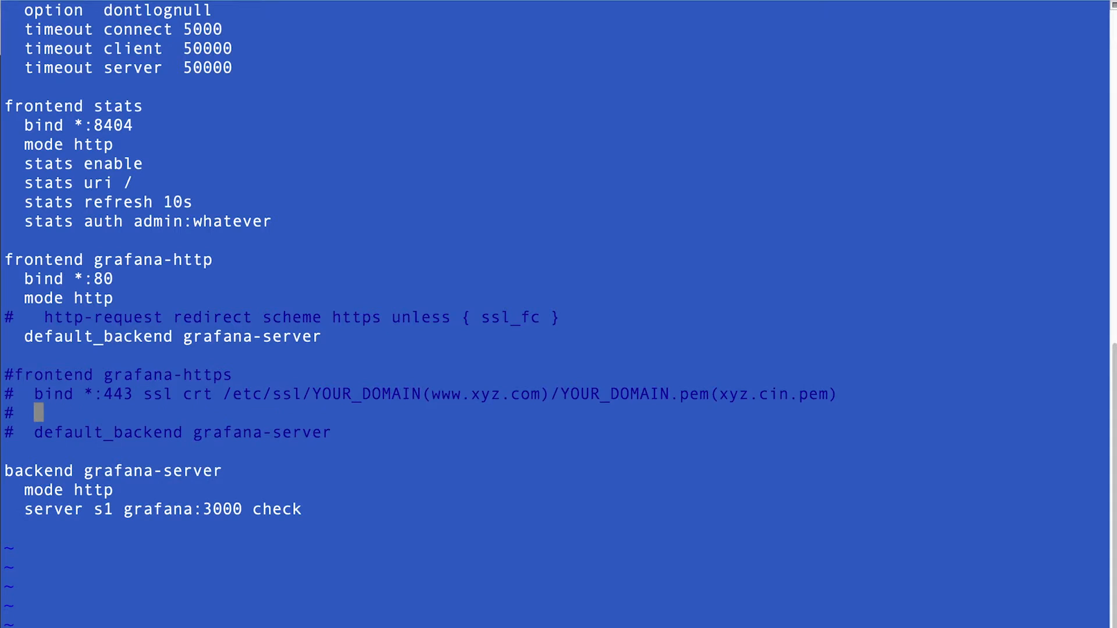
Add a new comment line reading 'crt key pem'.
text(crt)
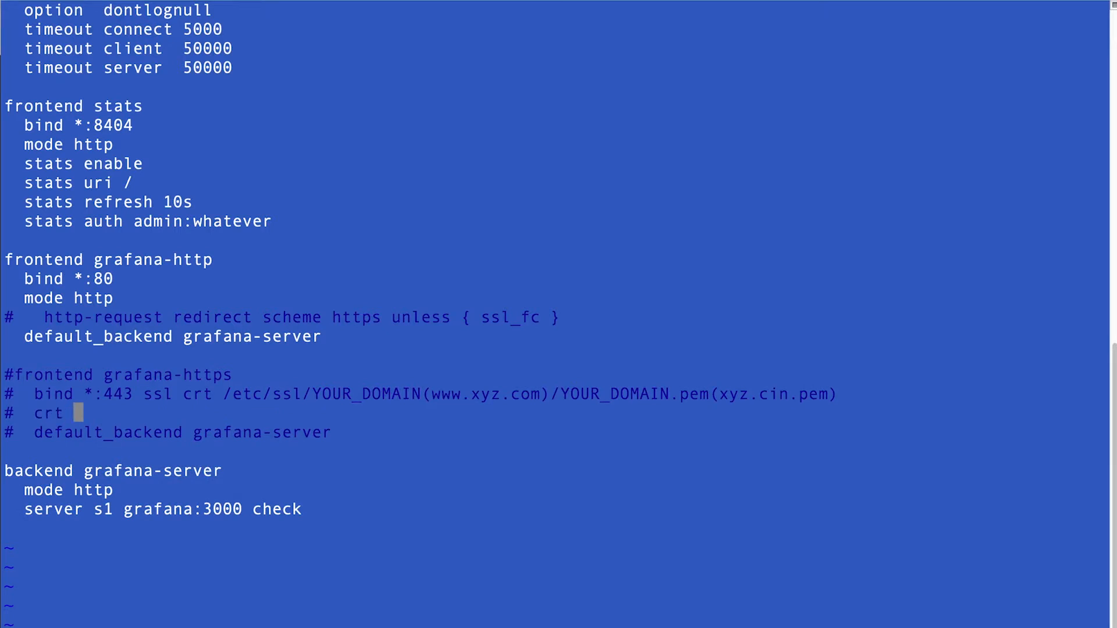
text(key /)
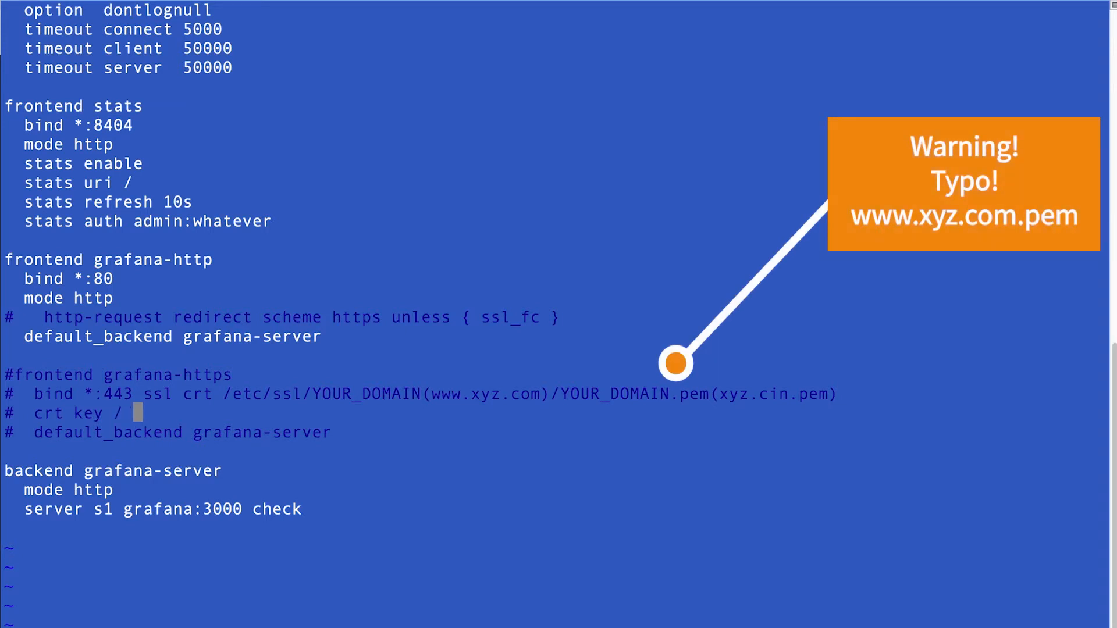
text(pem)
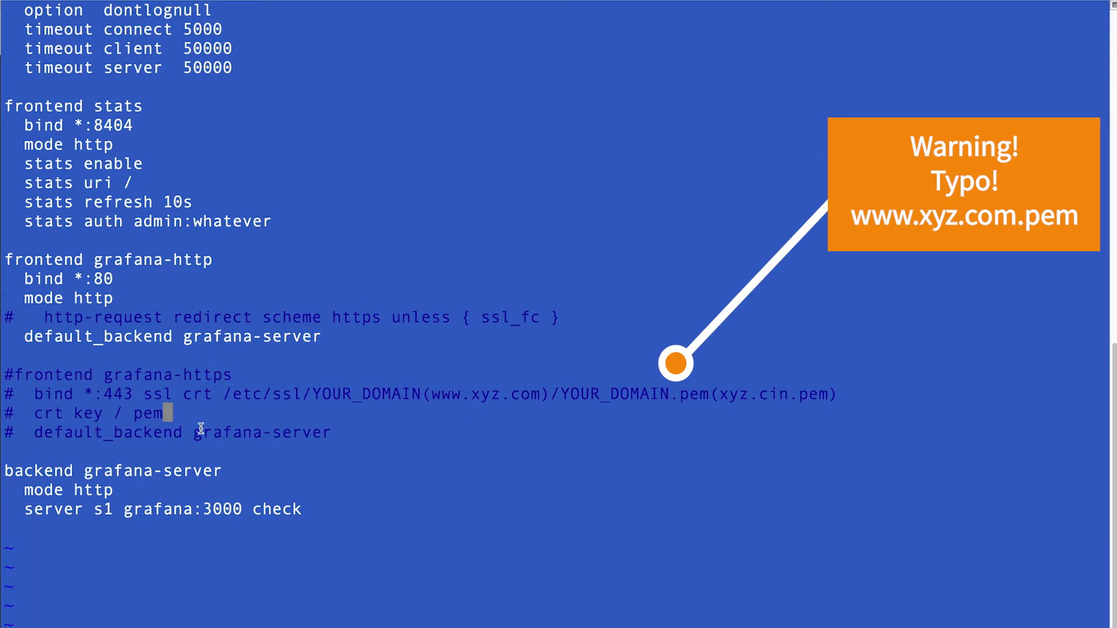
mouse_move(331, 435)
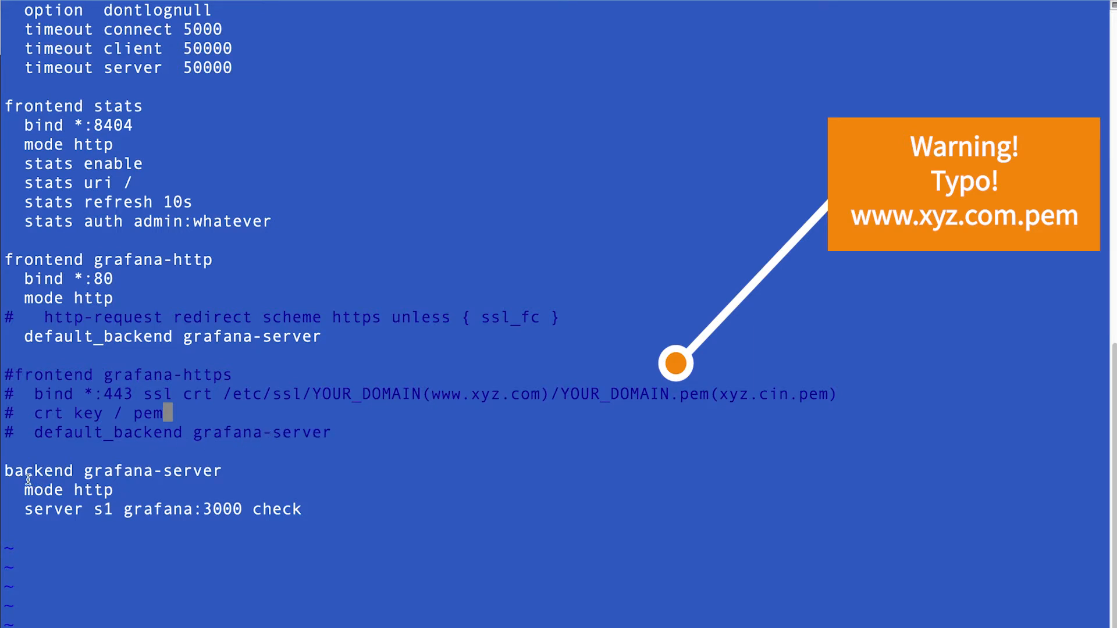
mouse_move(125, 490)
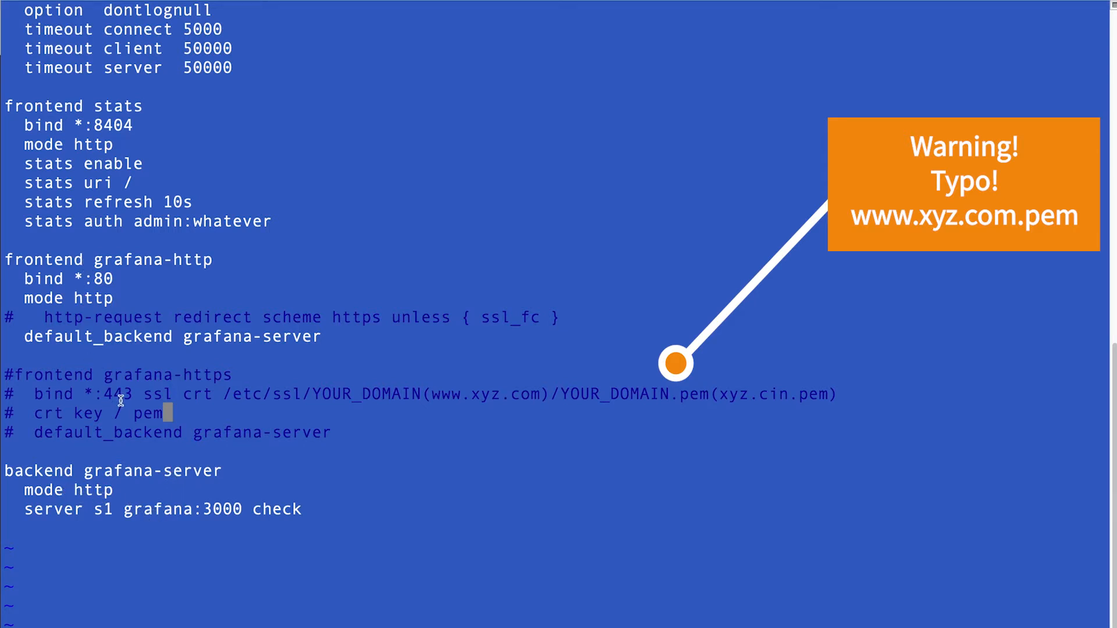
mouse_move(143, 512)
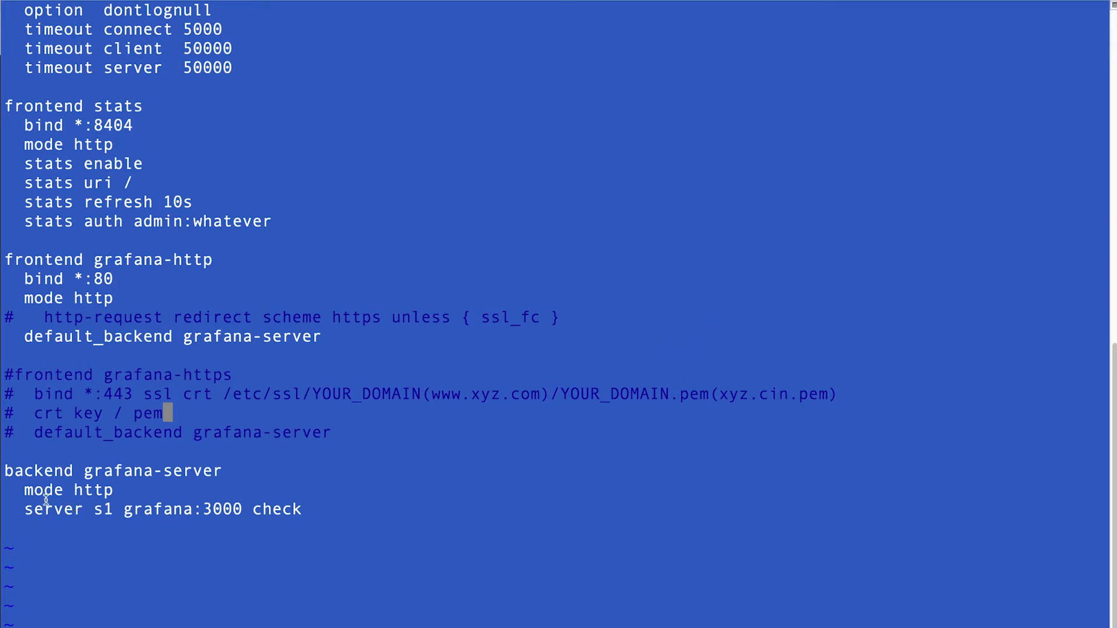
mouse_move(228, 508)
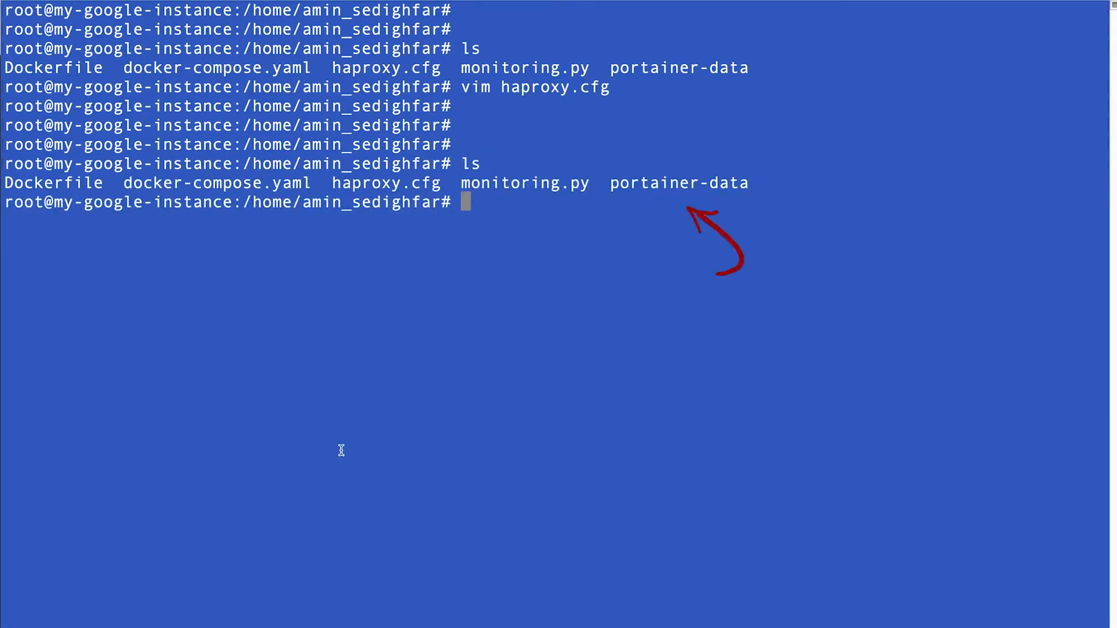
mouse_move(610, 202)
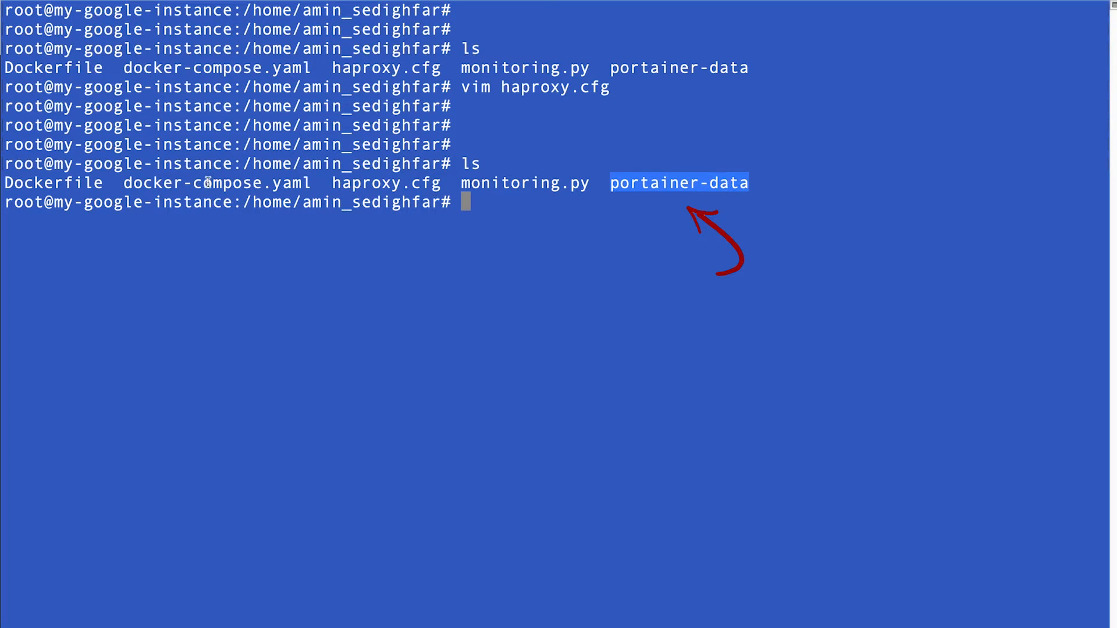
Open docker-compose.yaml in vim.
text(vim)
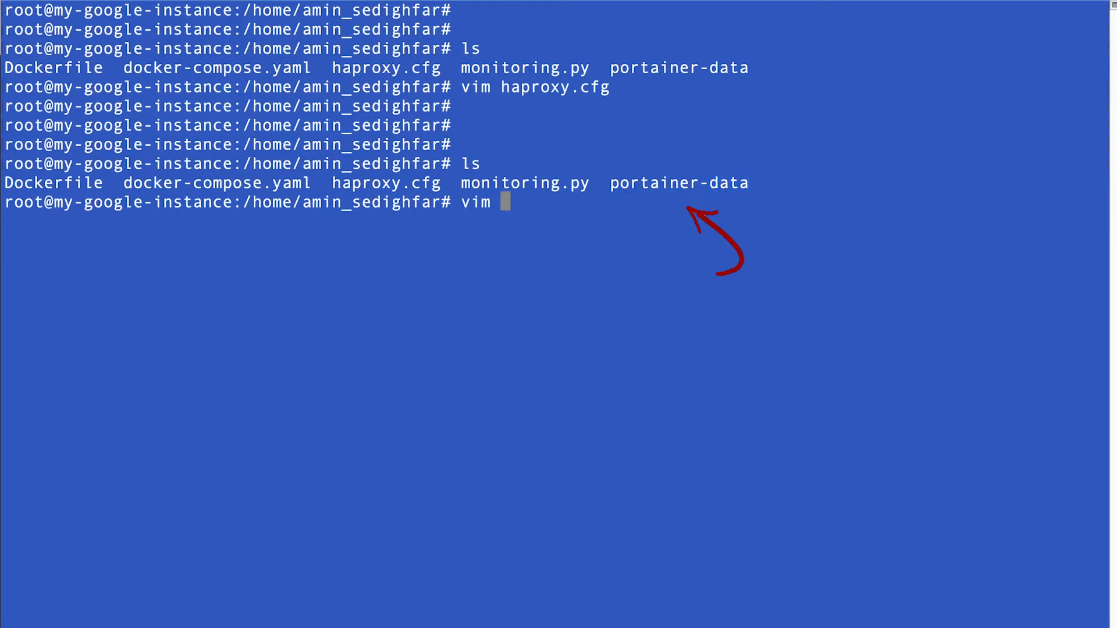
text(docker-compose.yaml)
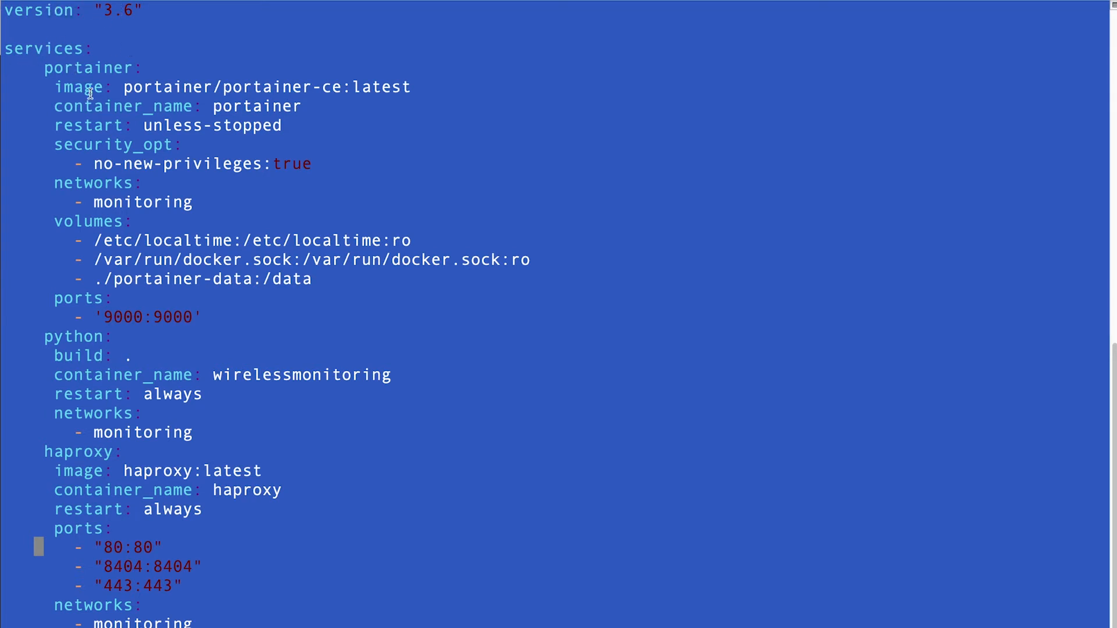
mouse_move(409, 86)
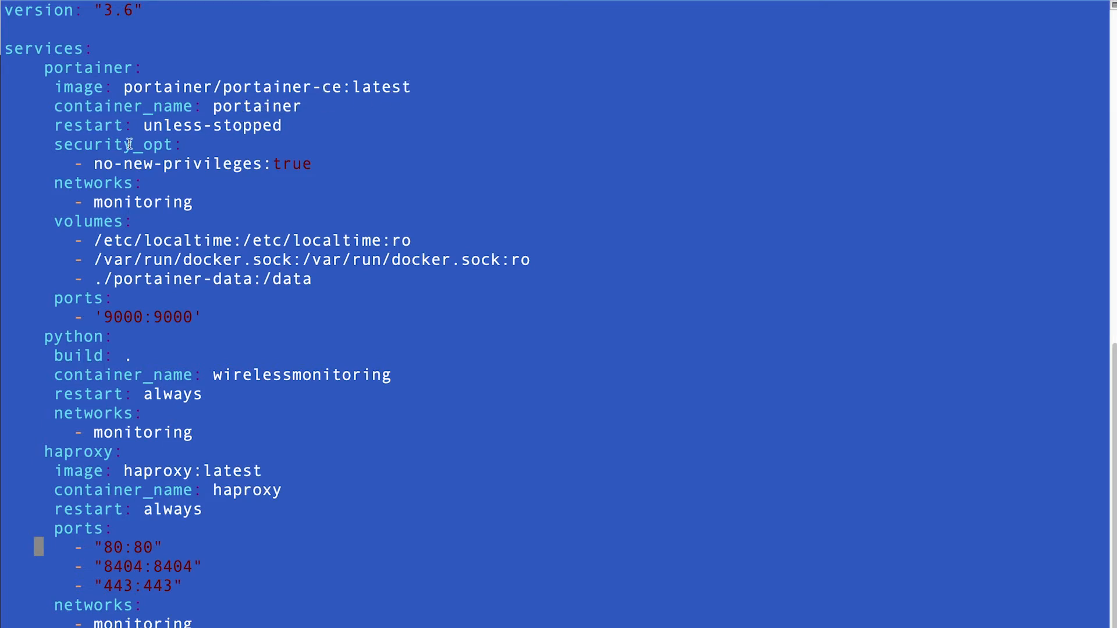
mouse_move(177, 140)
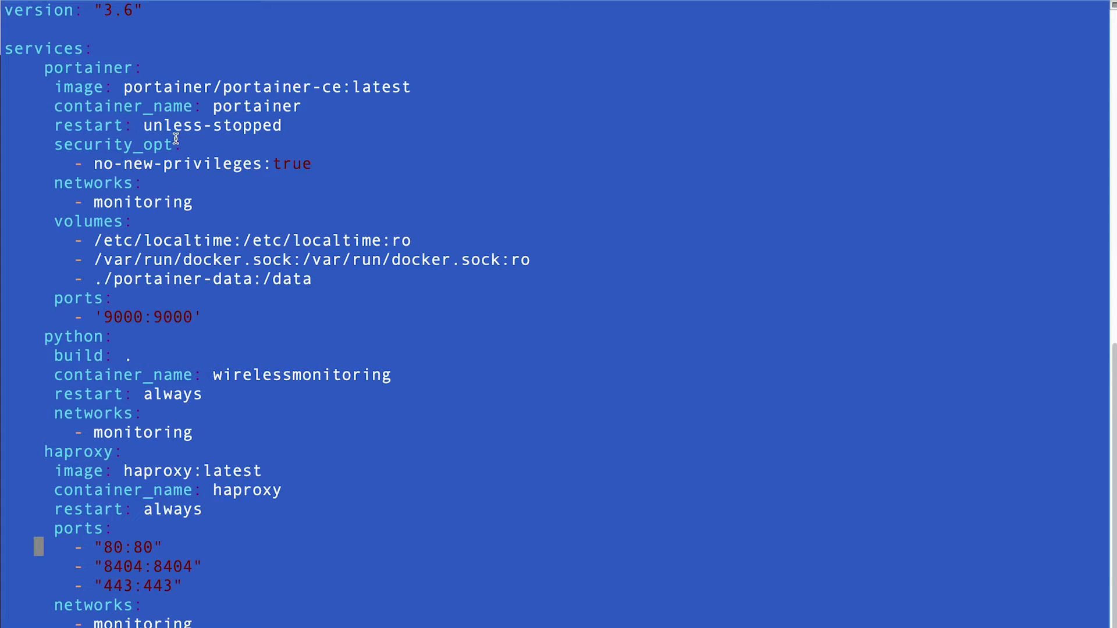
mouse_move(169, 127)
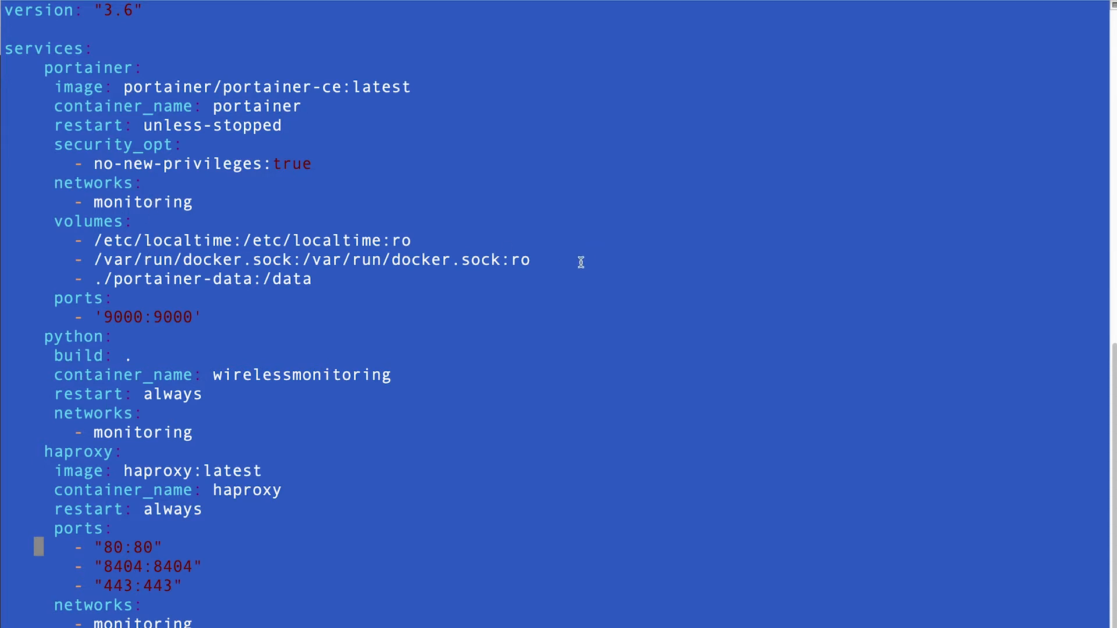
Highlight the portainer ./portainer-data:/data volume mapping and scroll down toward haproxy and grafana.
drag(93, 241, 530, 258)
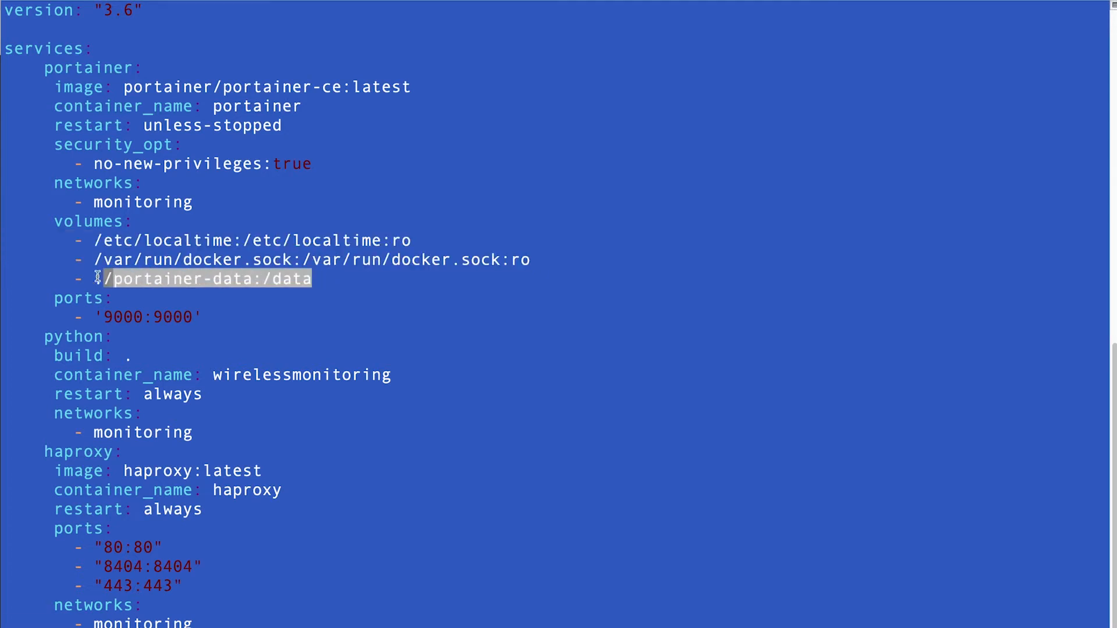
text(.)
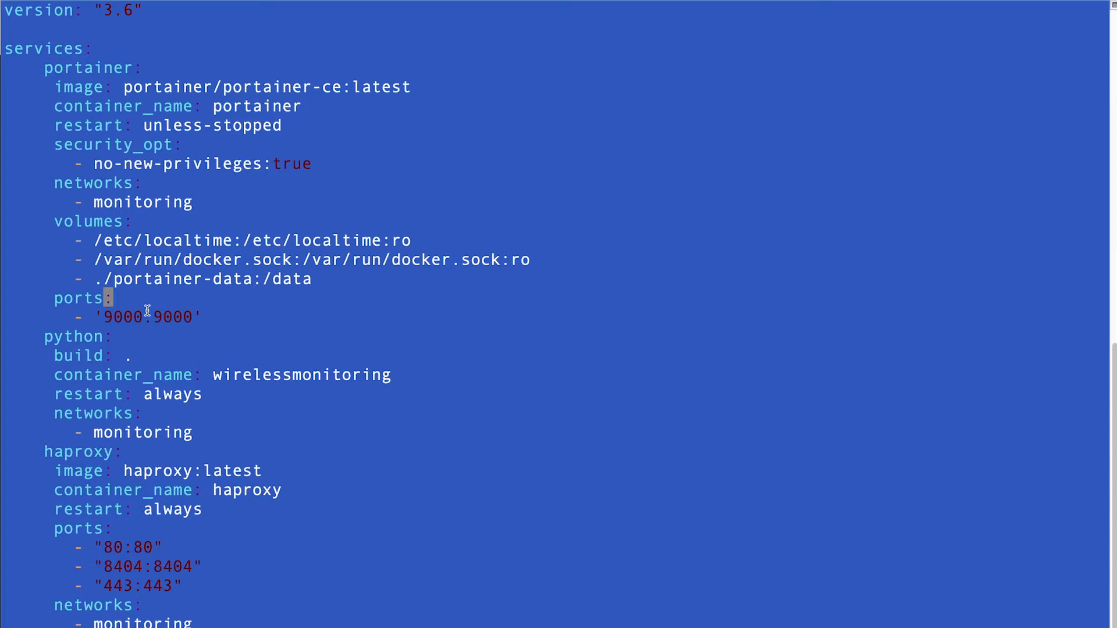
mouse_move(175, 319)
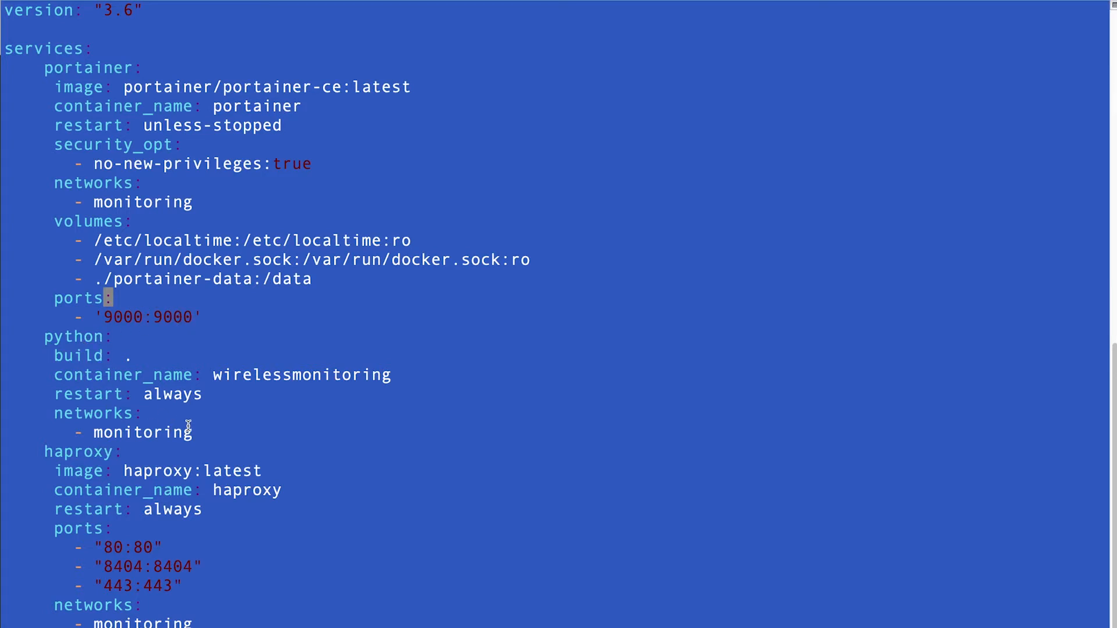
scroll(down, 3)
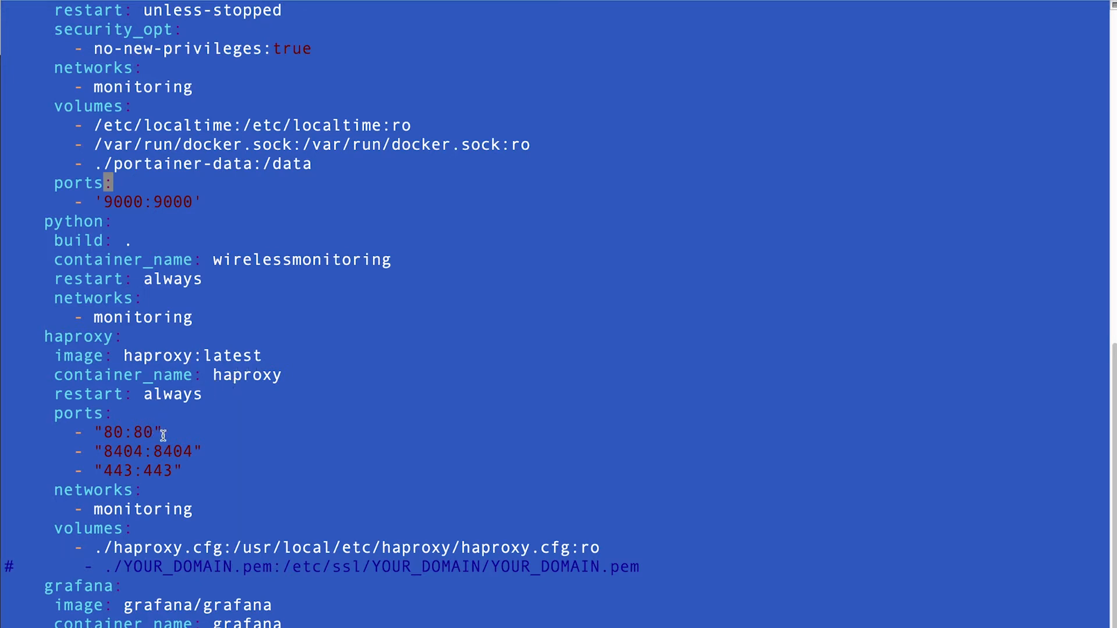
mouse_move(115, 431)
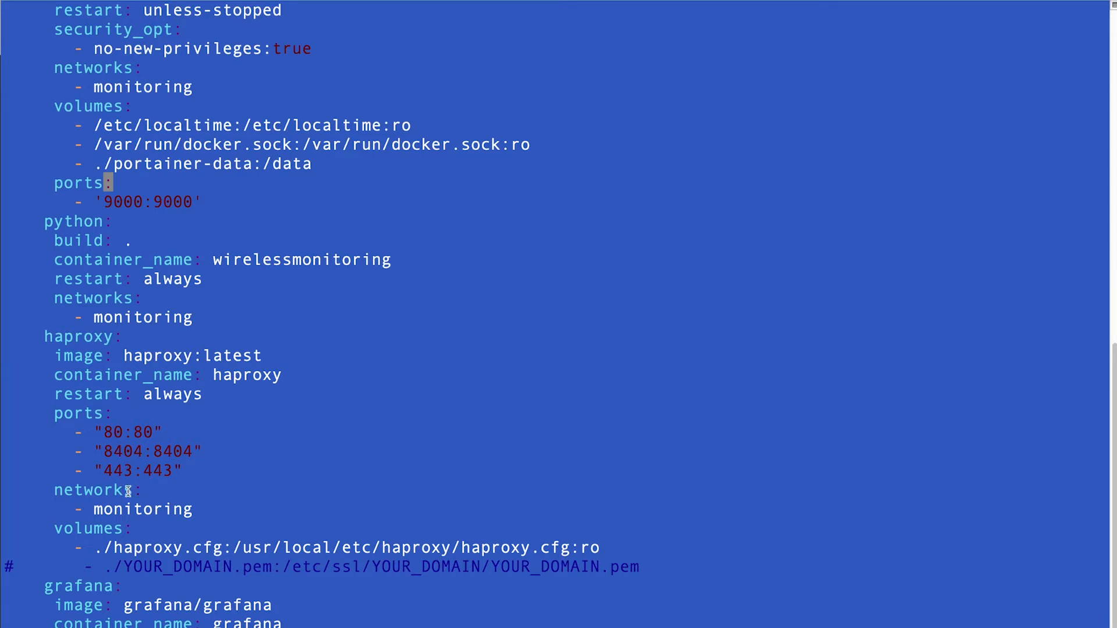
mouse_move(206, 451)
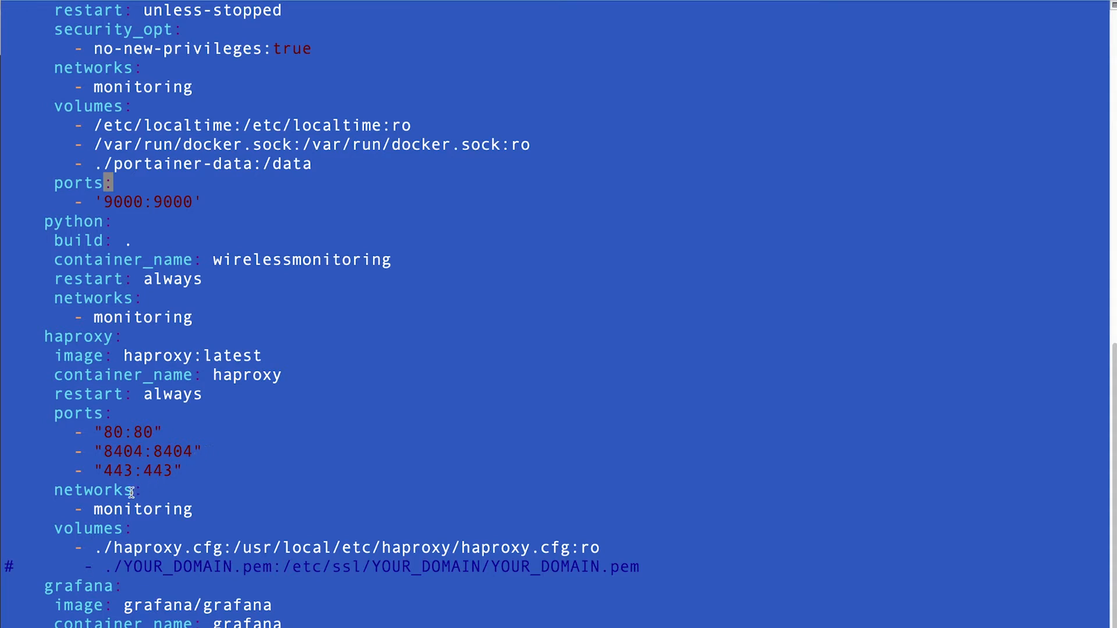
mouse_move(124, 552)
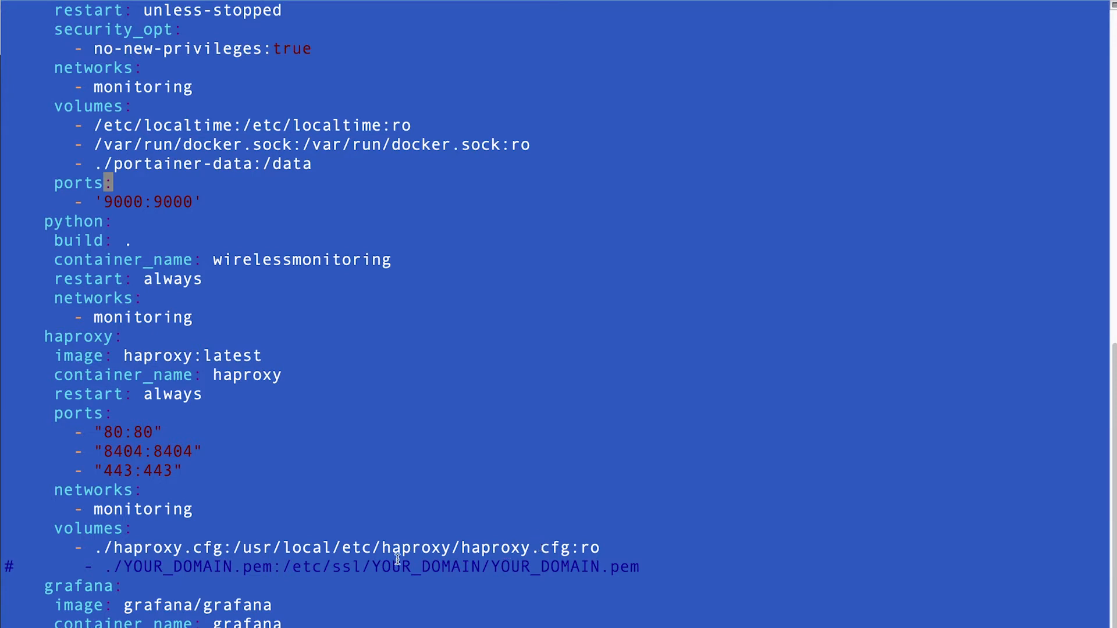
drag(235, 548, 502, 548)
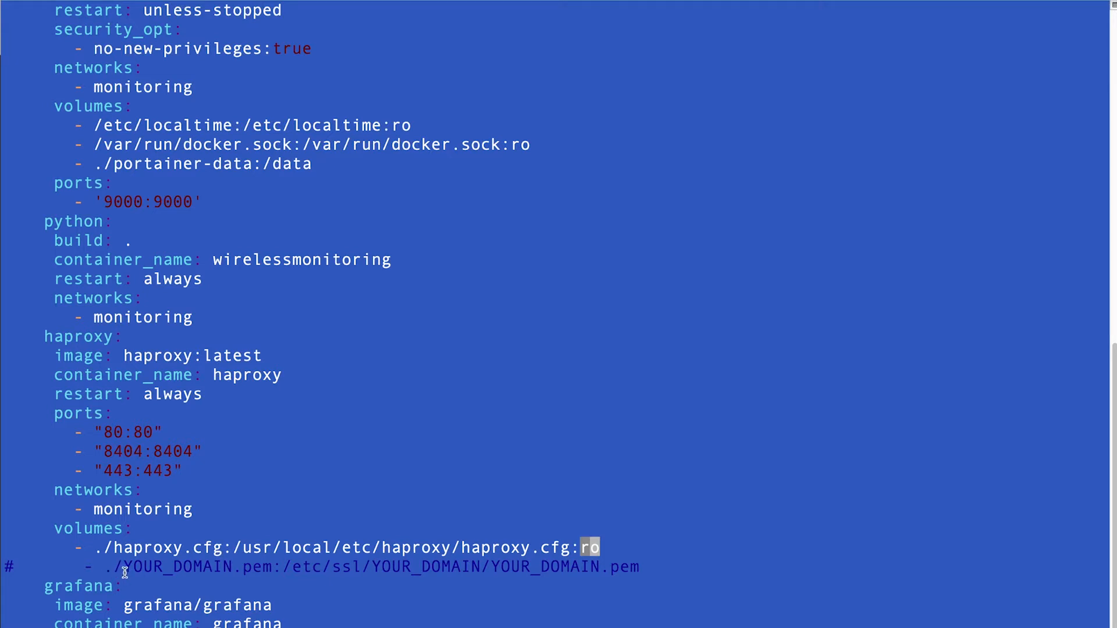
mouse_move(205, 568)
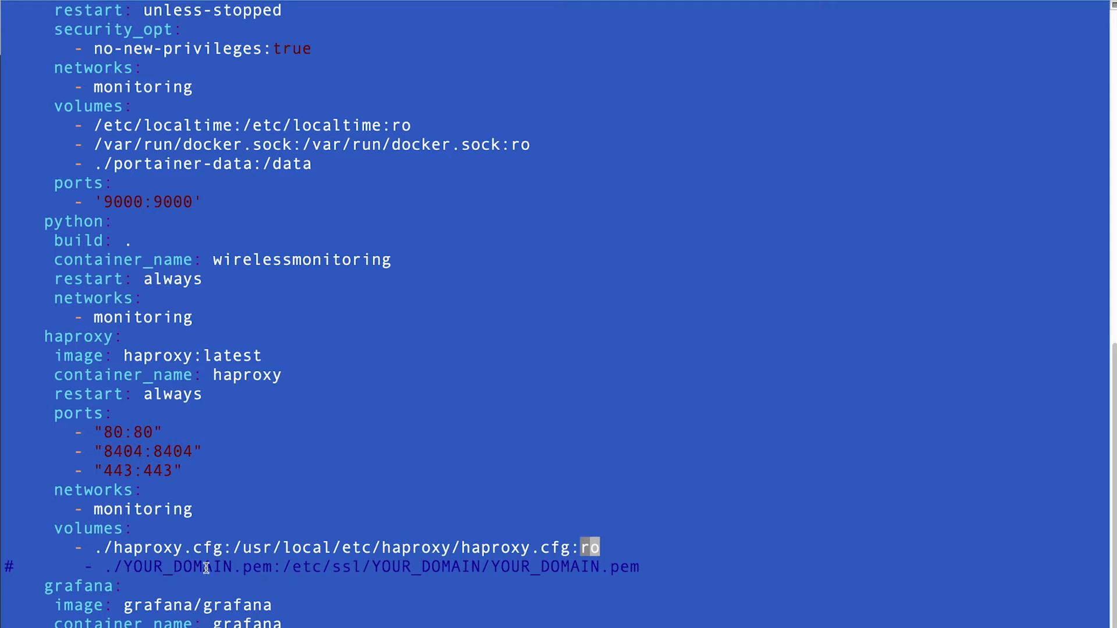
mouse_move(245, 571)
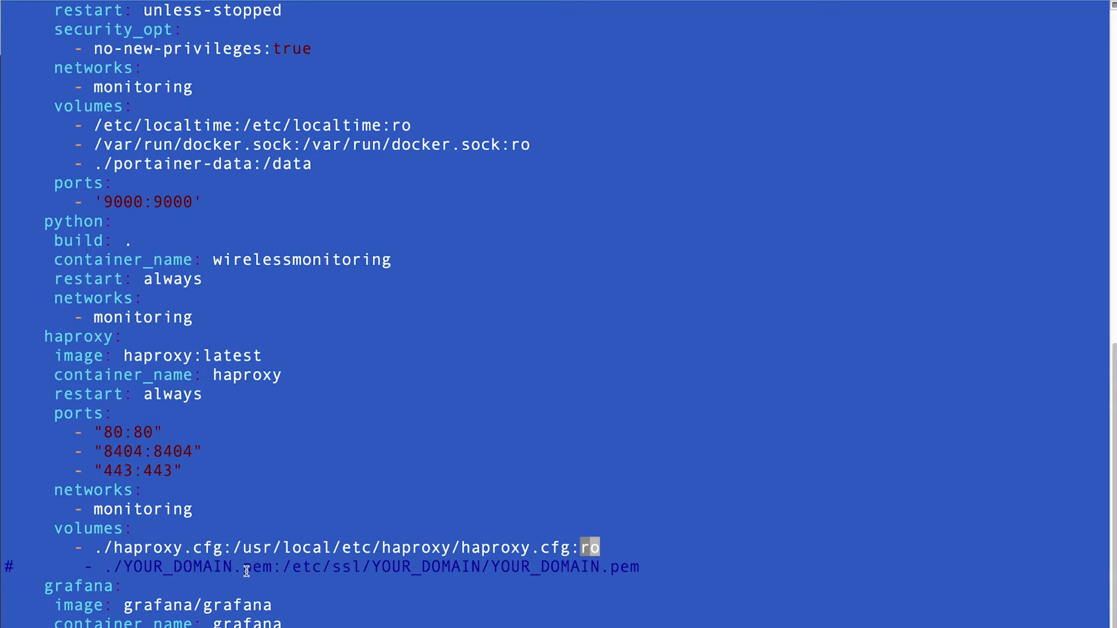
mouse_move(393, 575)
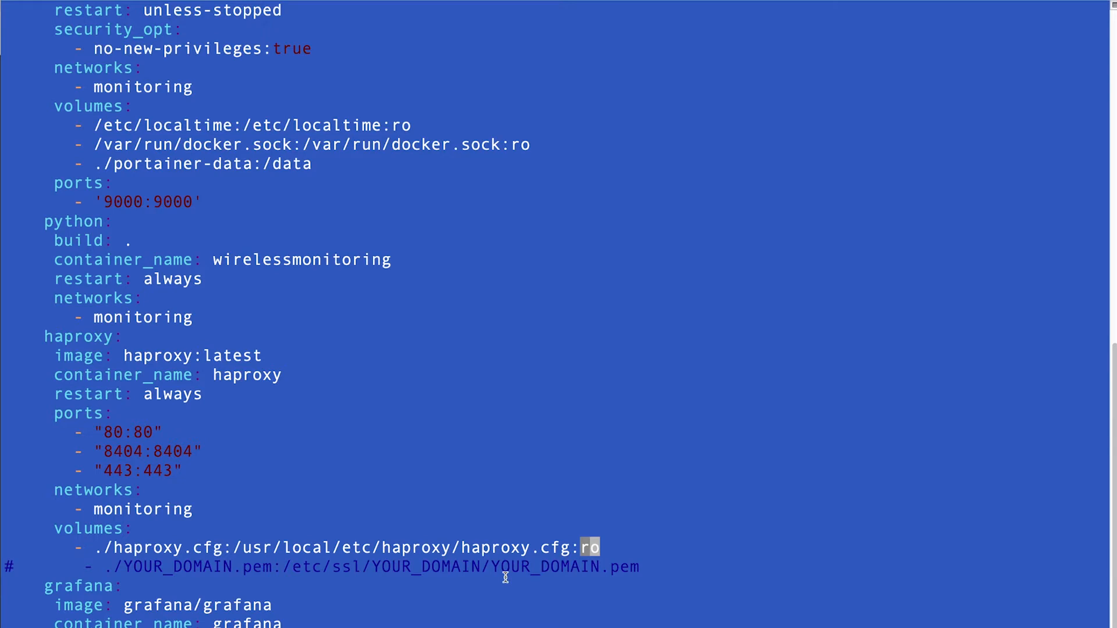
scroll(down, 3)
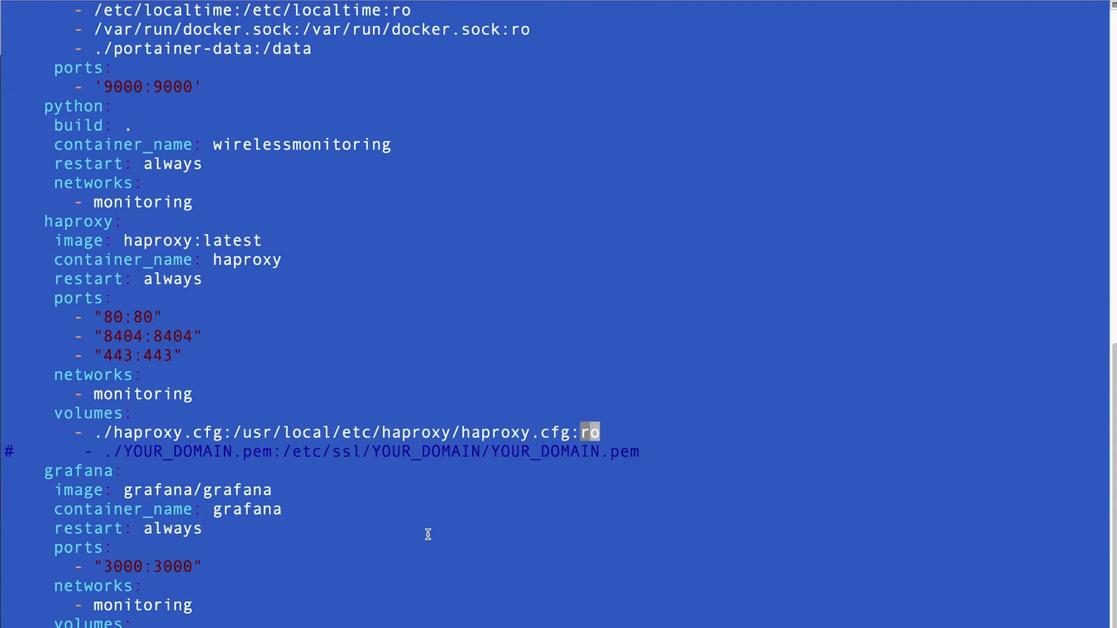
scroll(down, 3)
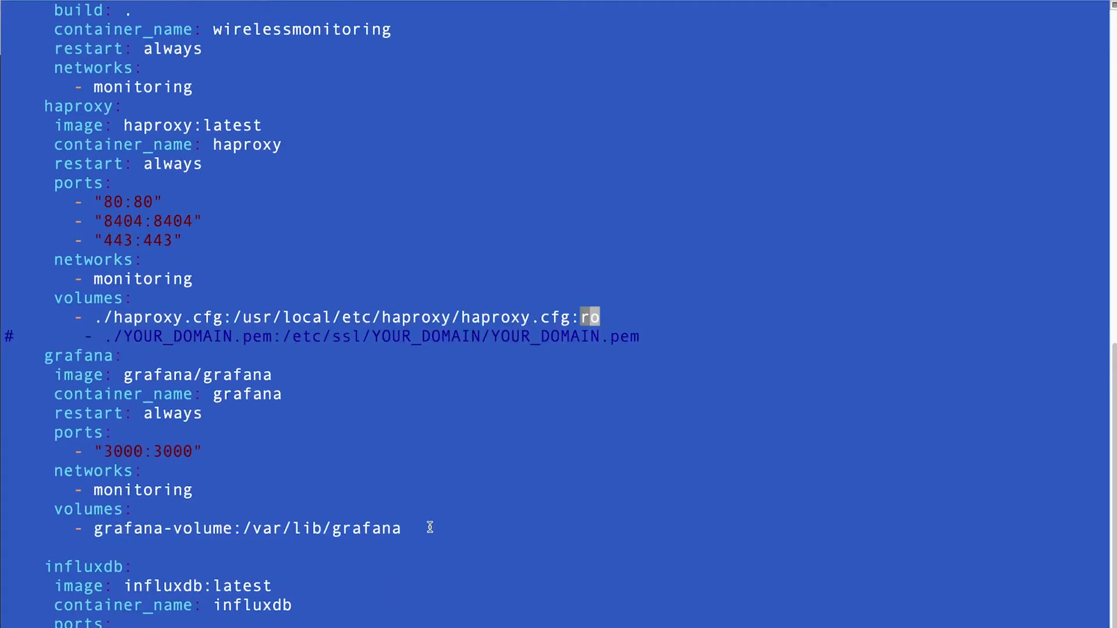
scroll(up, 3)
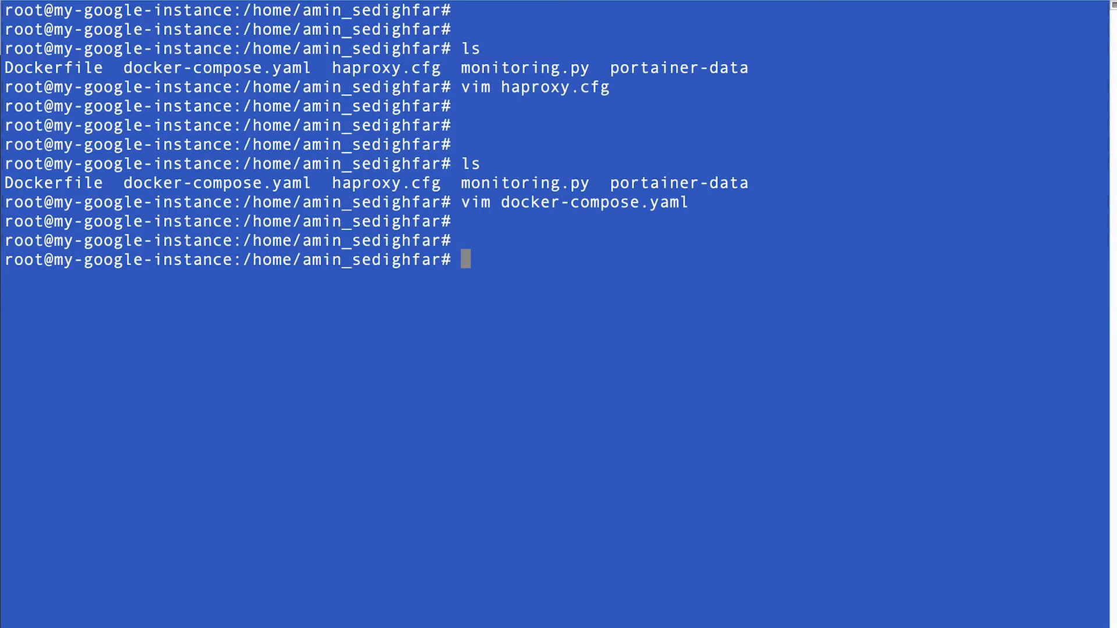
Enter the openssl req -x509 self-signed key/certificate command for /etc/ssl with 365 days.
text(sudo openssl req -x509 -nodes -newkey rsa:2048 -keyout /etc/ssl/selfsigned.key -out /etc/ssl/selfsigned.crt -days <NUMBER_OF_DAYS>)
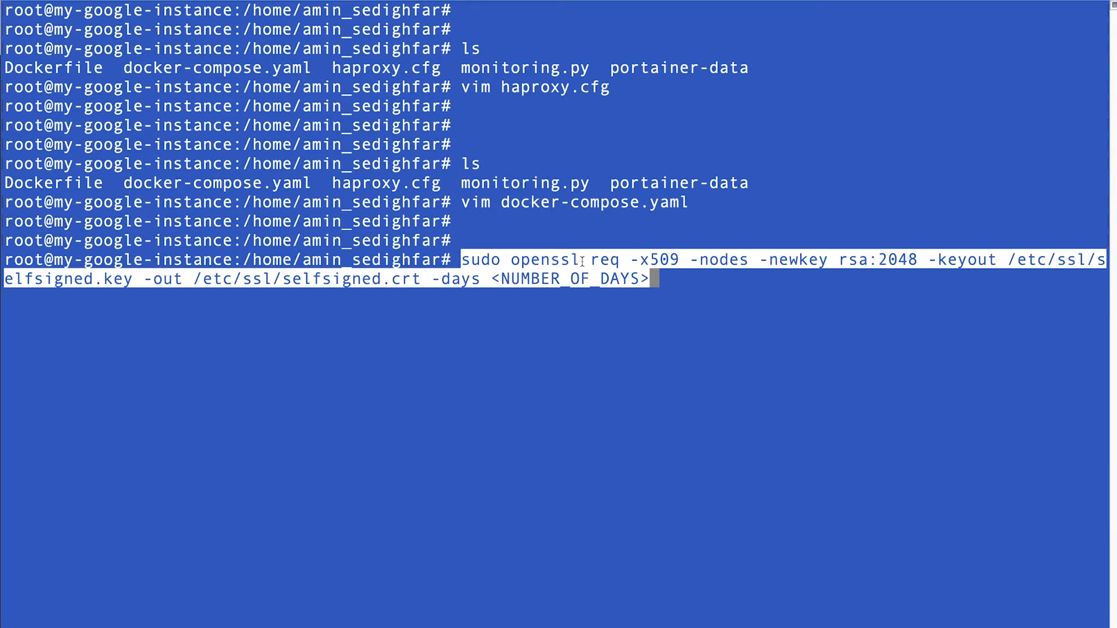
mouse_move(774, 264)
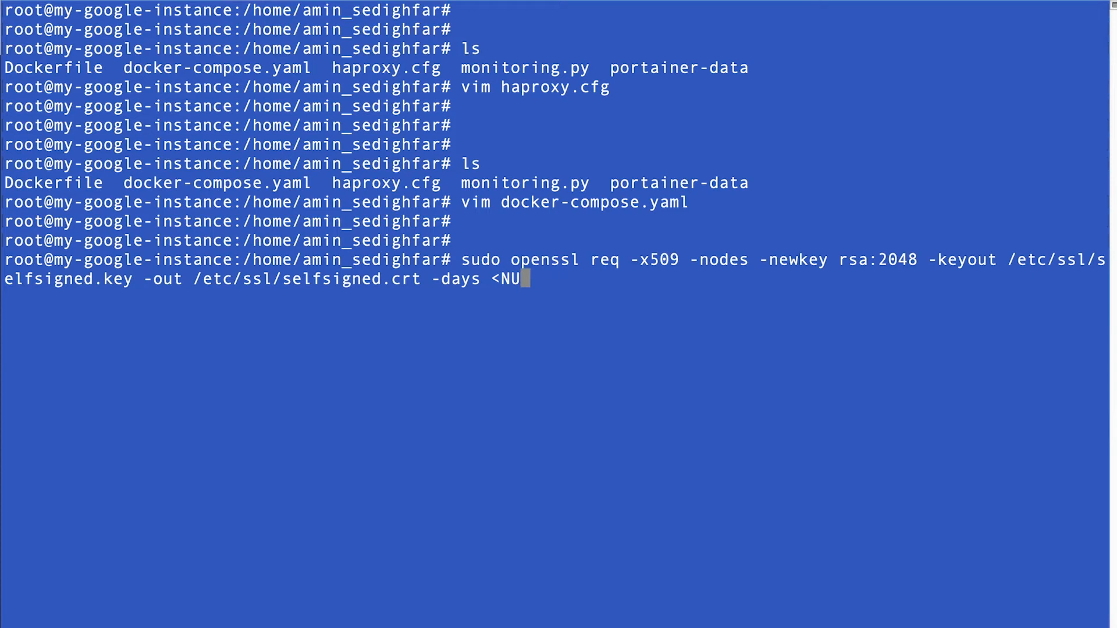
text(365)
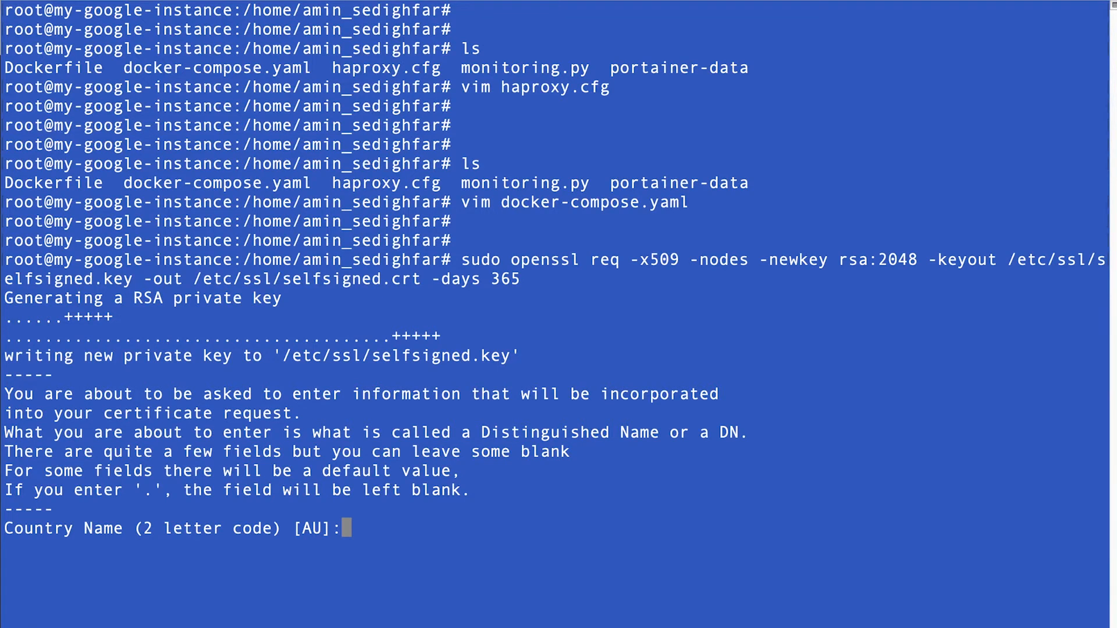
Answer the first certificate prompts: country CA, then 'whatever' and 'omthr'.
text(C)
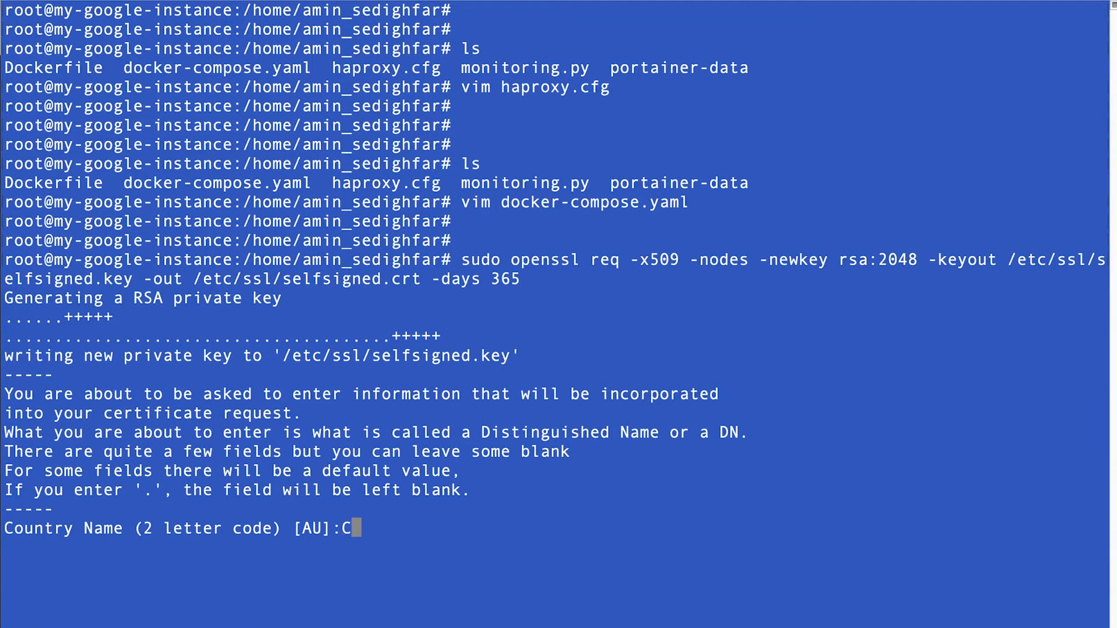
text(A)
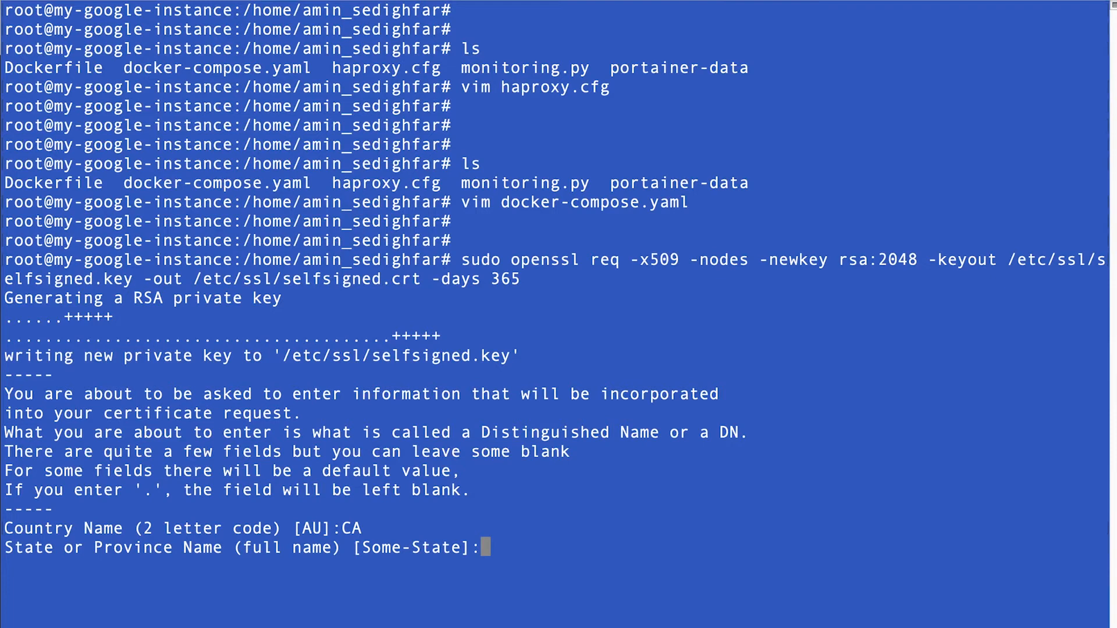
text(Y)
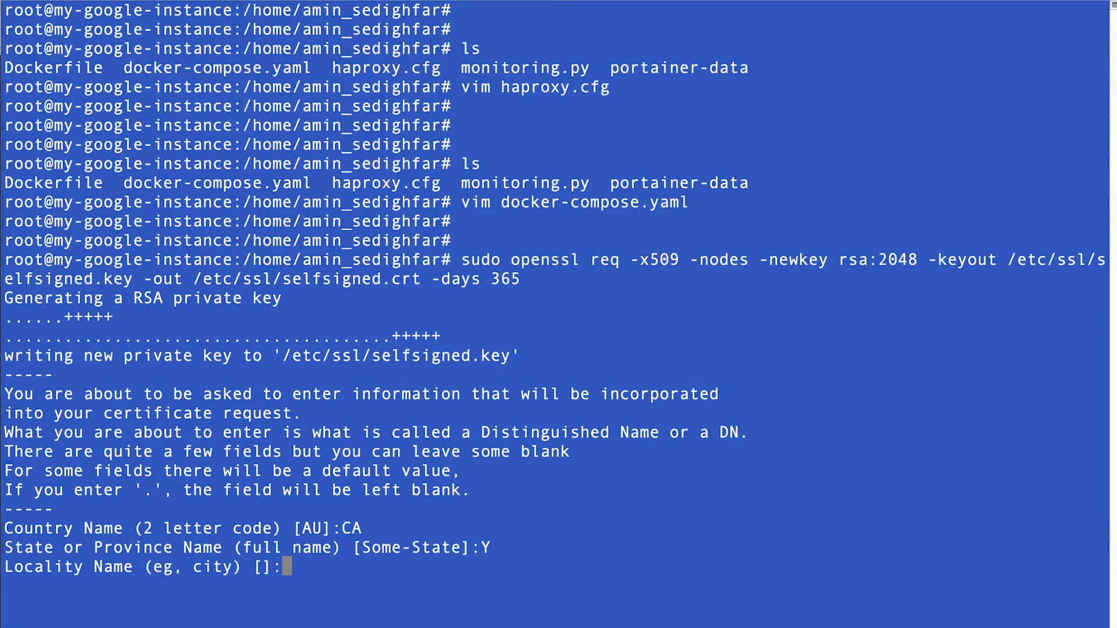
text(Y)
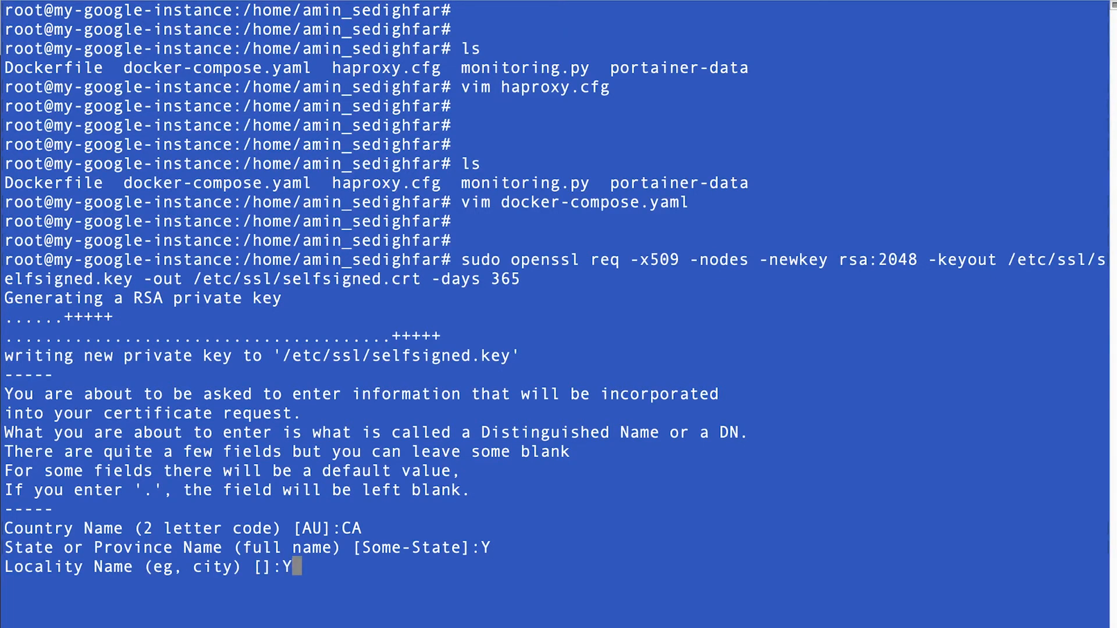
text(whatever)
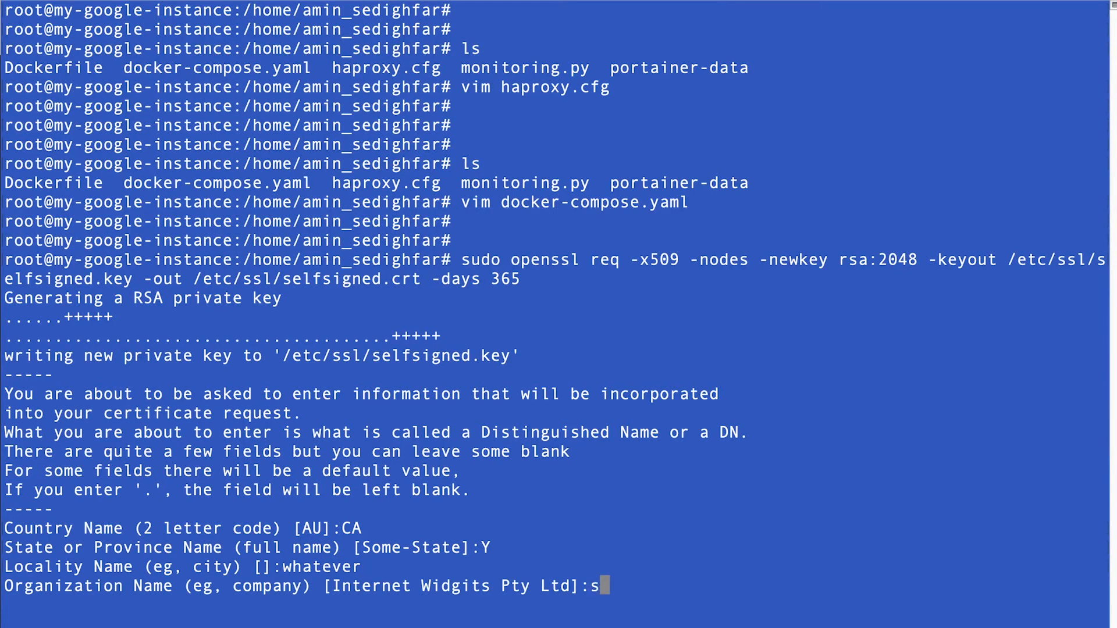
text(omthr)
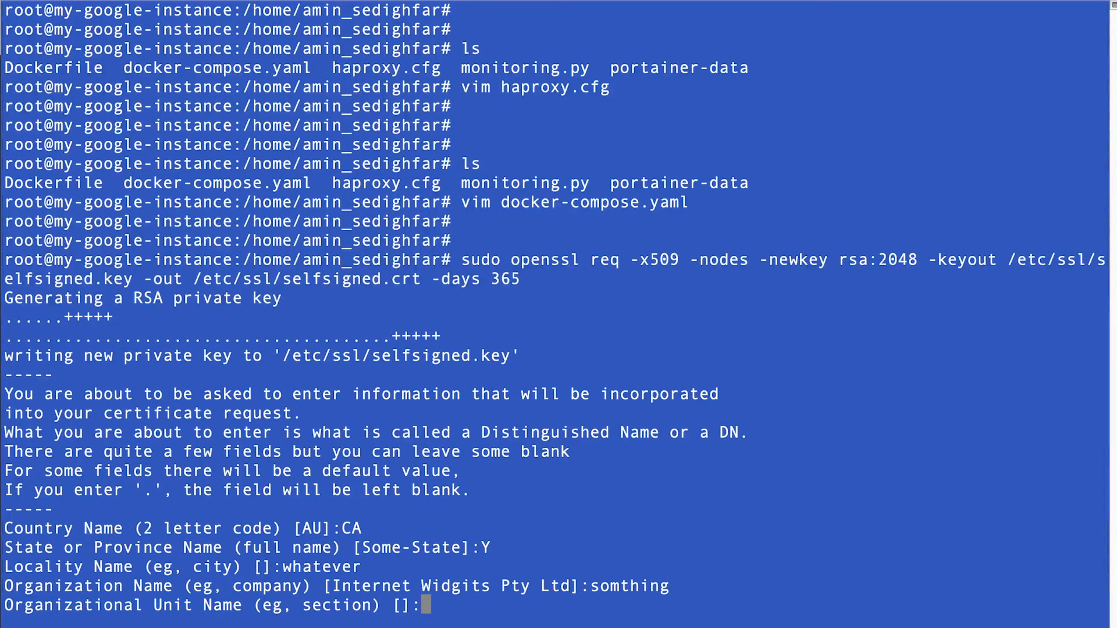
text(some)
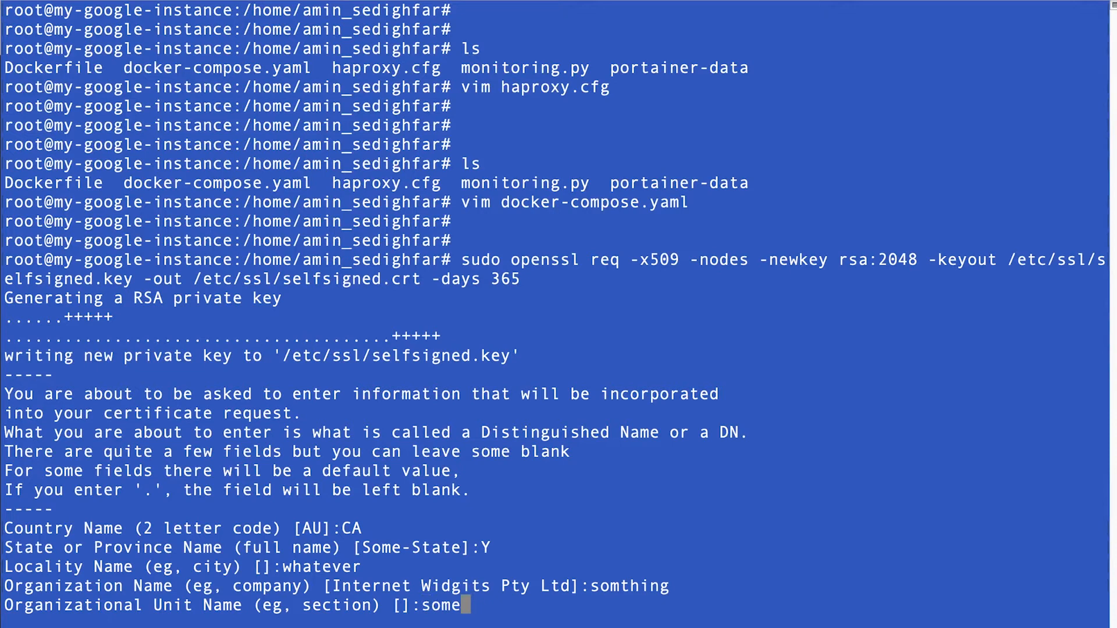
text(where)
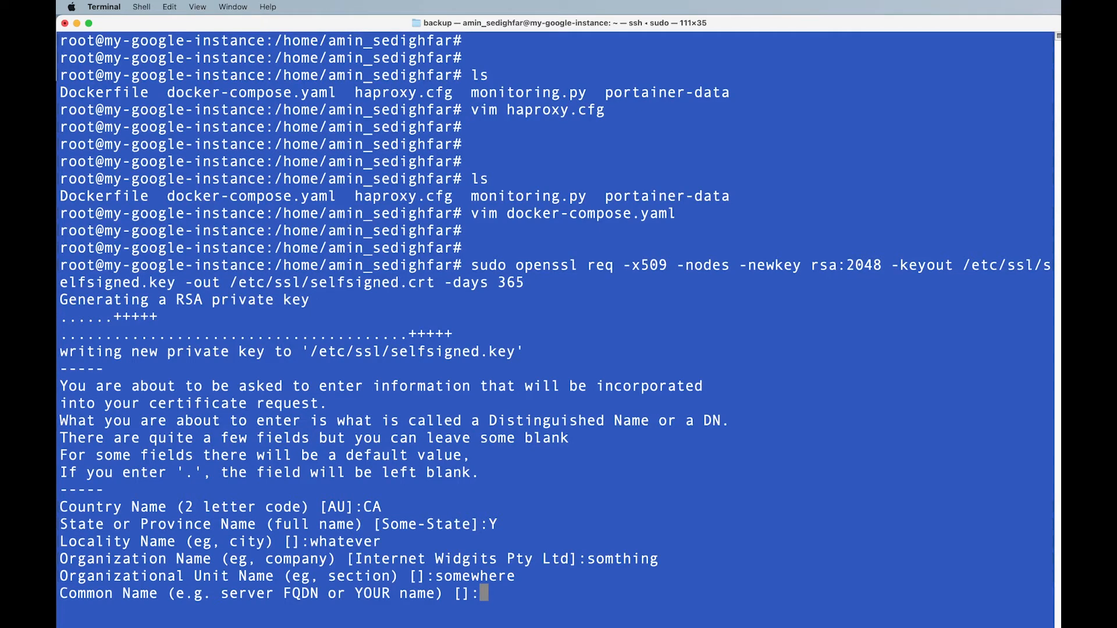
text(aa)
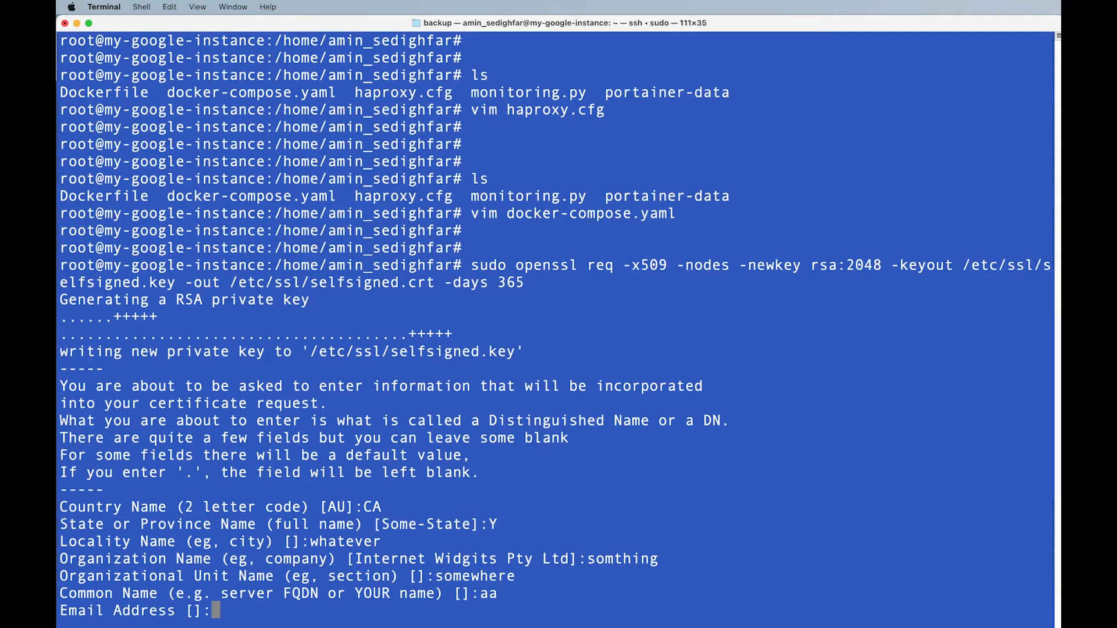
text(aa@)
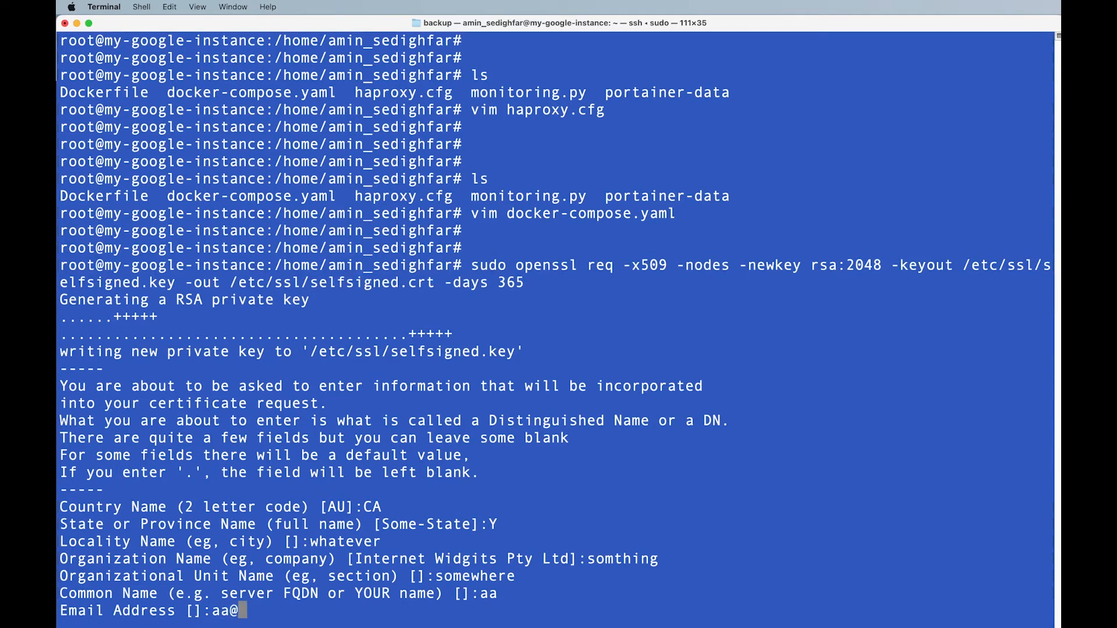
text(aa.)
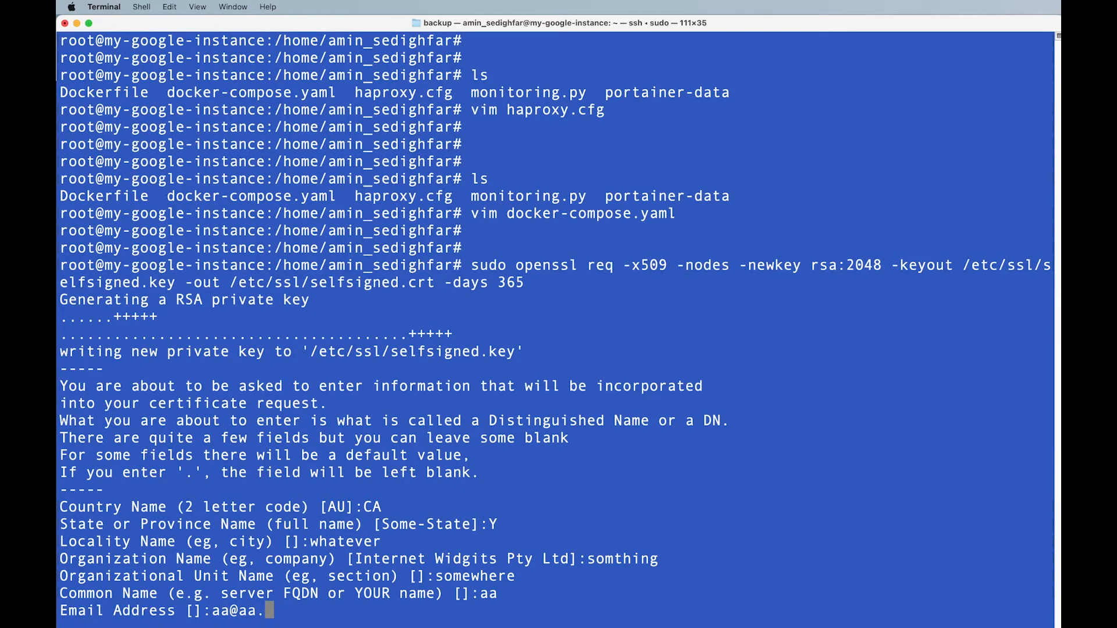
text(com)
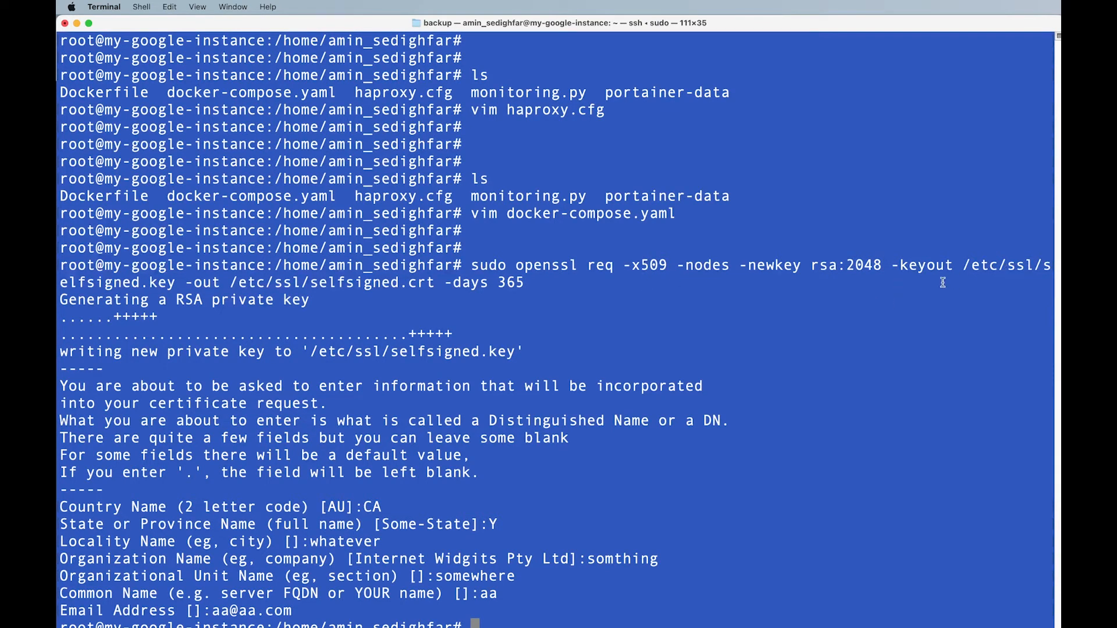
double_click(989, 265)
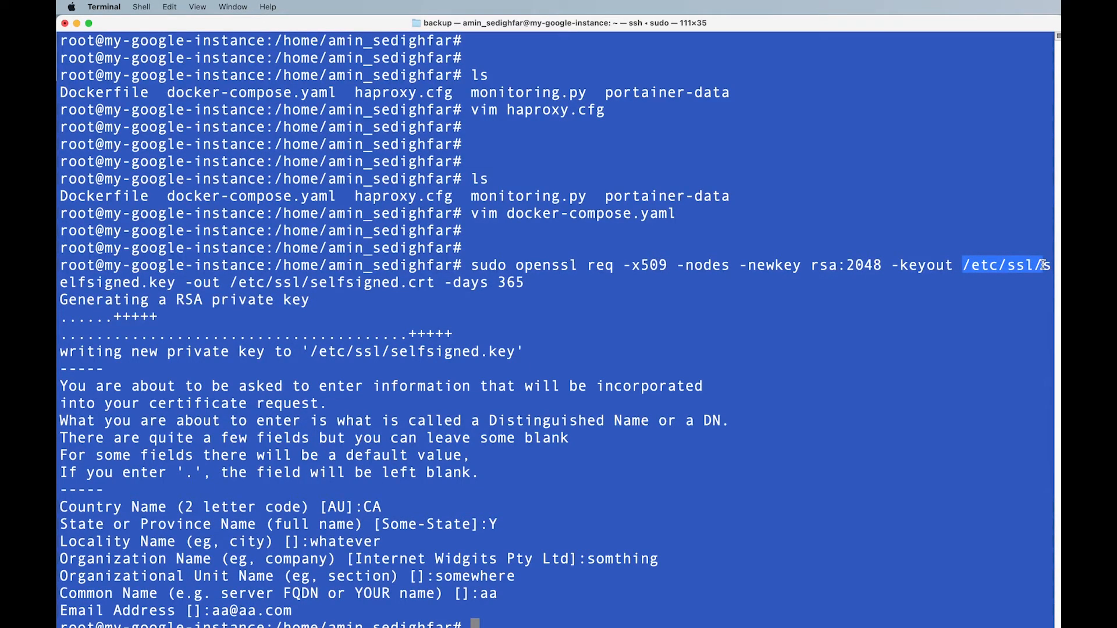
Change to /etc/ssl and print the contents of selfsigned.key and selfsigned.crt.
text(cd /etc/ssl/)
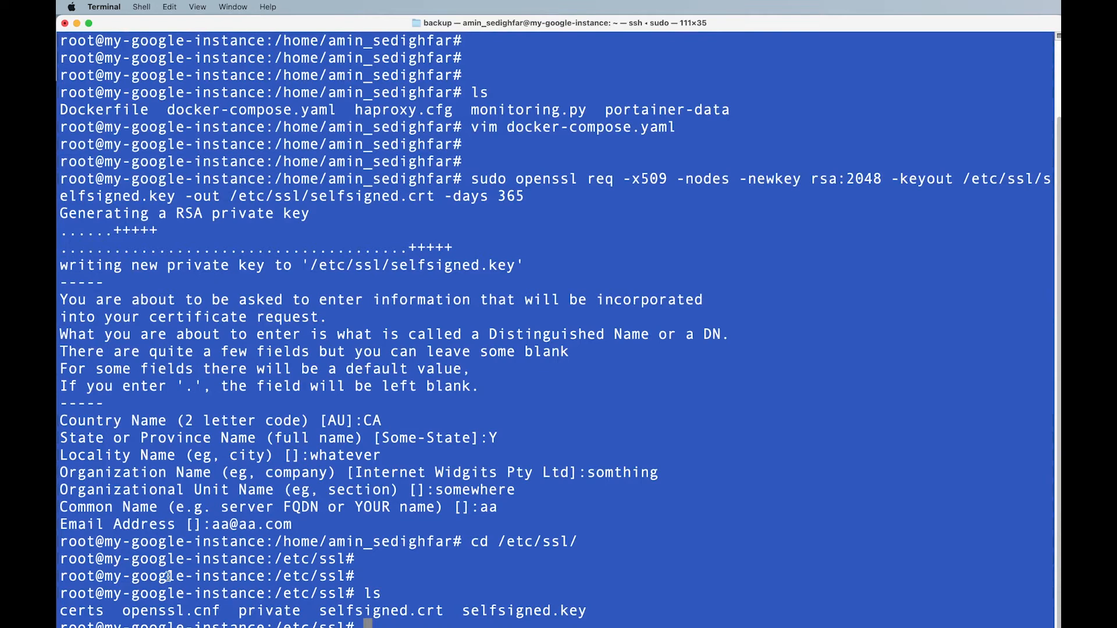
double_click(368, 611)
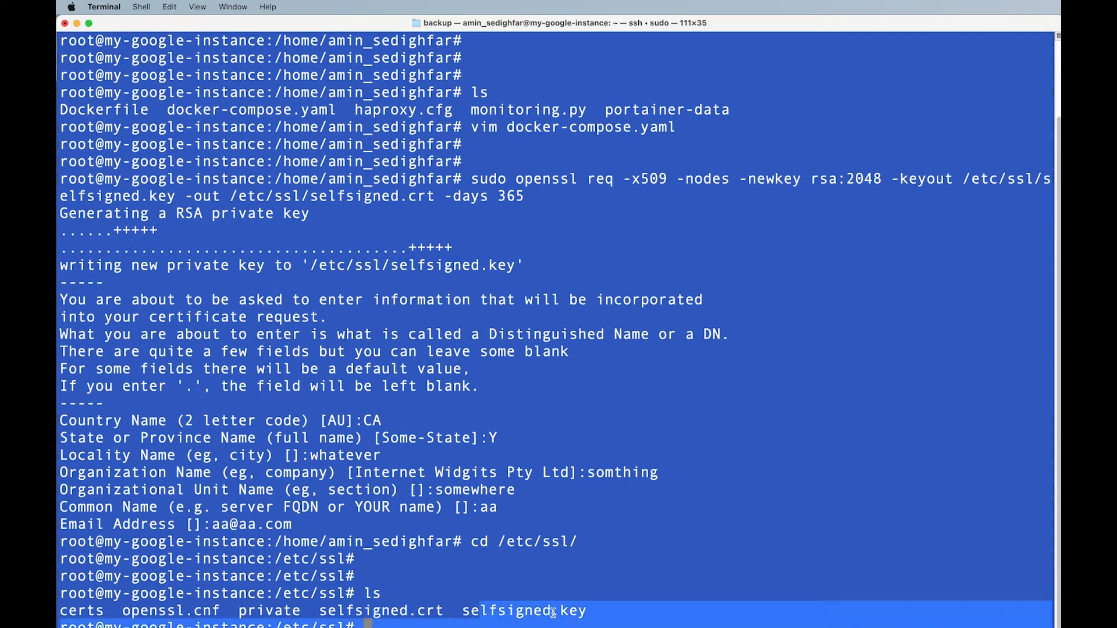
text(cat selfsigned.key)
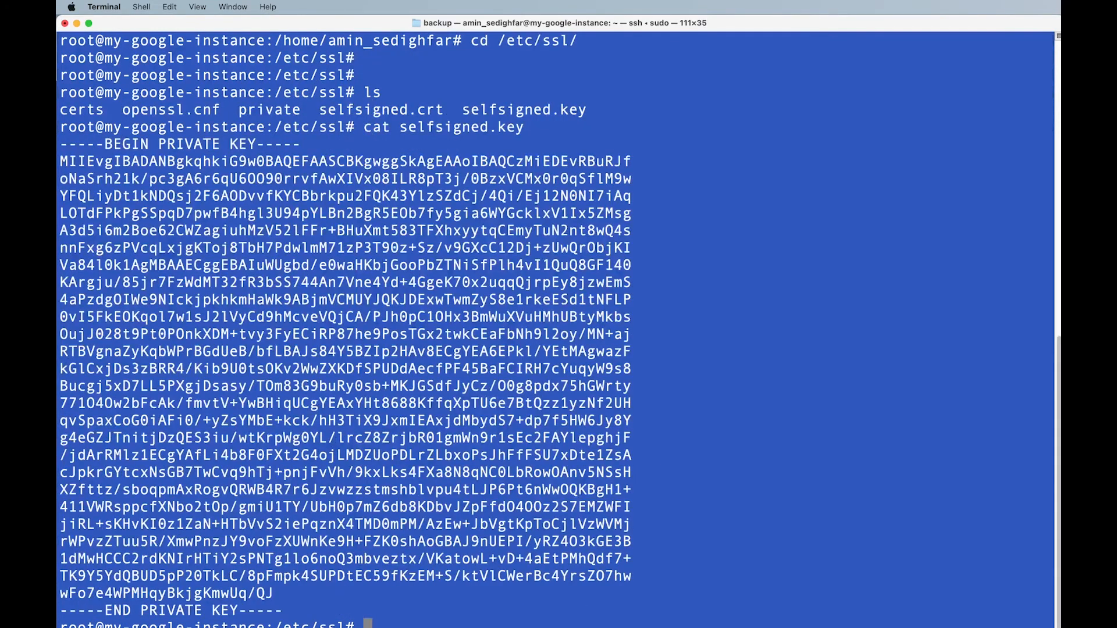
text(cat selfsigned.)
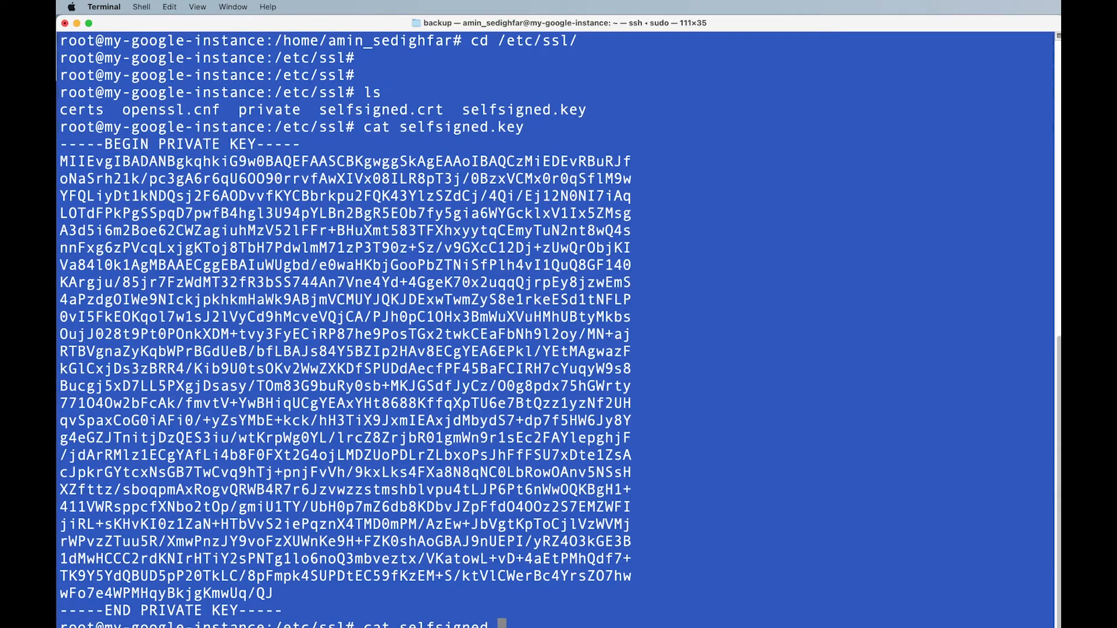
text(cat selfsigned.crt)
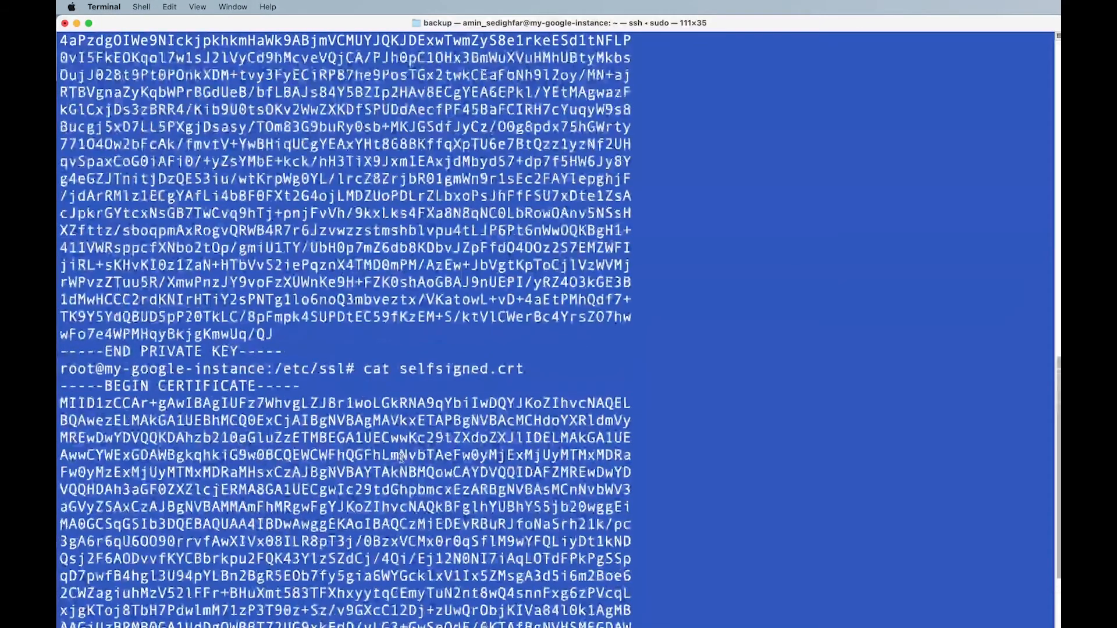
Scroll through the printed certificate and re-list the /etc/ssl folder.
scroll(down, 3)
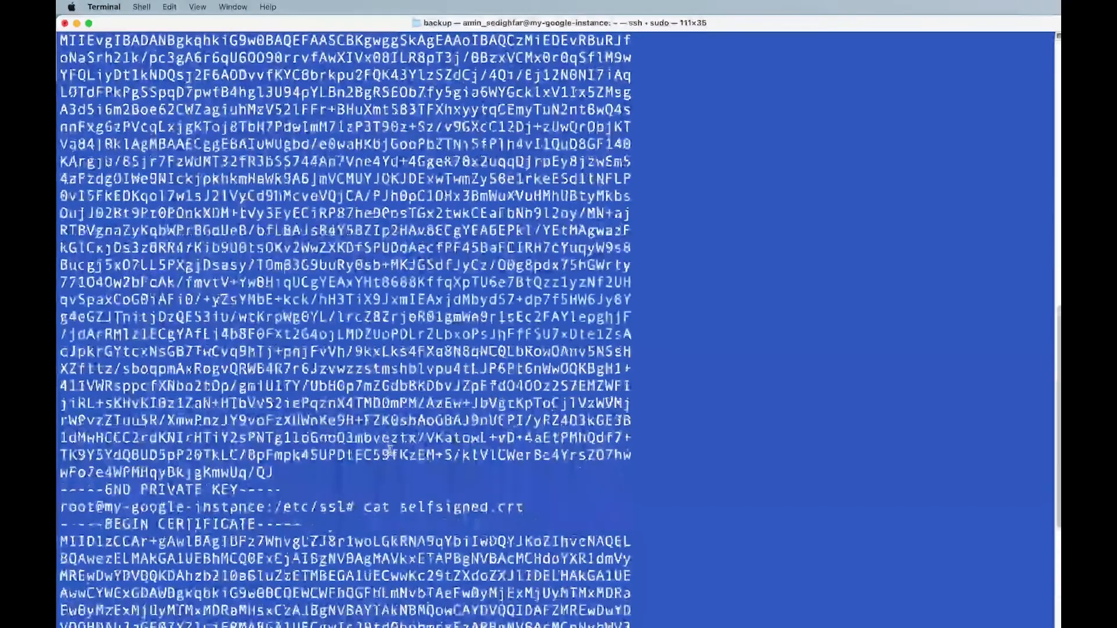
scroll(down, 3)
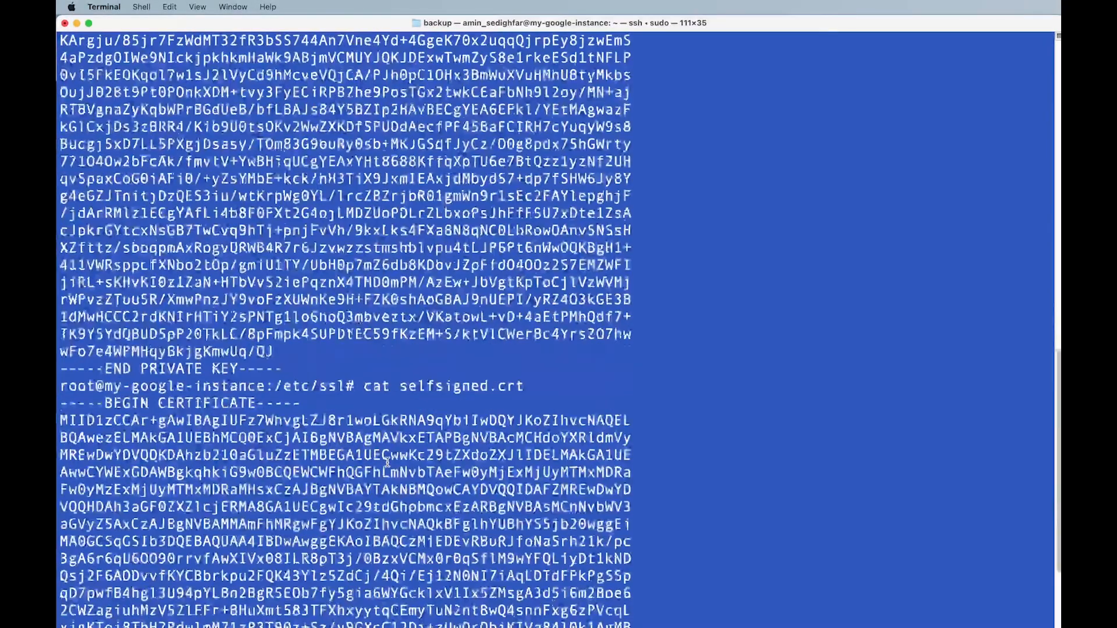
scroll(down, 3)
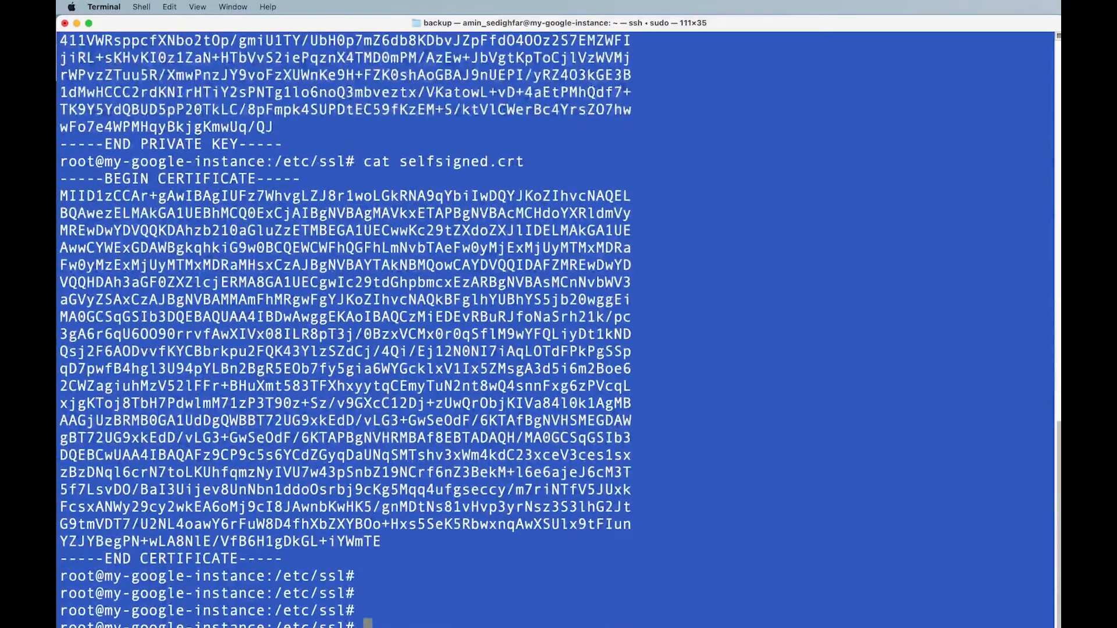
text(ls)
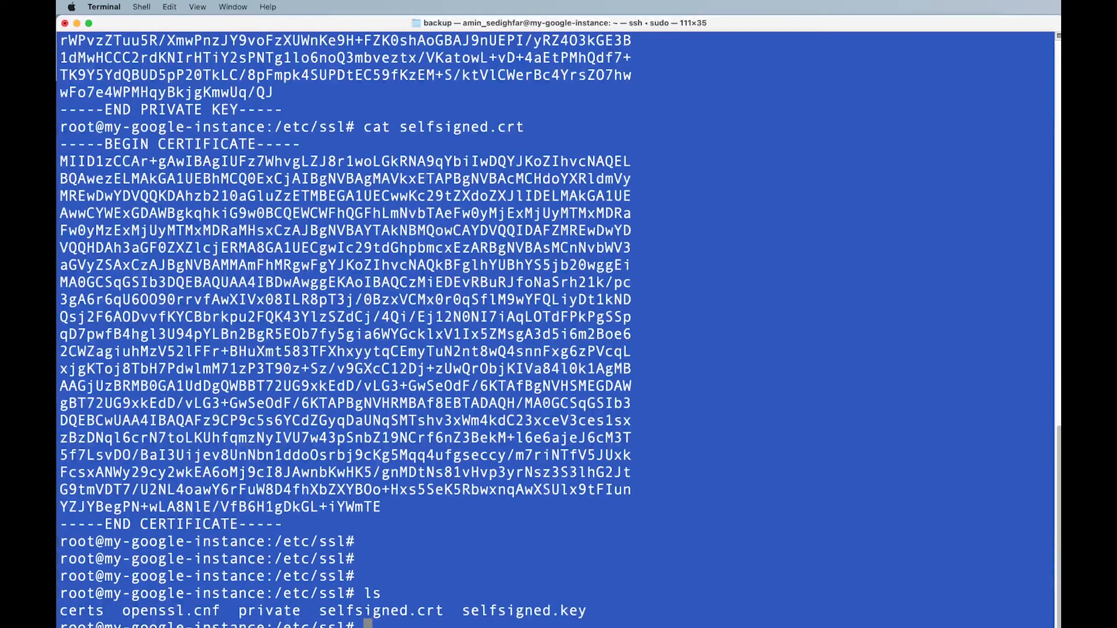
text(rm)
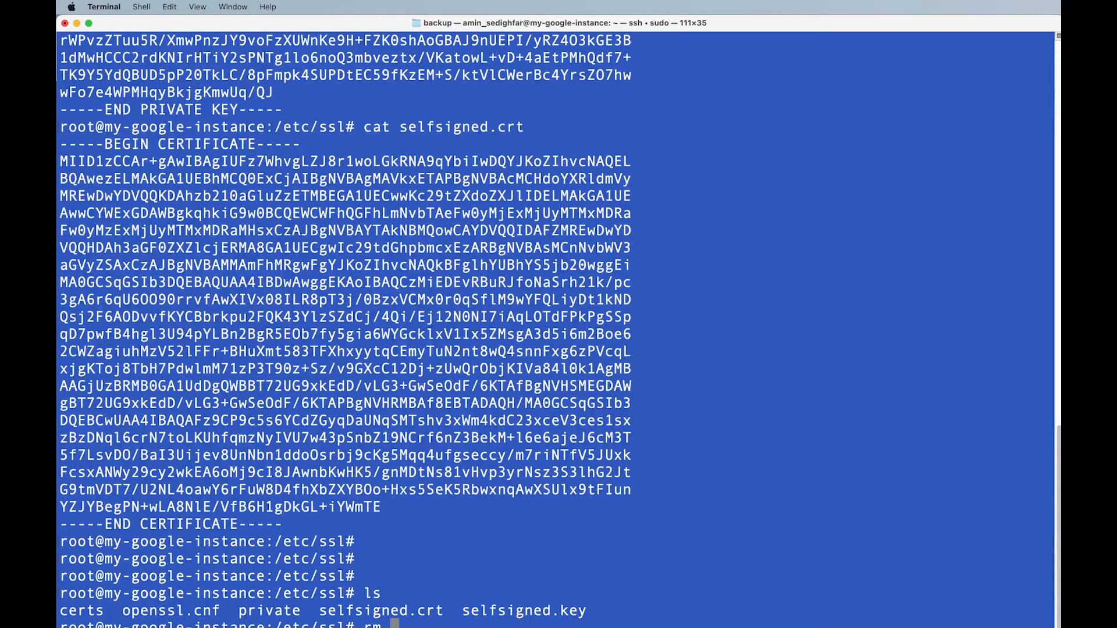
Delete the selfsigned files with rm self*, then list running containers with docker ps.
text(self*)
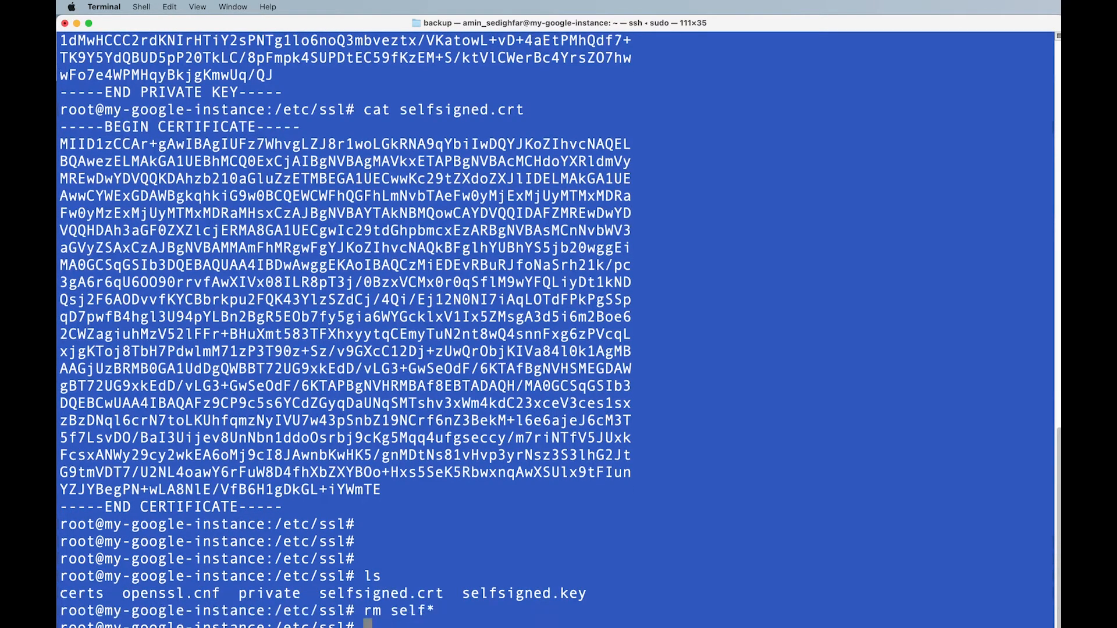
key(Return)
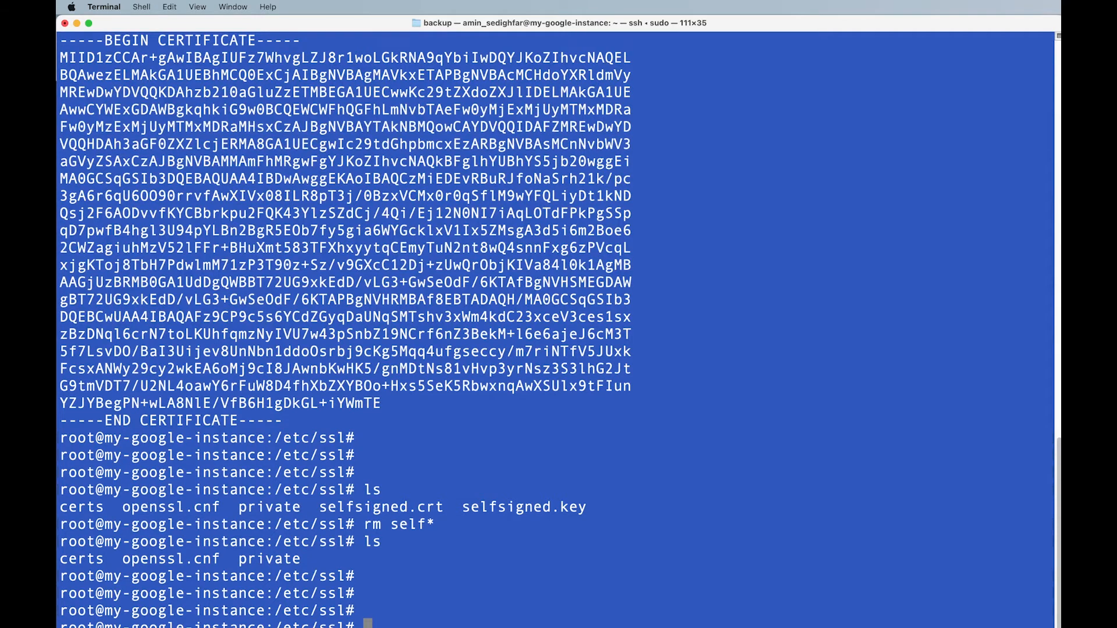
text(docker ps)
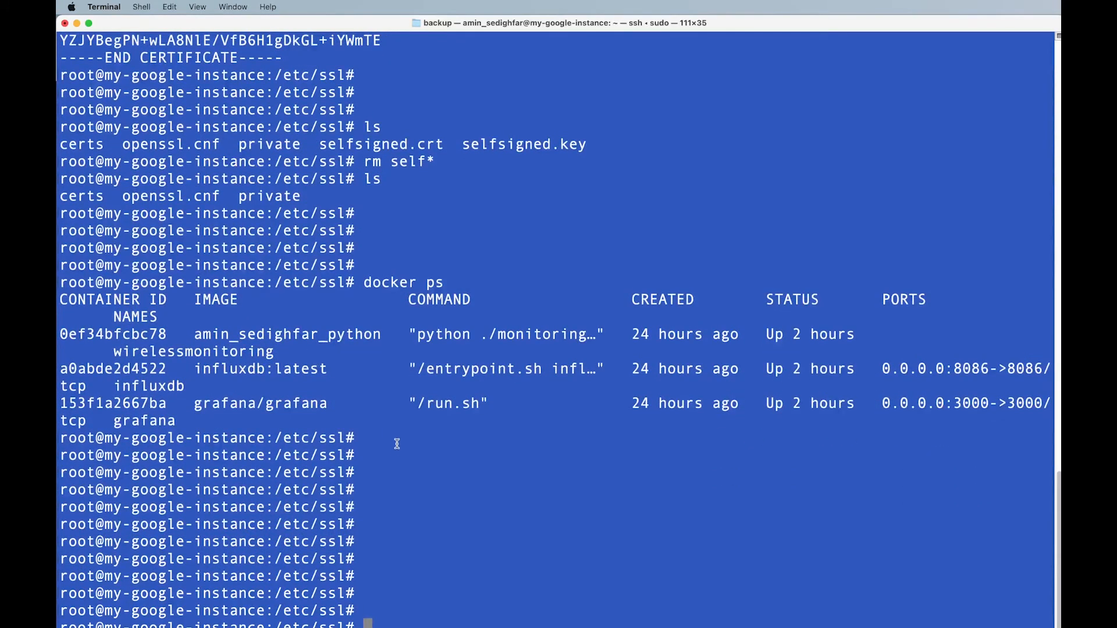
double_click(282, 403)
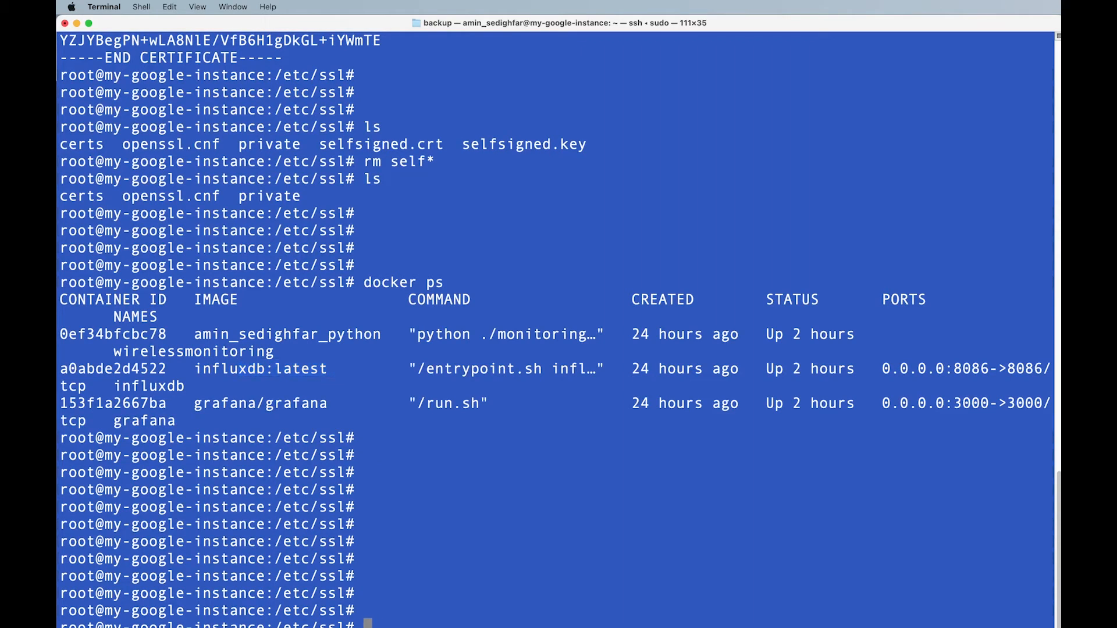
text(c)
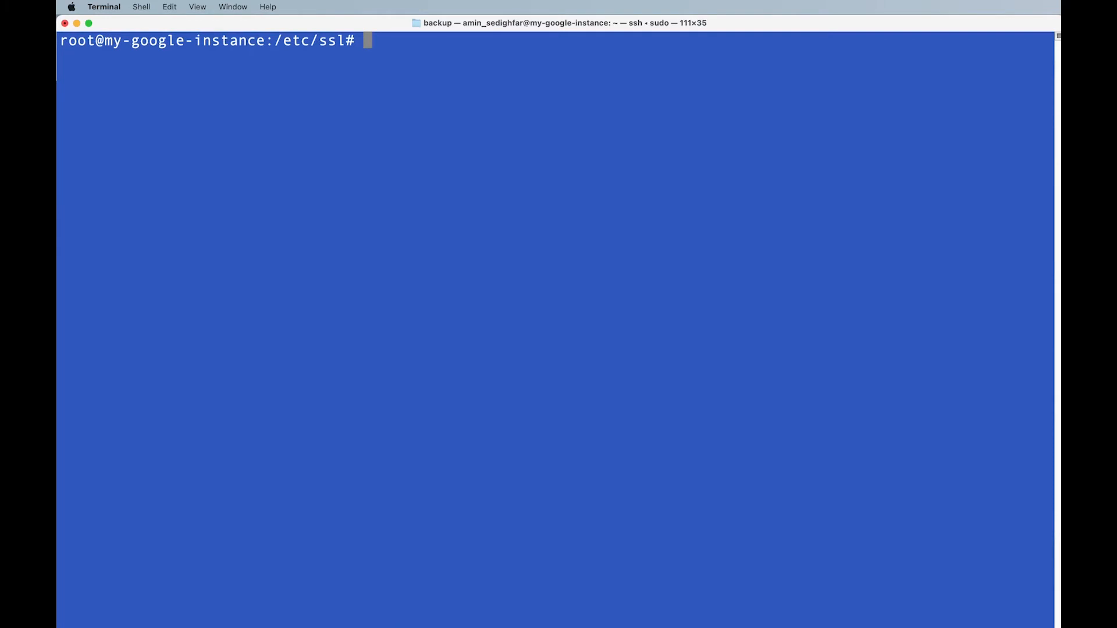
Run docker-compose up --detach in /etc/ssl, which reports no configuration file.
text(d)
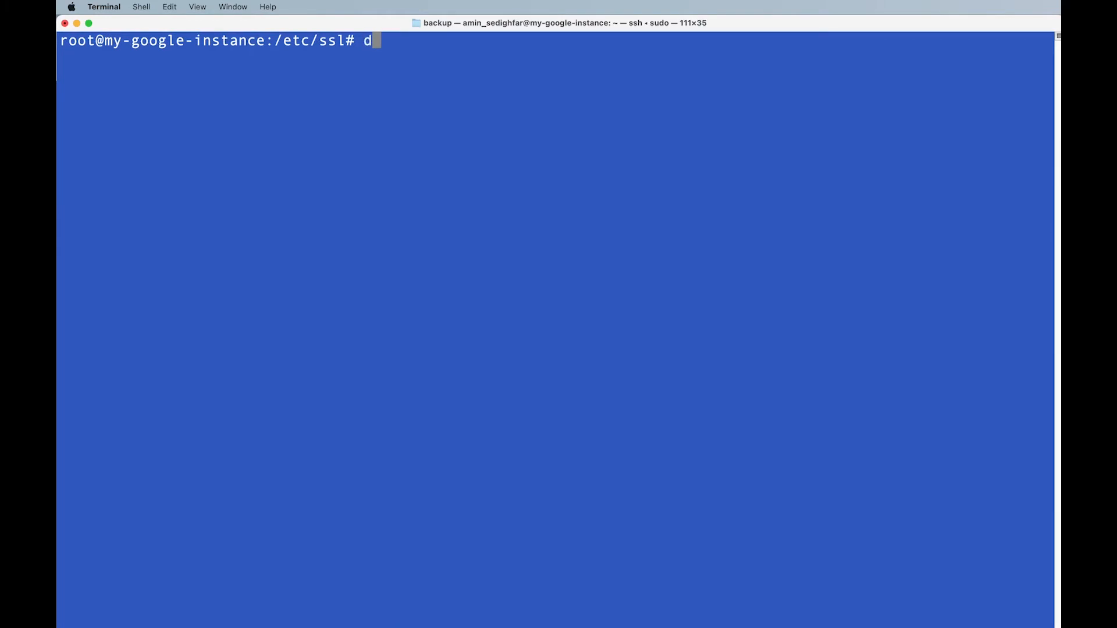
text(ocker)
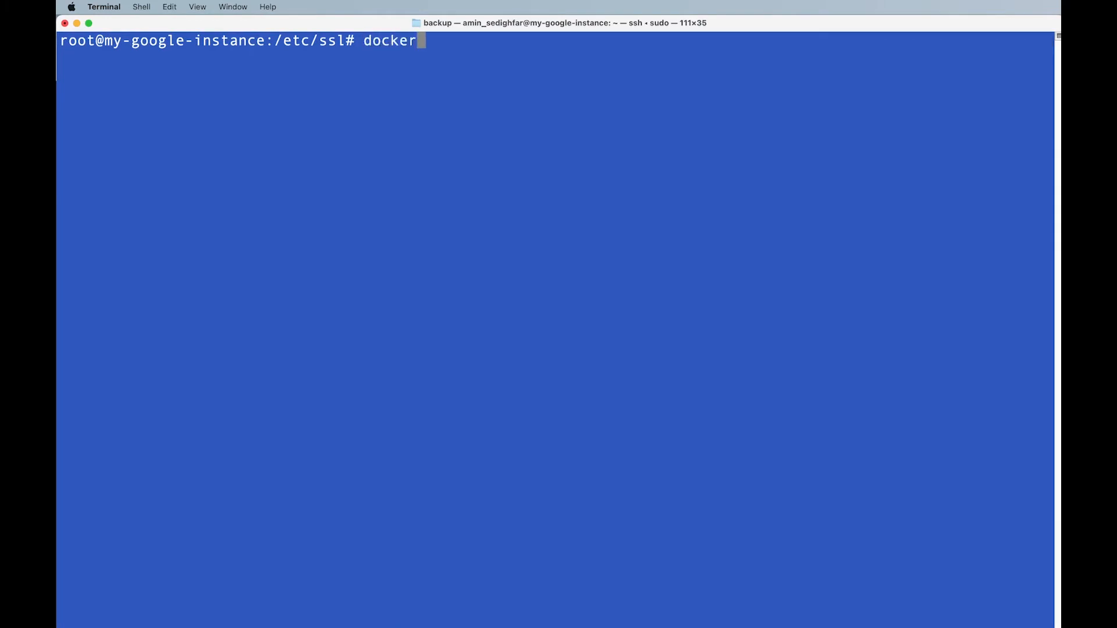
text(-compose)
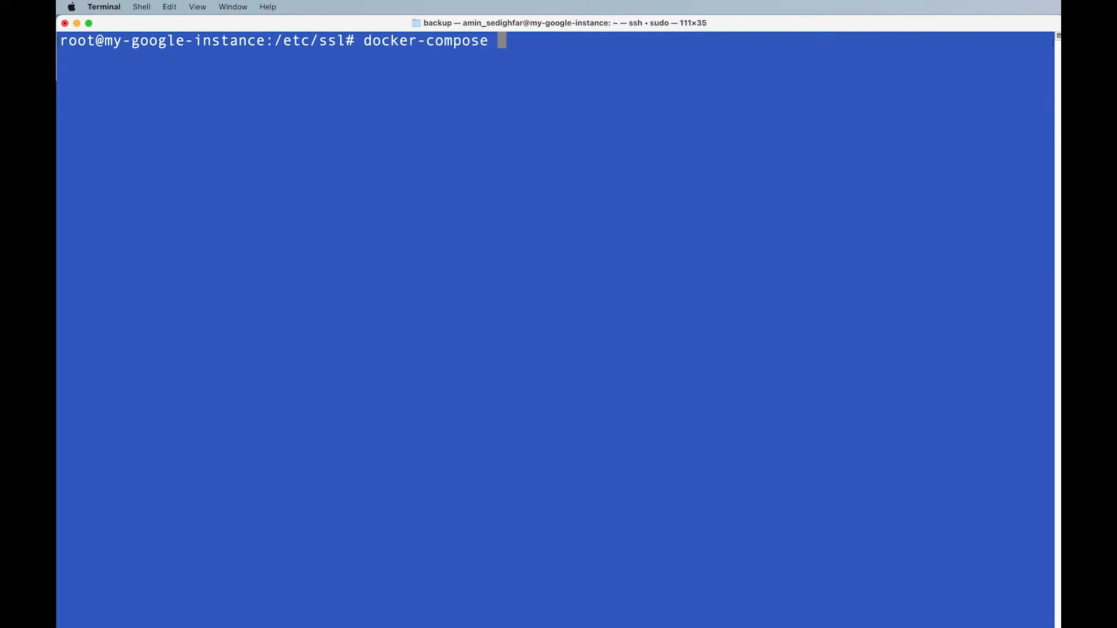
text(up --)
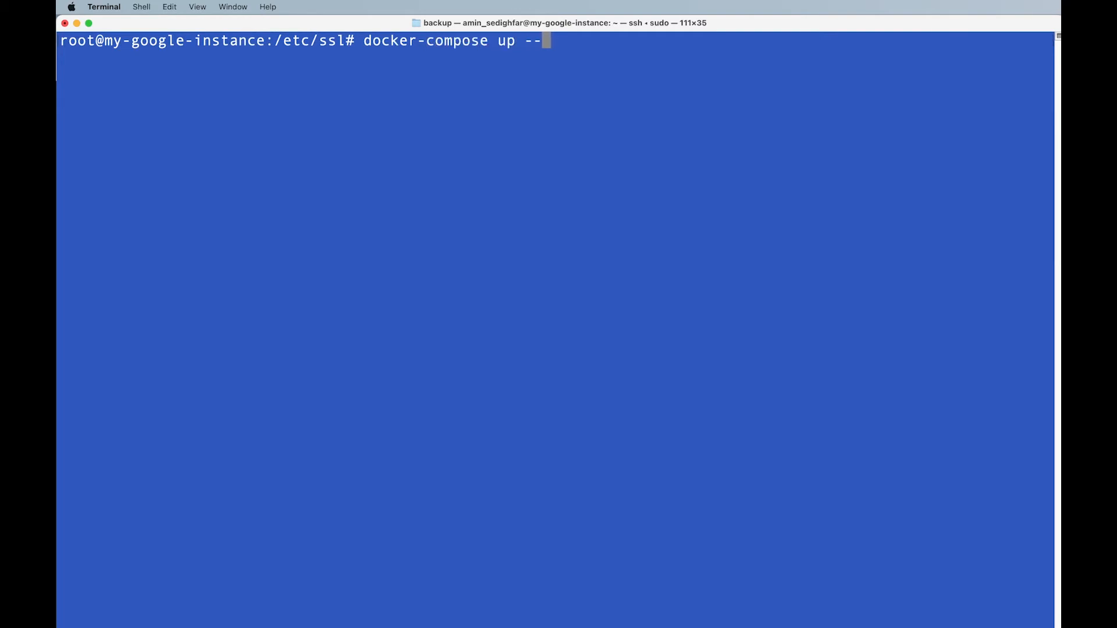
text(detach)
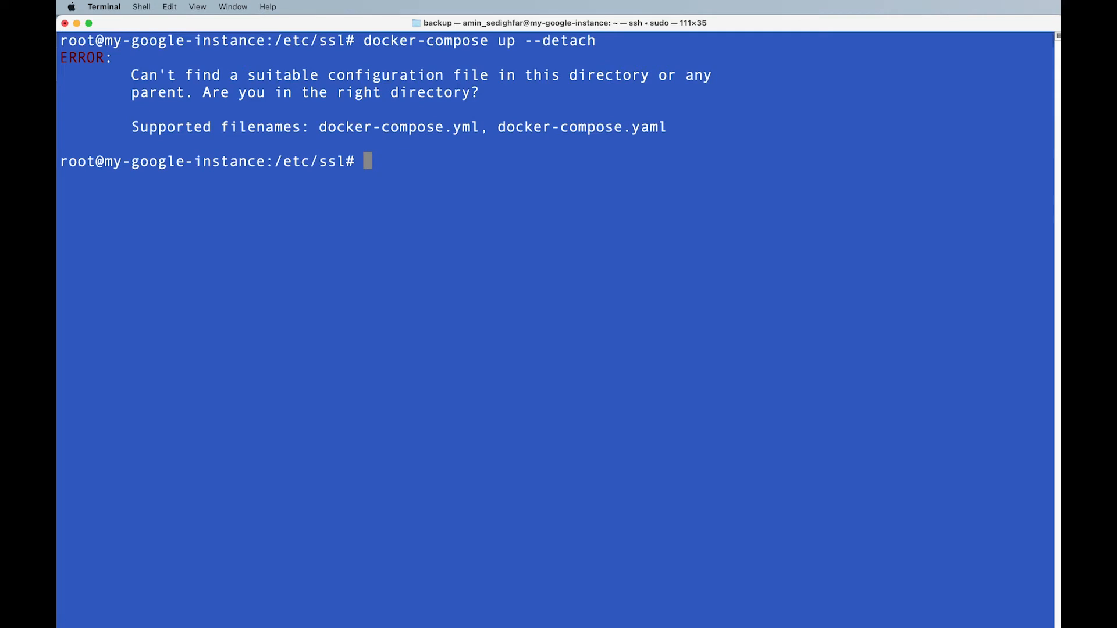
Change to /home/amin_sedighfar/ and list its contents, showing docker-compose.yaml.
text(cd)
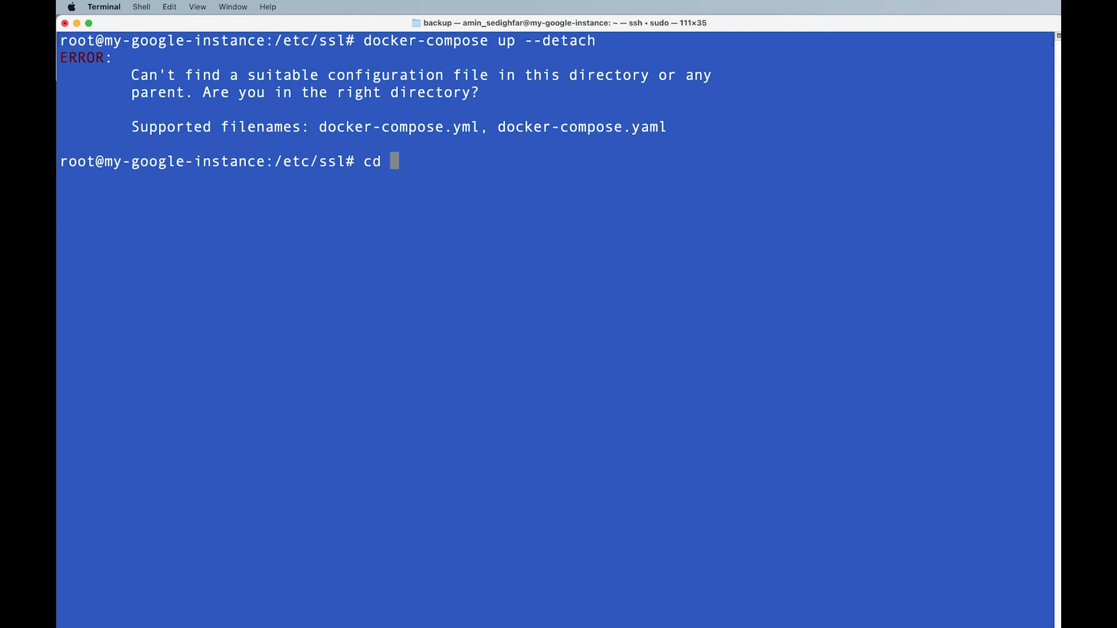
text(/home/)
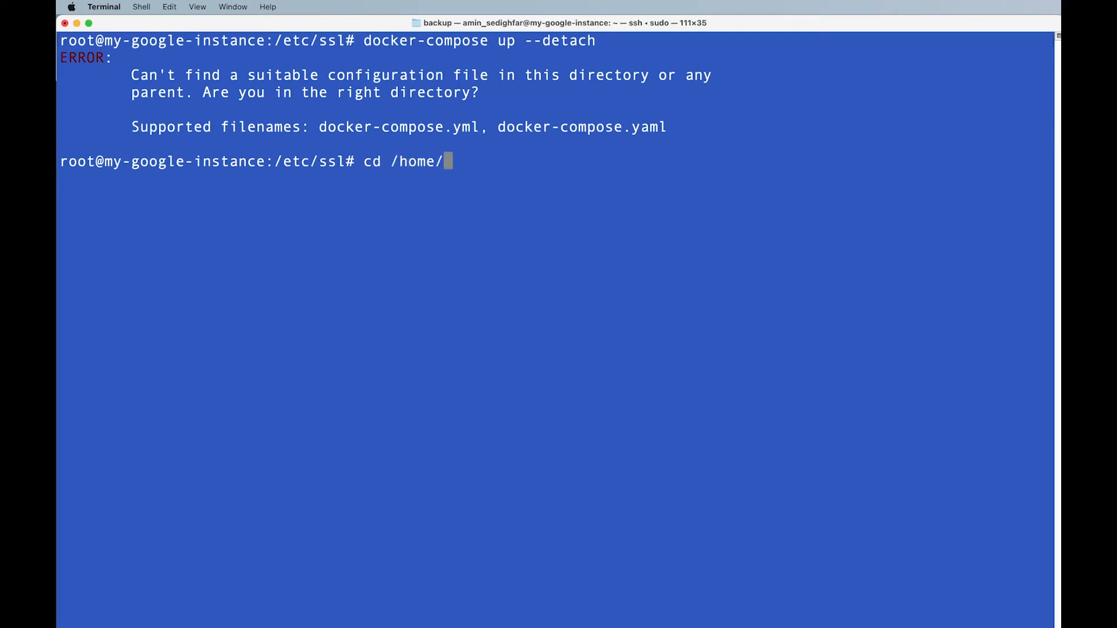
text(amin_sedighfar/)
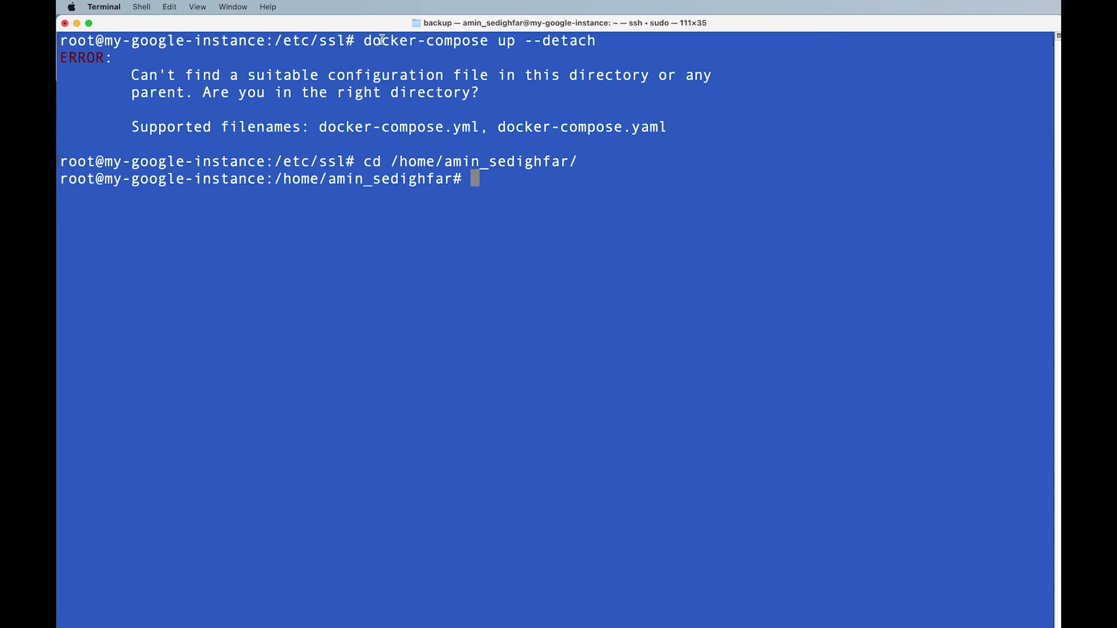
double_click(426, 40)
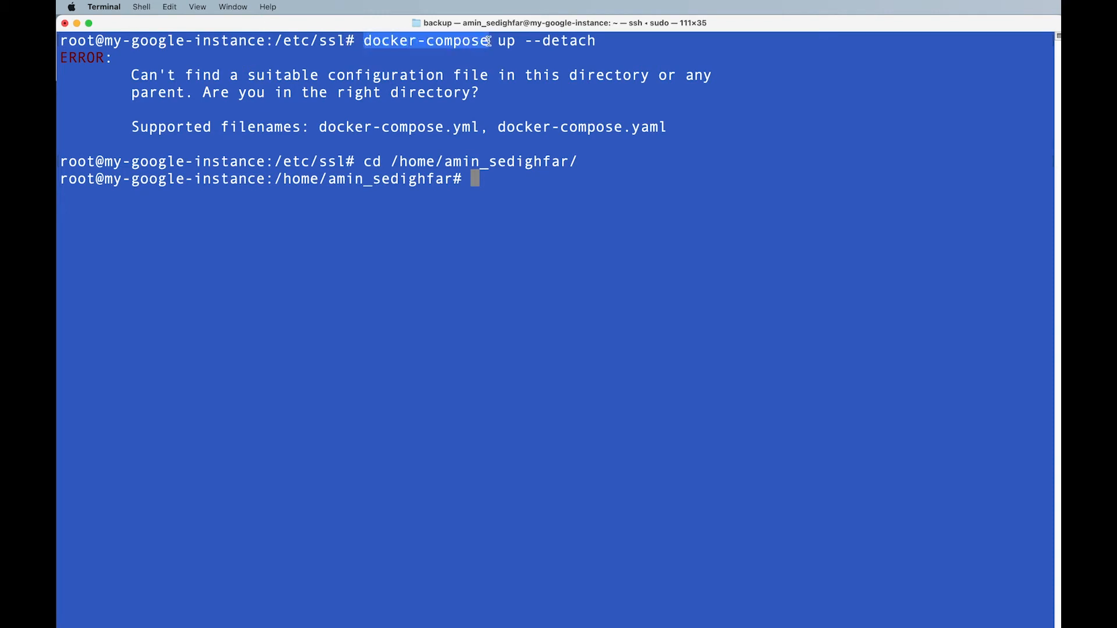
text(ls)
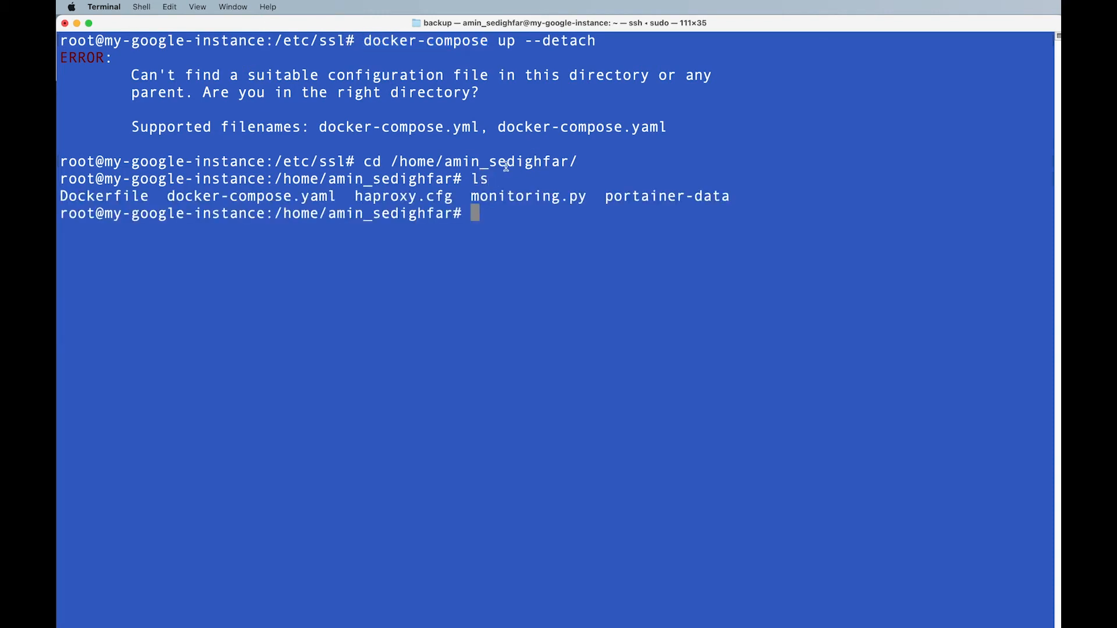
double_click(250, 196)
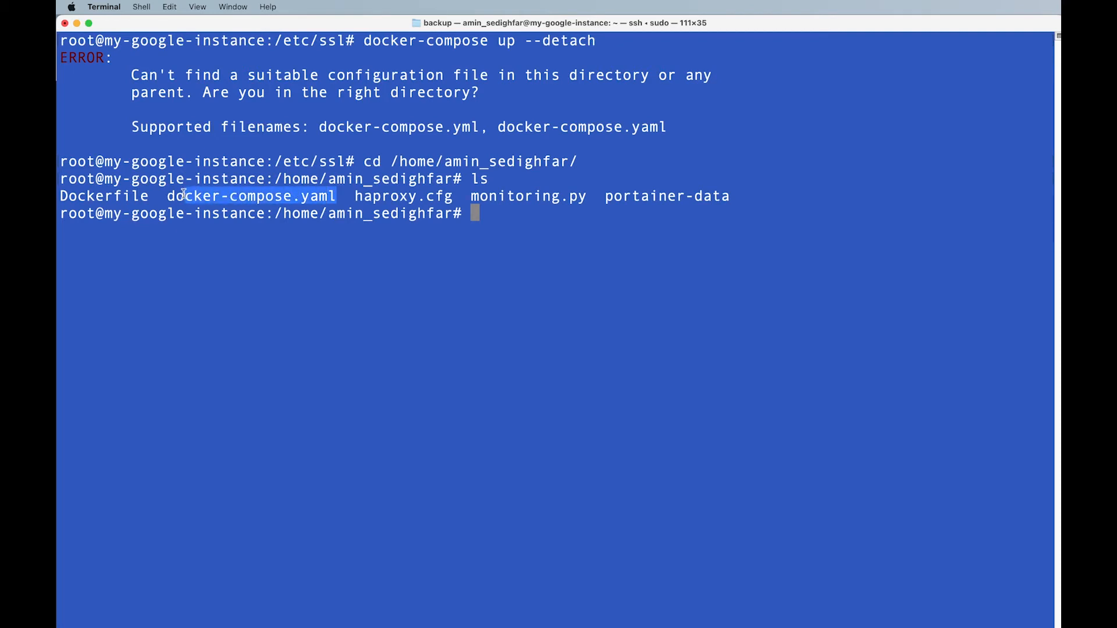
text(cd /home/amin_sedighfar/)
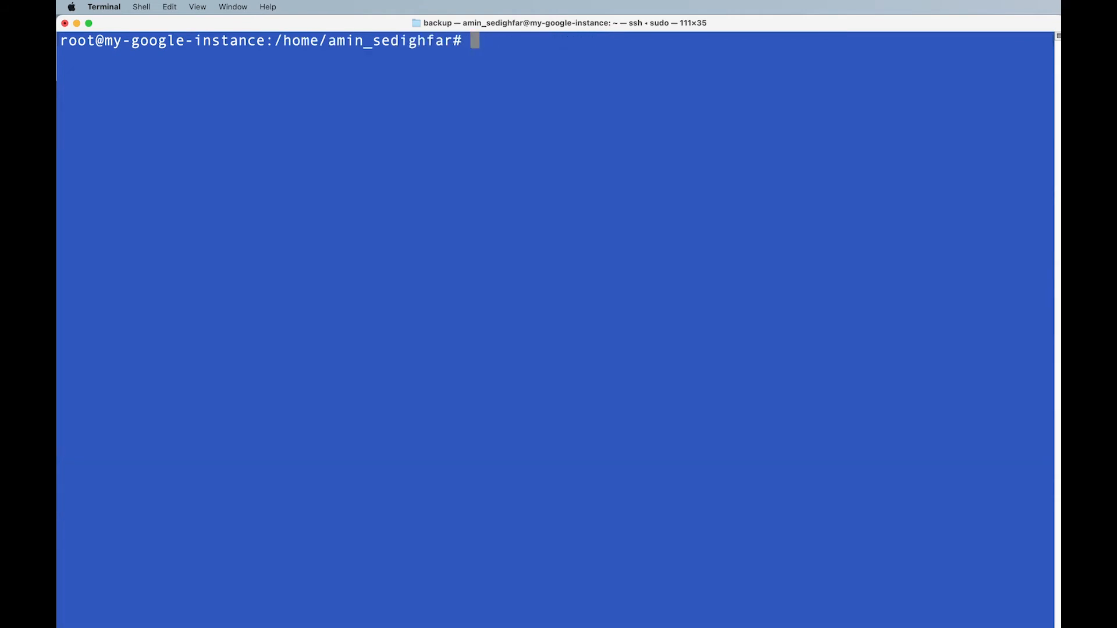
text(docker ps)
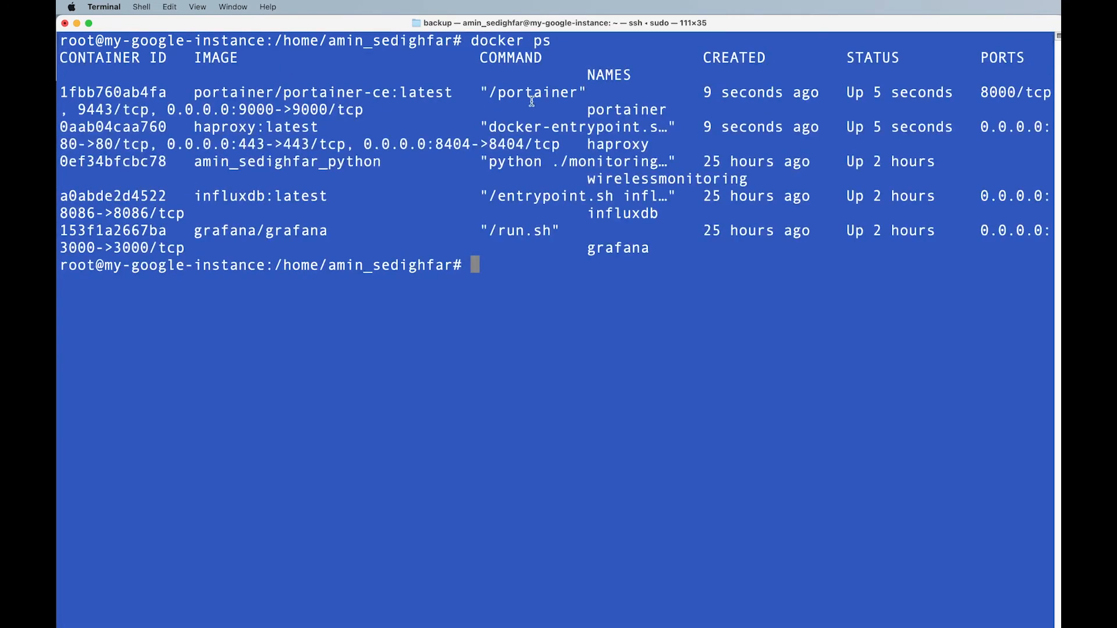
double_click(530, 92)
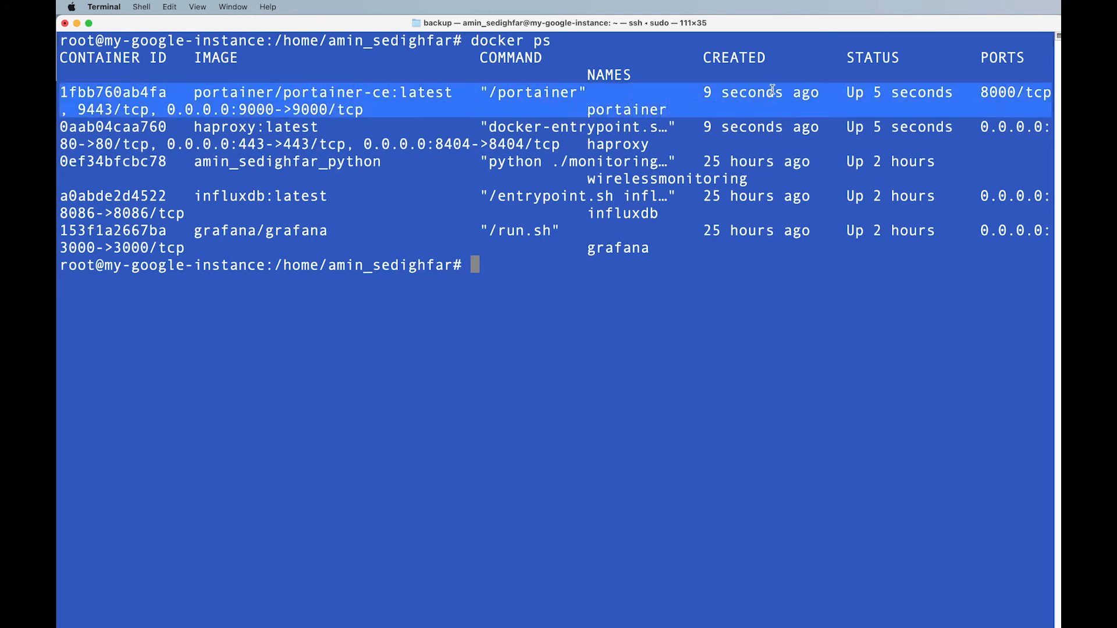
mouse_move(59, 127)
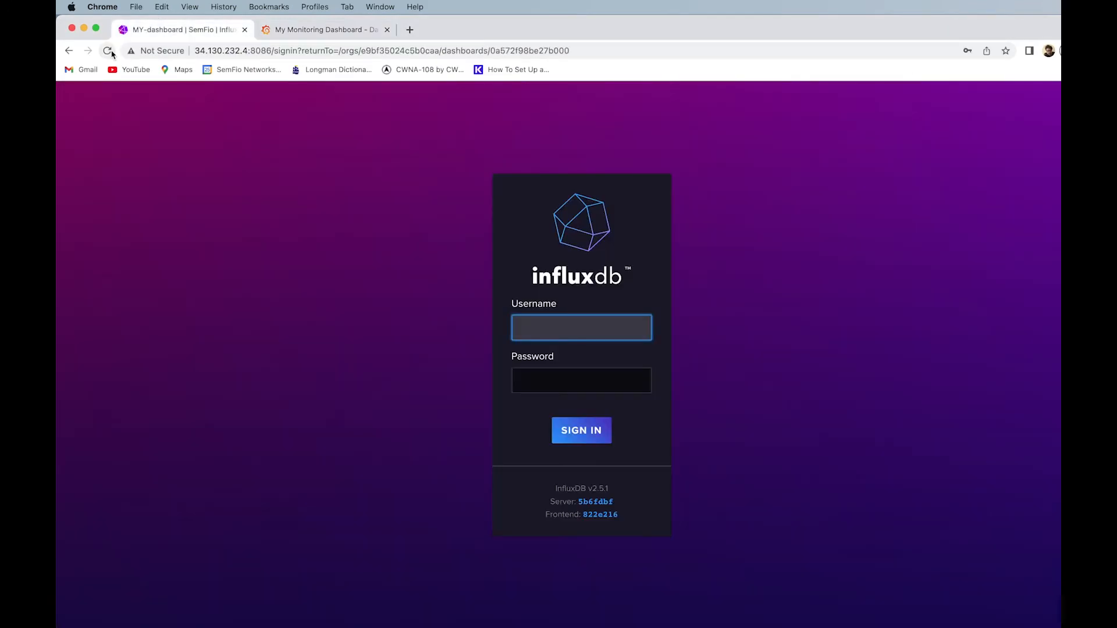
Reload the InfluxDB tab, view the Grafana dashboard tab, then open a blank tab.
click(108, 51)
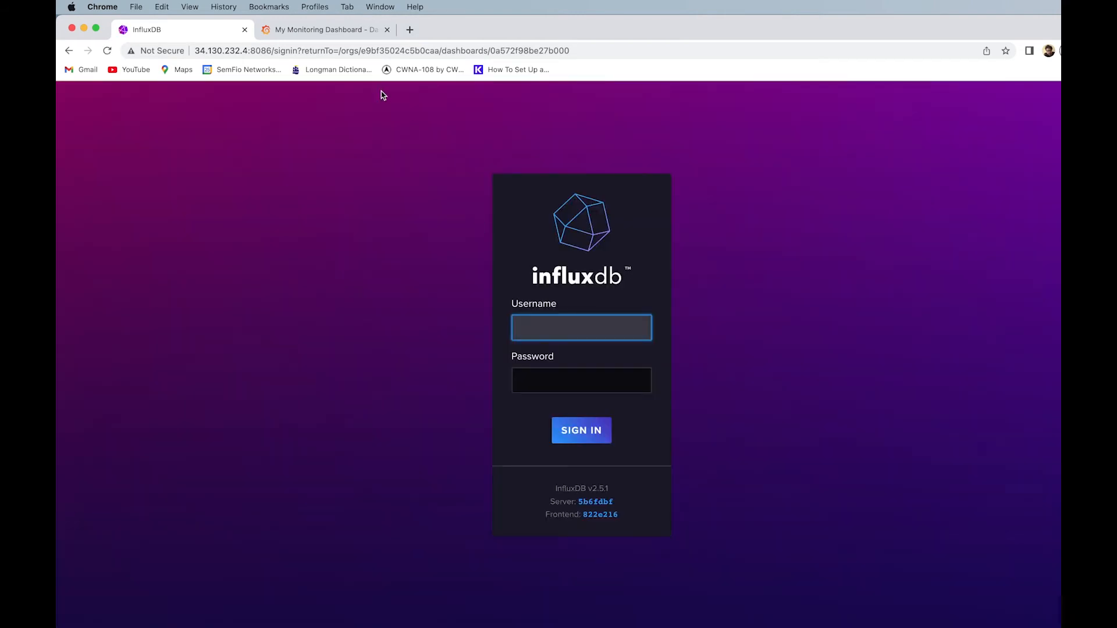
click(322, 29)
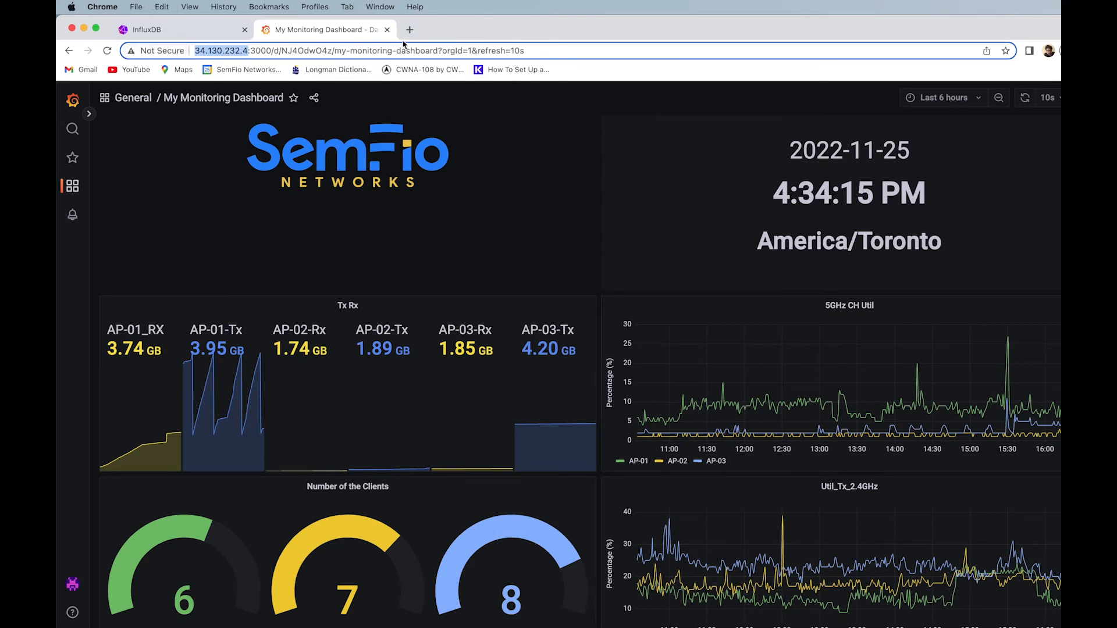
click(409, 29)
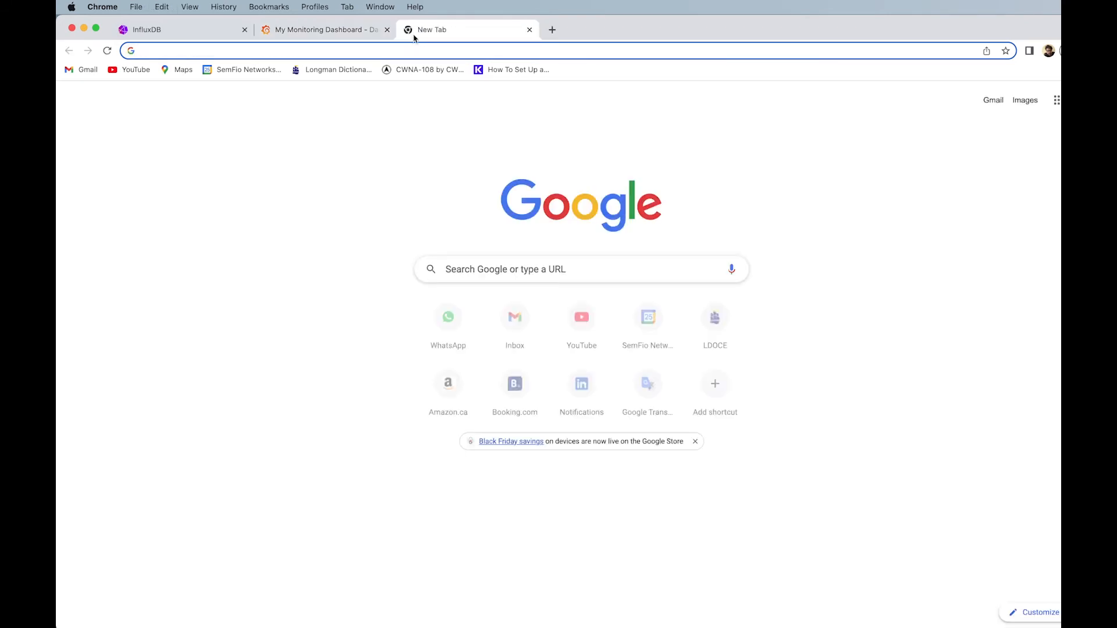
Load the instance at 34.130.232.4 and sign in as admin with the password.
text(http://34.130.232.4/)
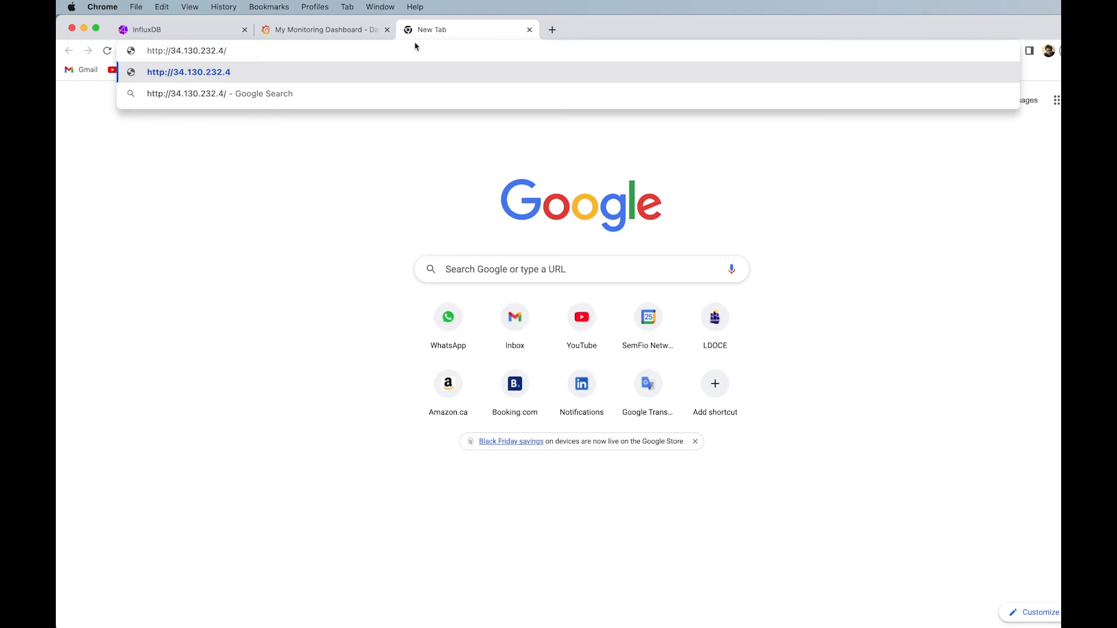
text(:)
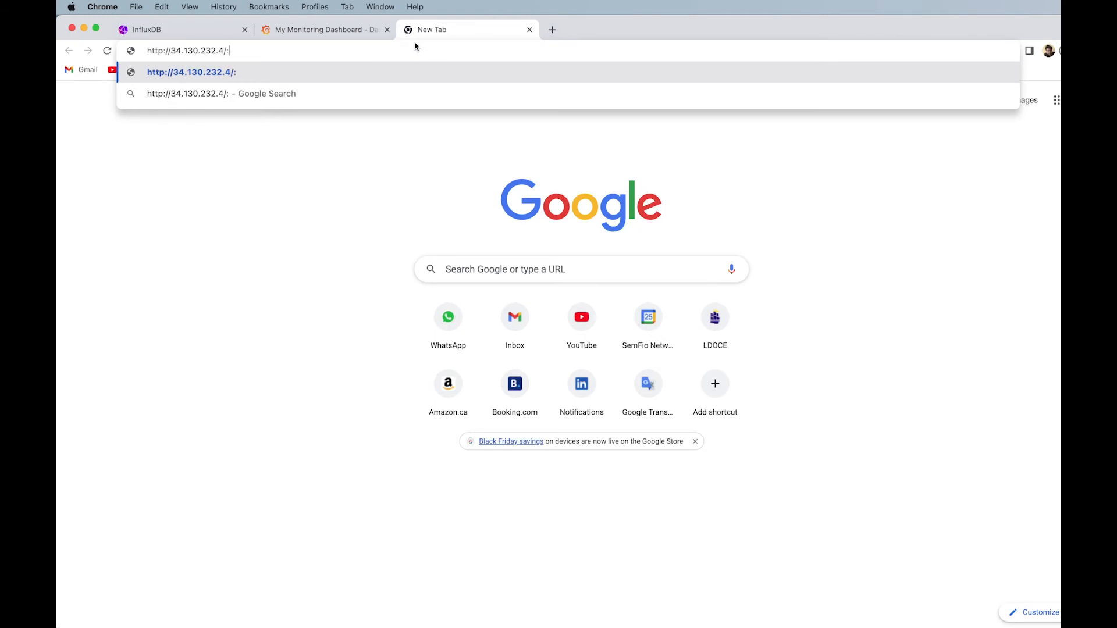
key(Backspace)
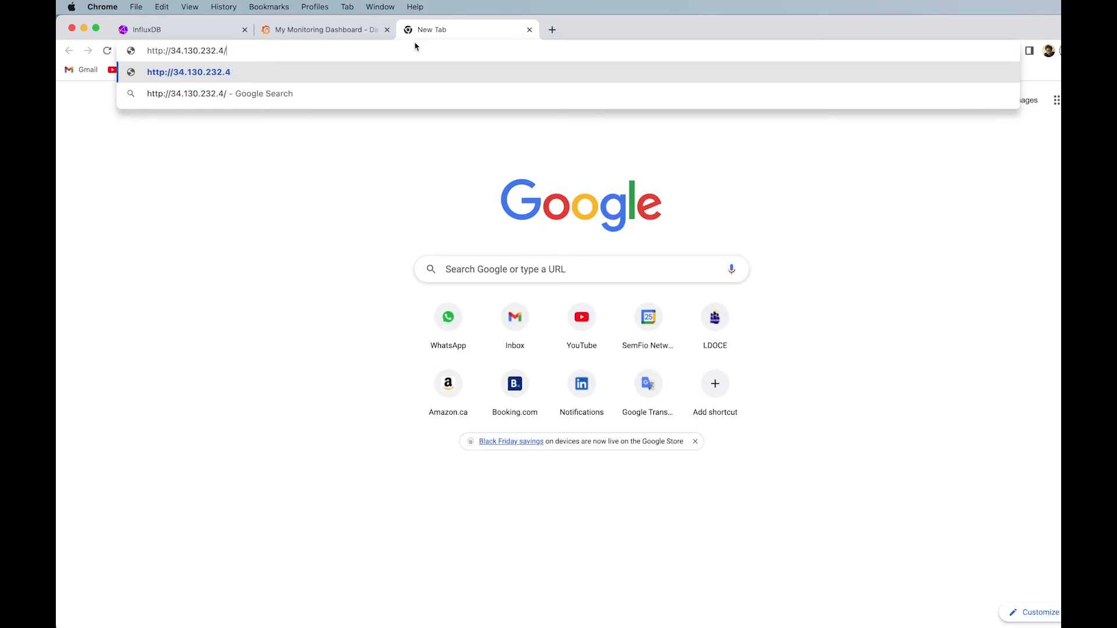
text(:3000)
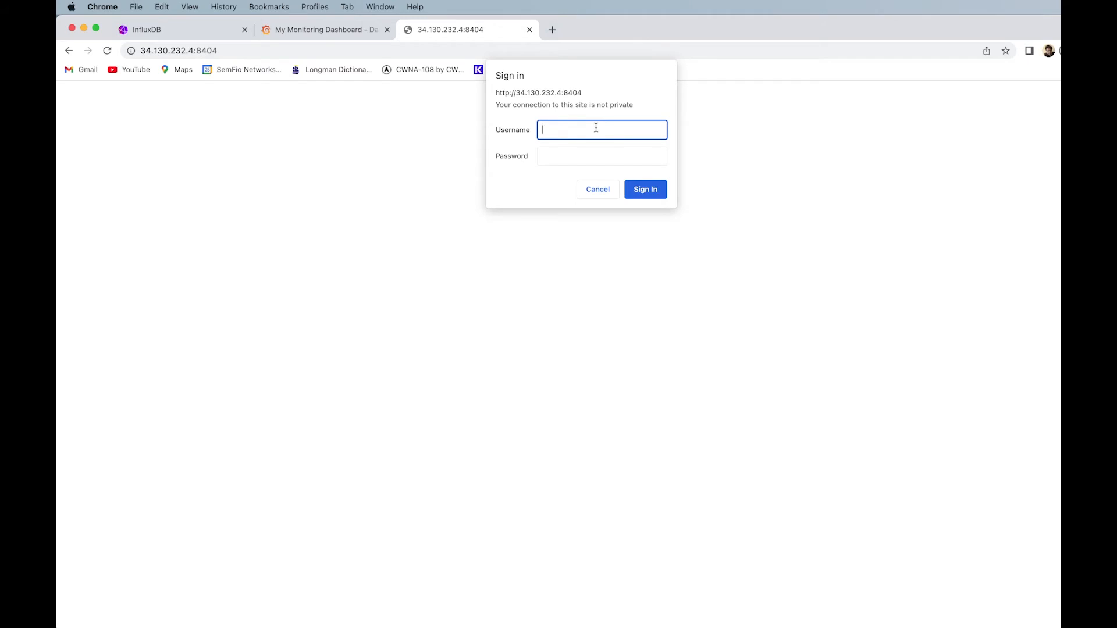
text(admin)
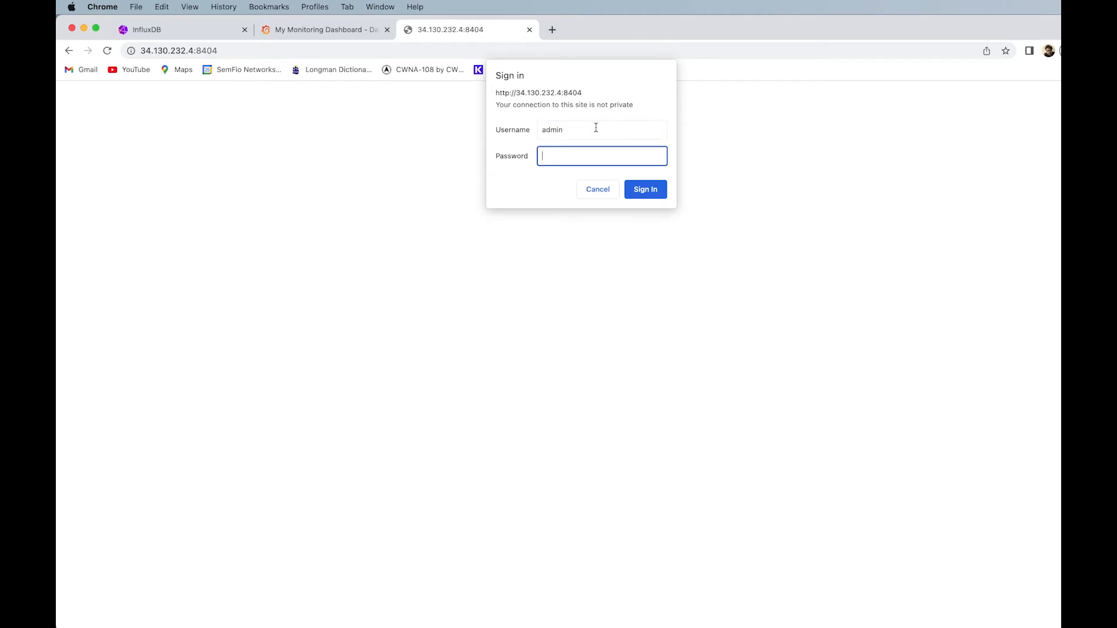
text(password)
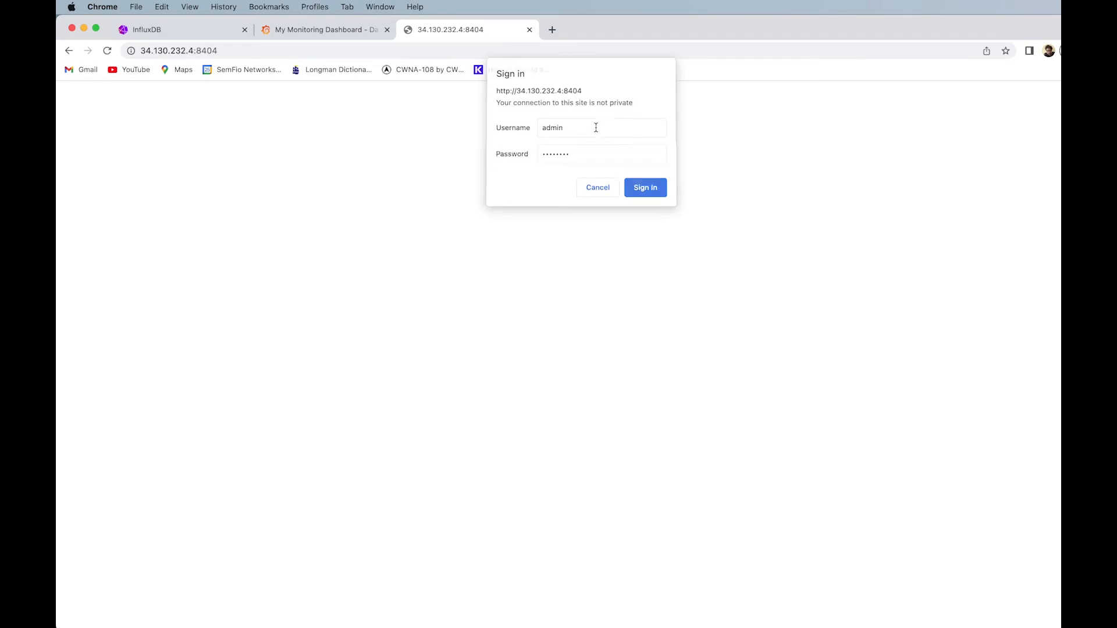
click(645, 187)
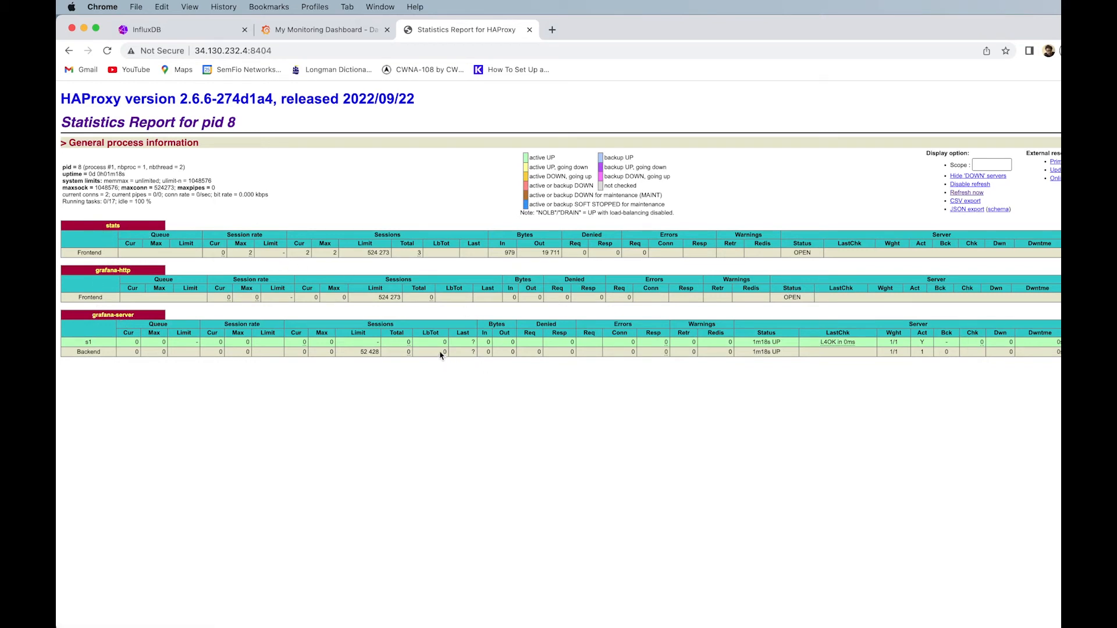
mouse_move(576, 96)
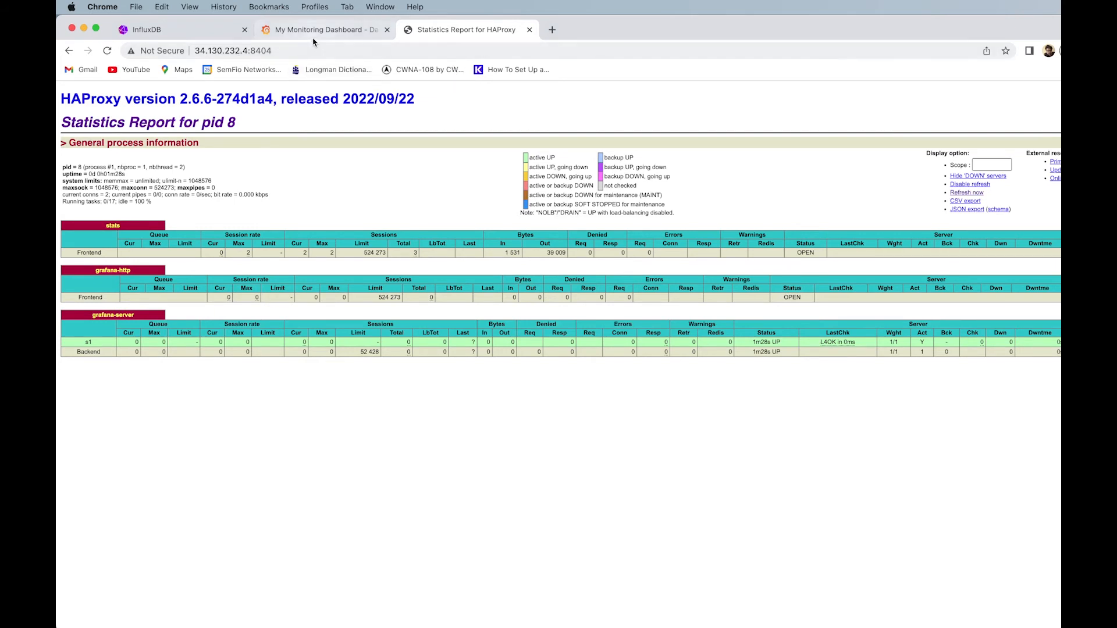
mouse_move(324, 29)
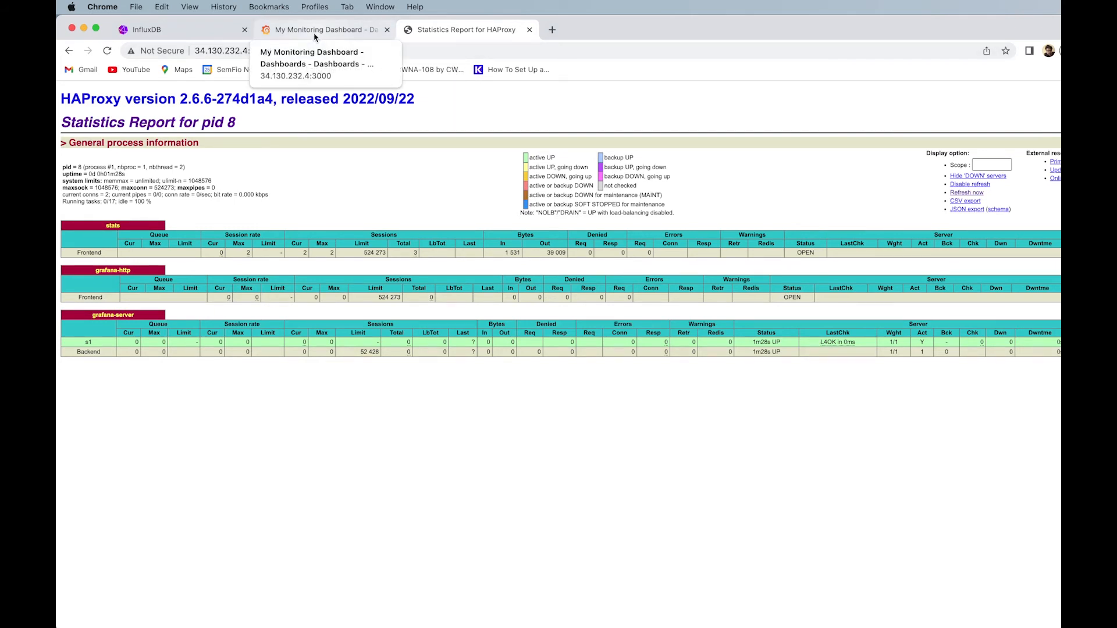
Return to the My Monitoring Dashboard tab after reviewing the HAProxy stats.
click(322, 29)
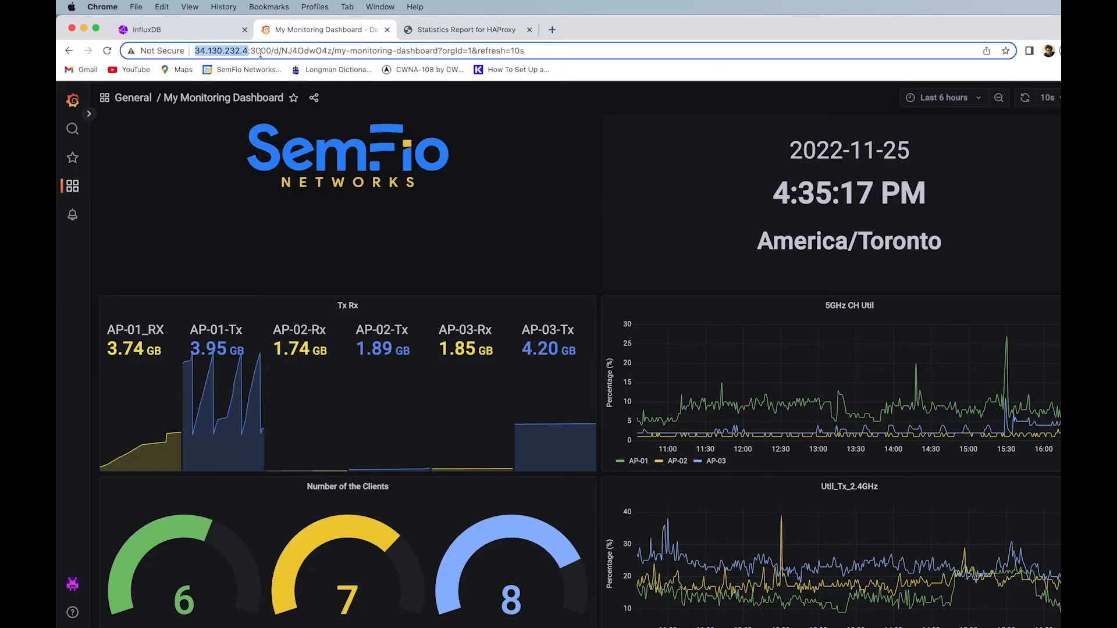
click(466, 29)
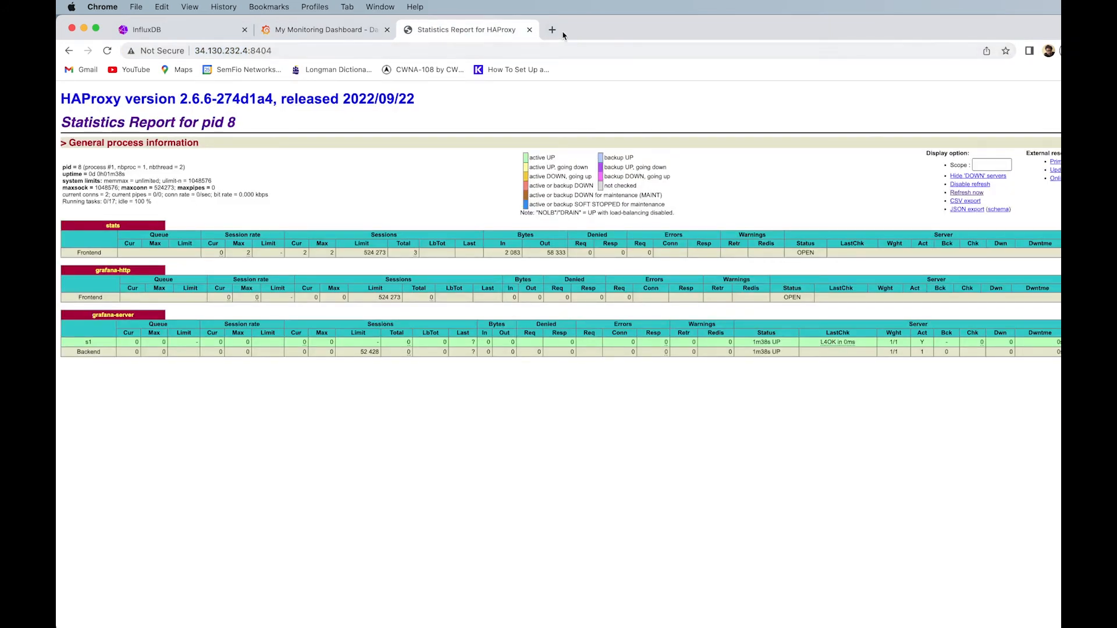
click(552, 29)
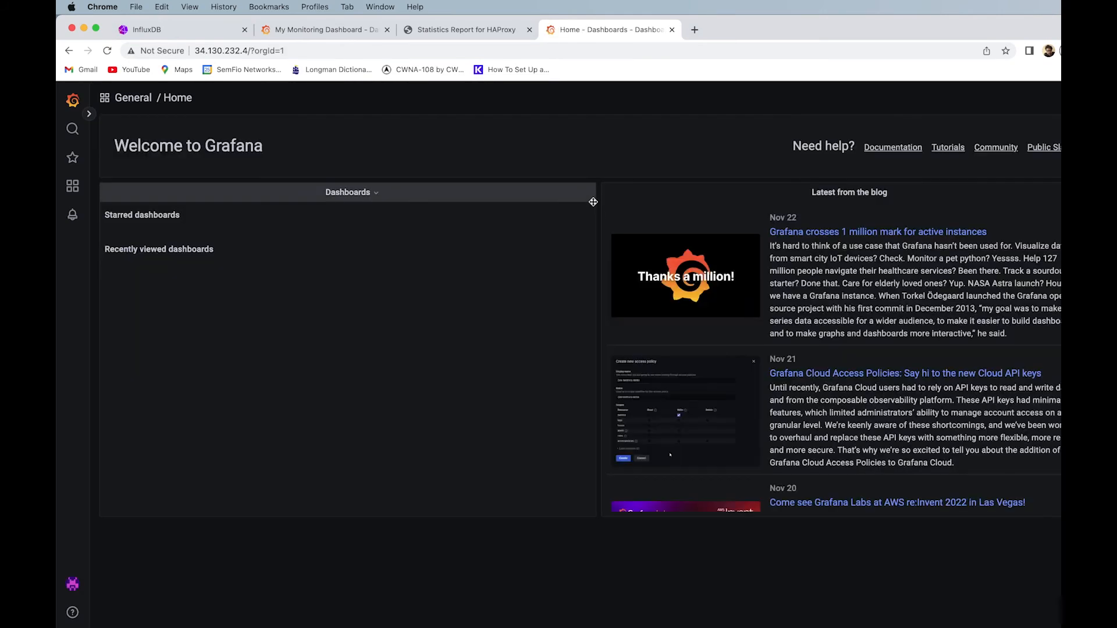
mouse_move(344, 81)
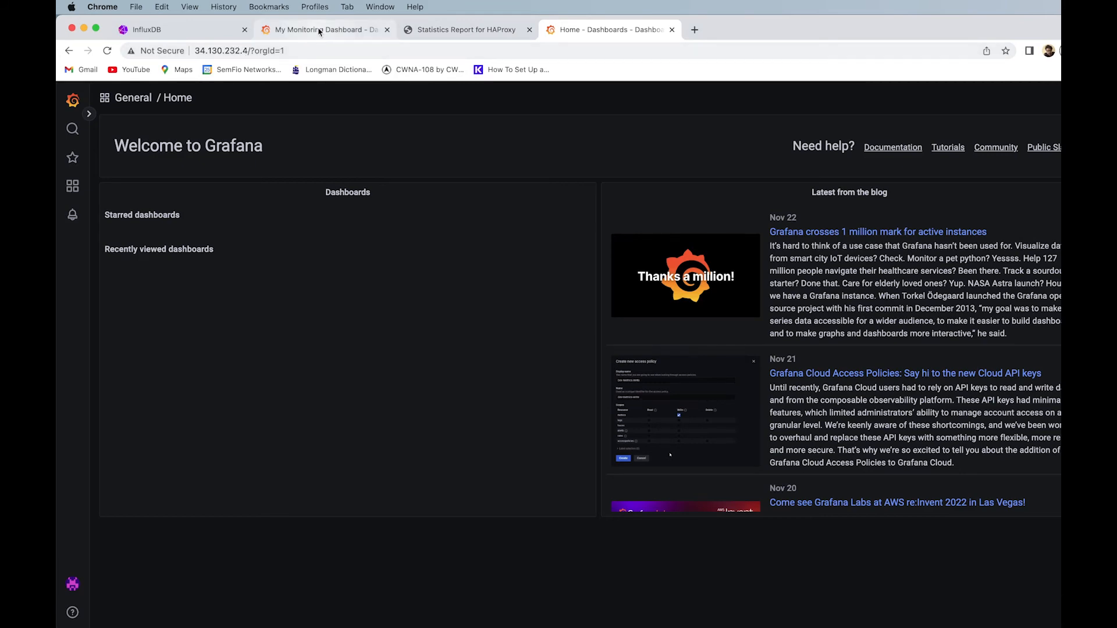
click(320, 29)
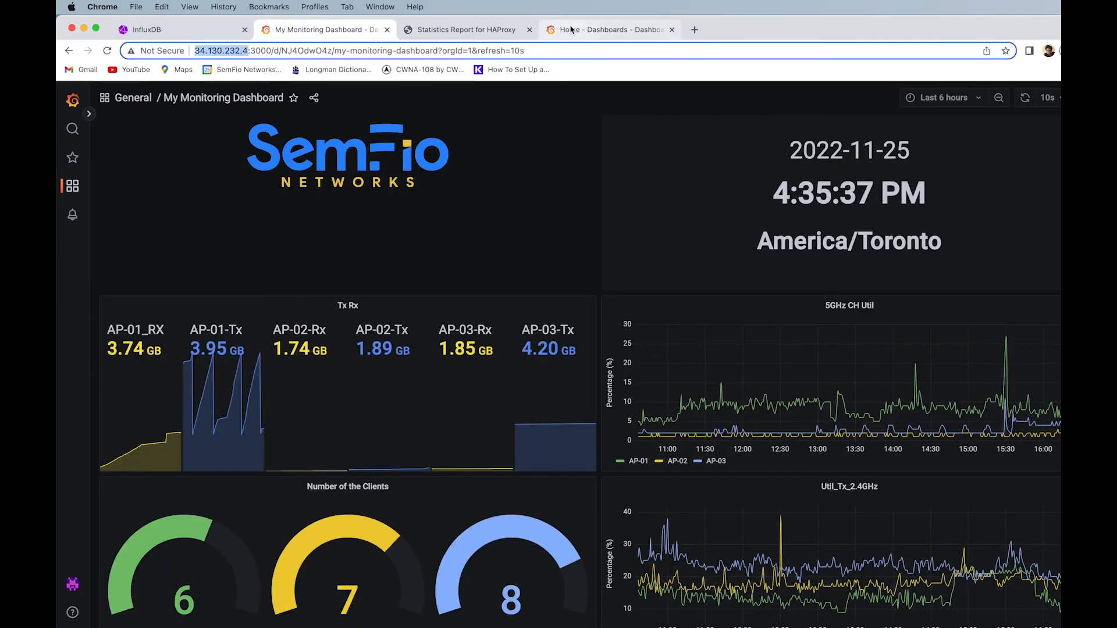
click(606, 29)
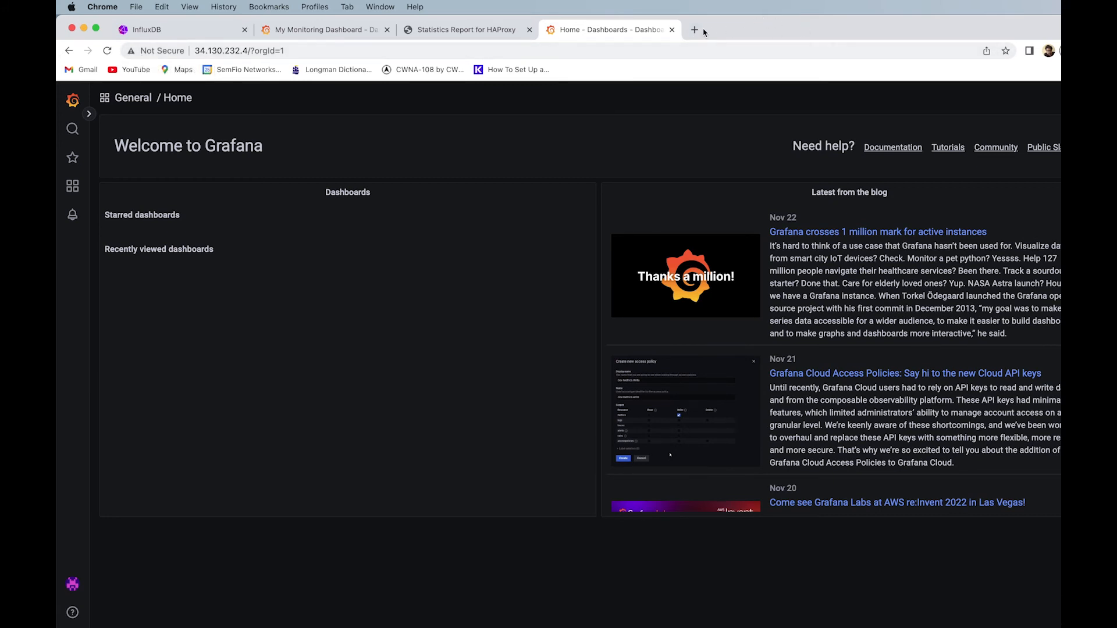
Open Portainer on port 9000 in a new tab and create the admin user.
click(693, 29)
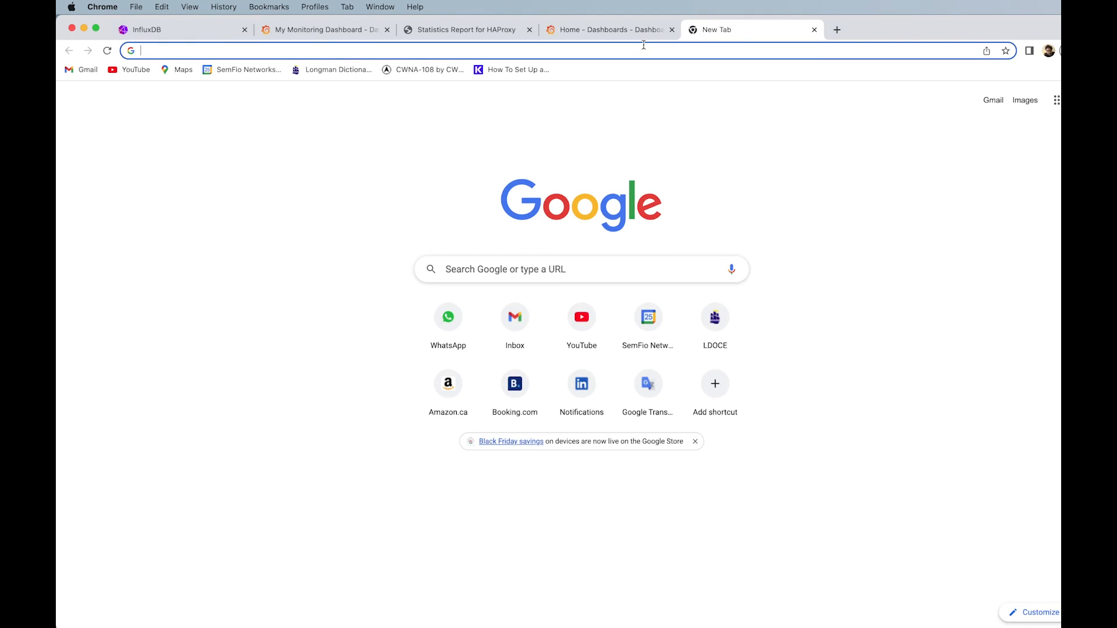
text(http://34.130.232.4:3000)
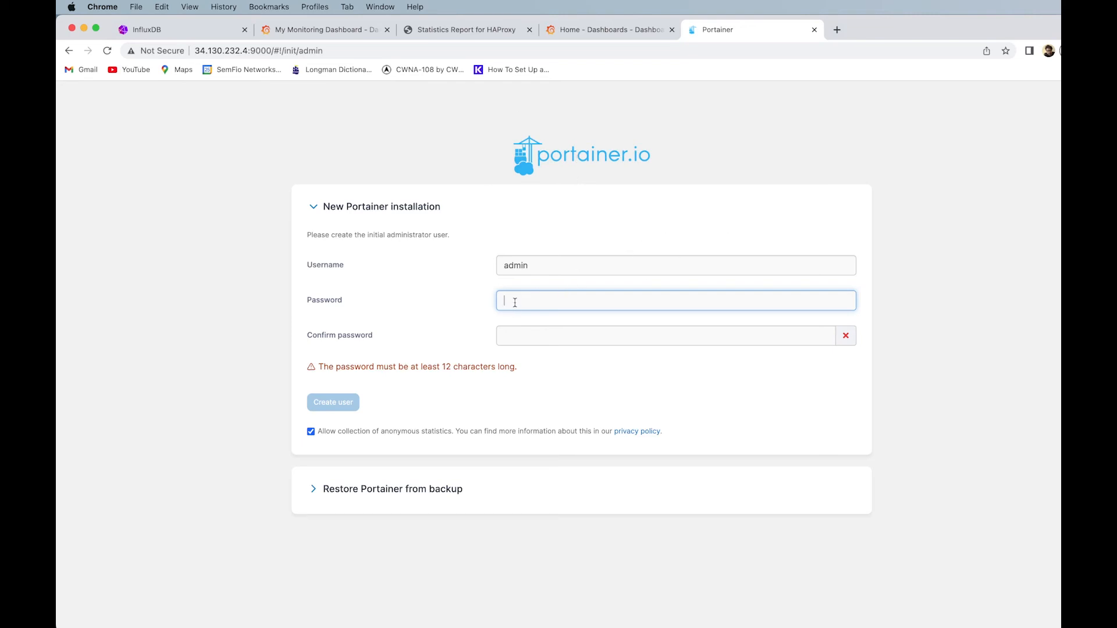
text(••)
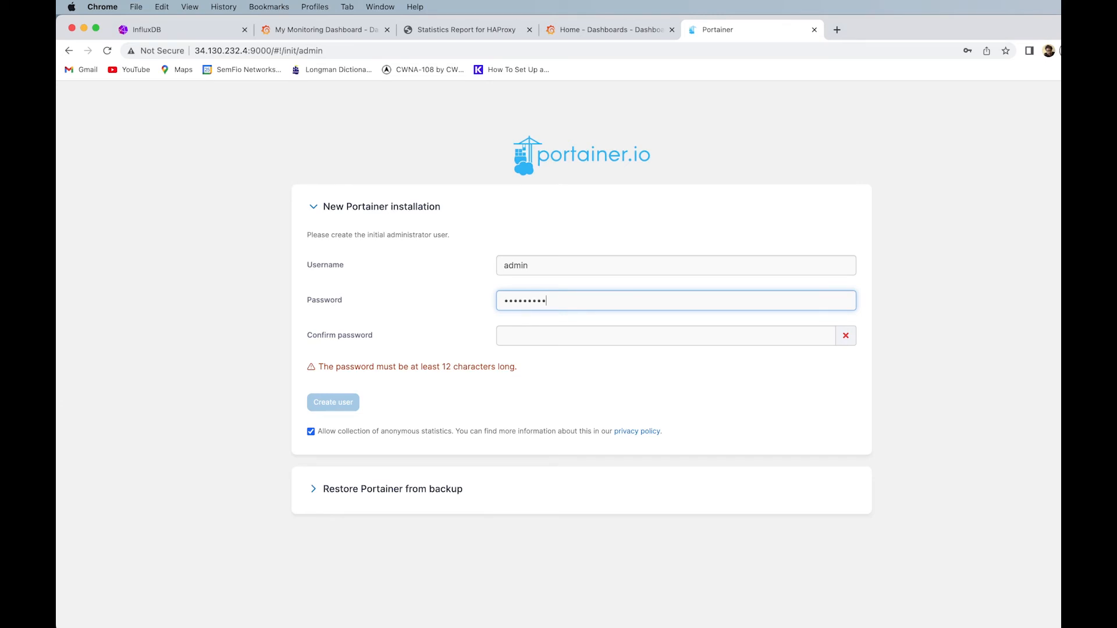
text(••)
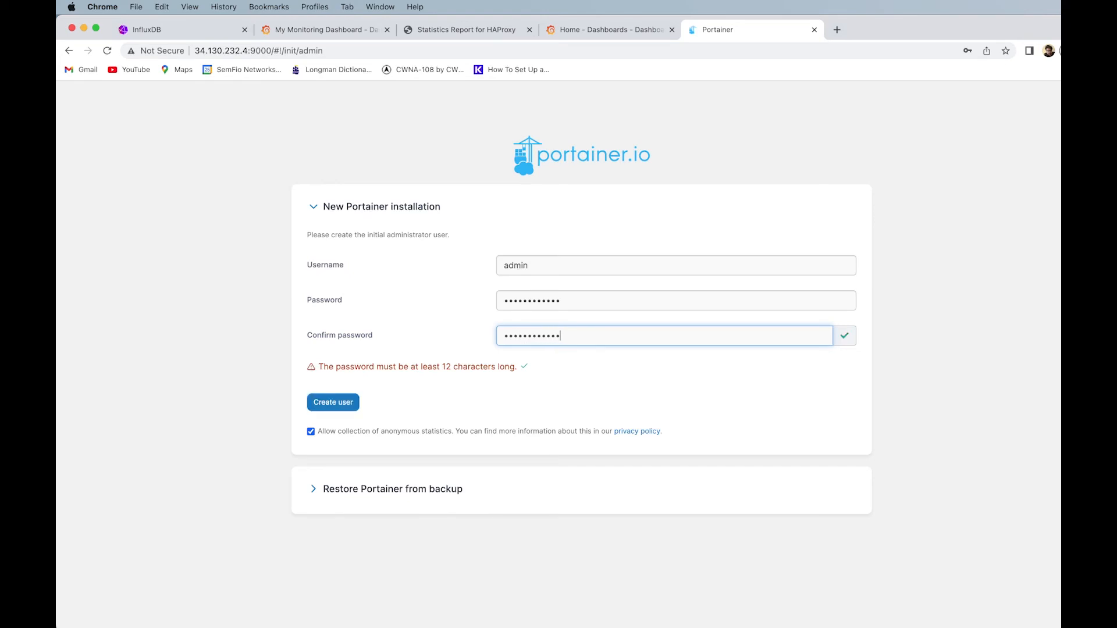
click(333, 402)
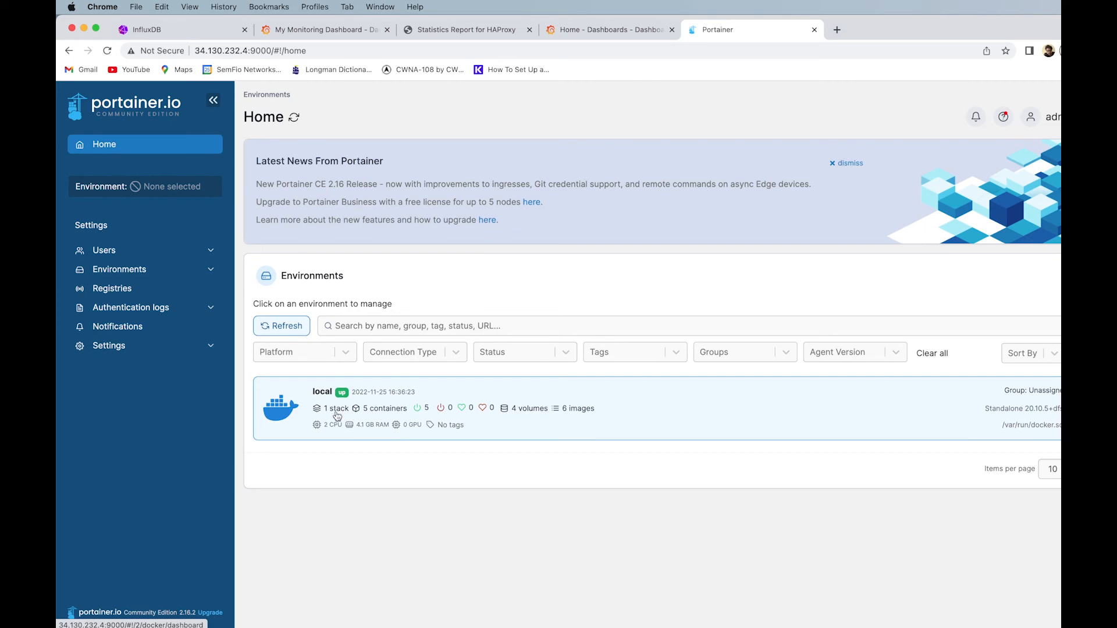
mouse_move(522, 416)
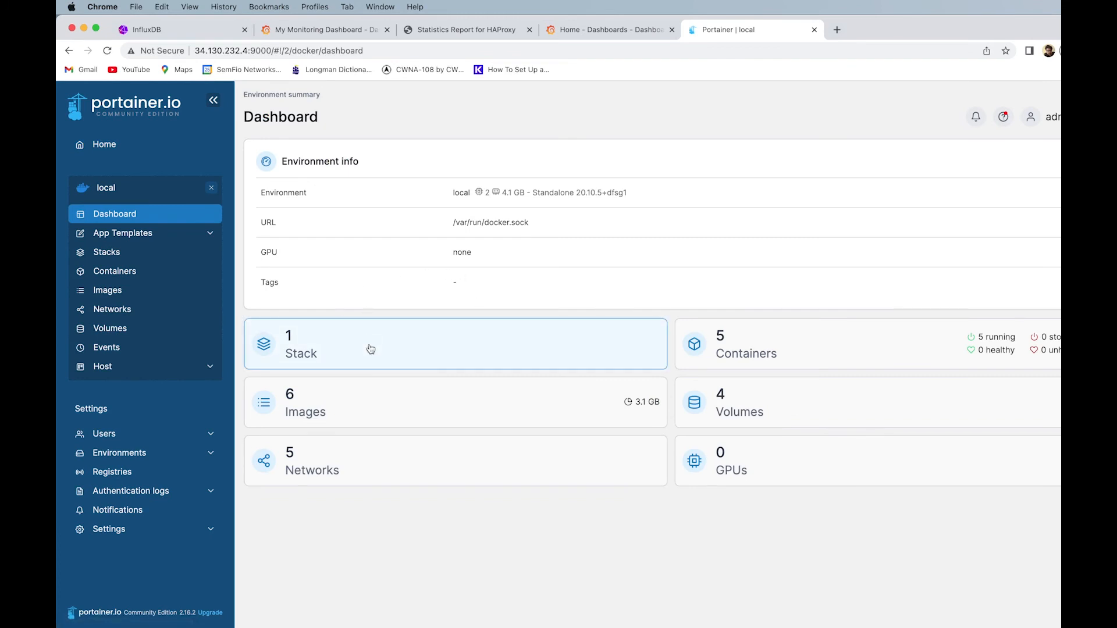
mouse_move(878, 371)
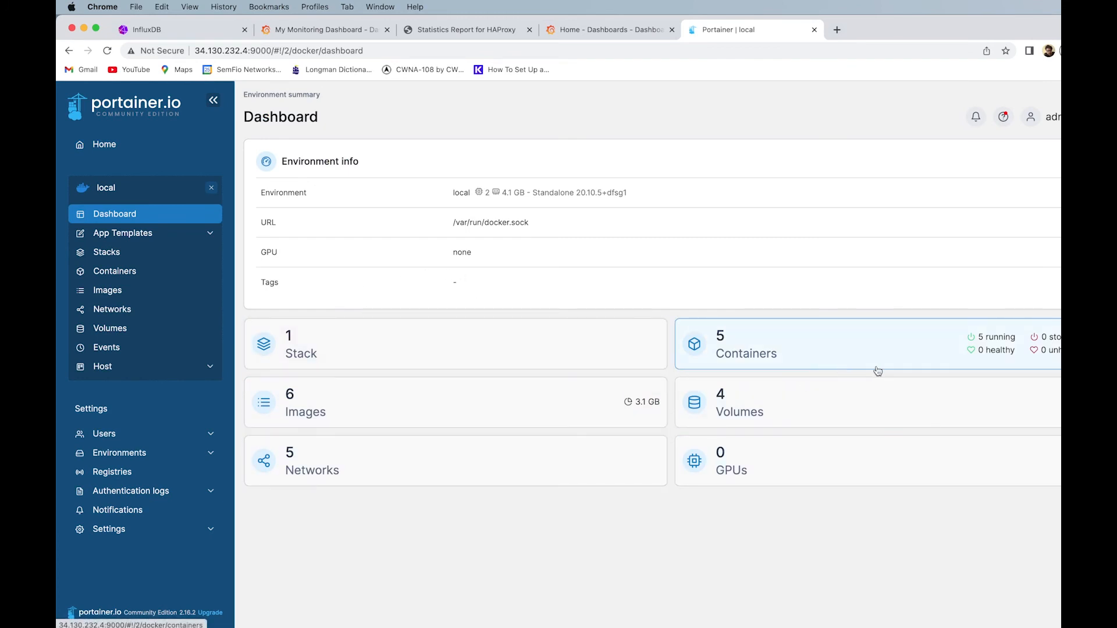
mouse_move(820, 340)
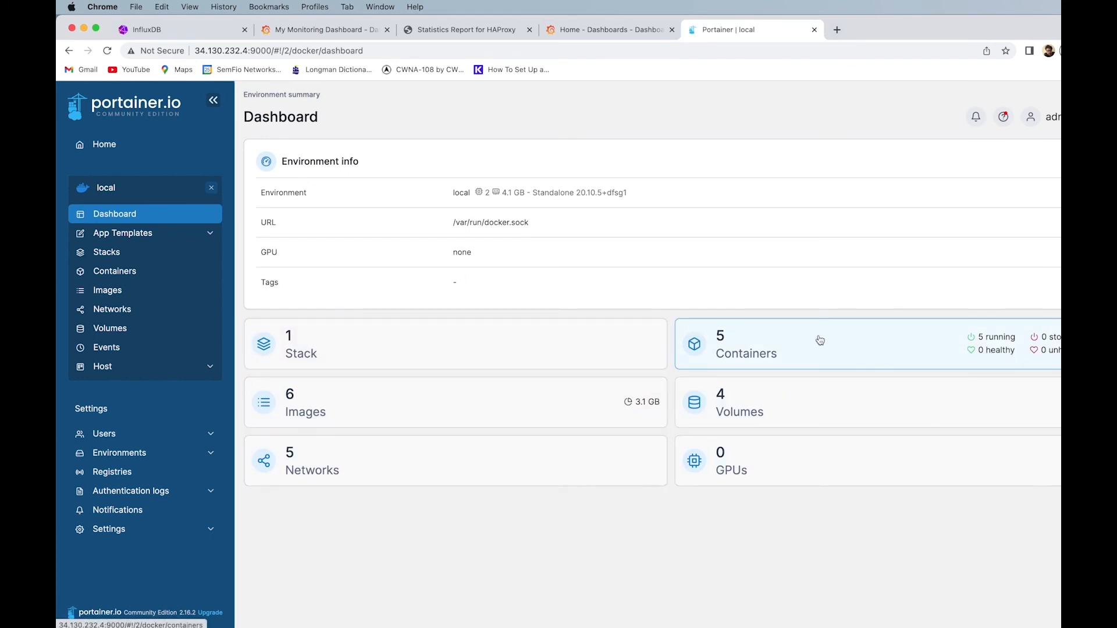
Open the Containers tile on the local environment dashboard.
click(746, 344)
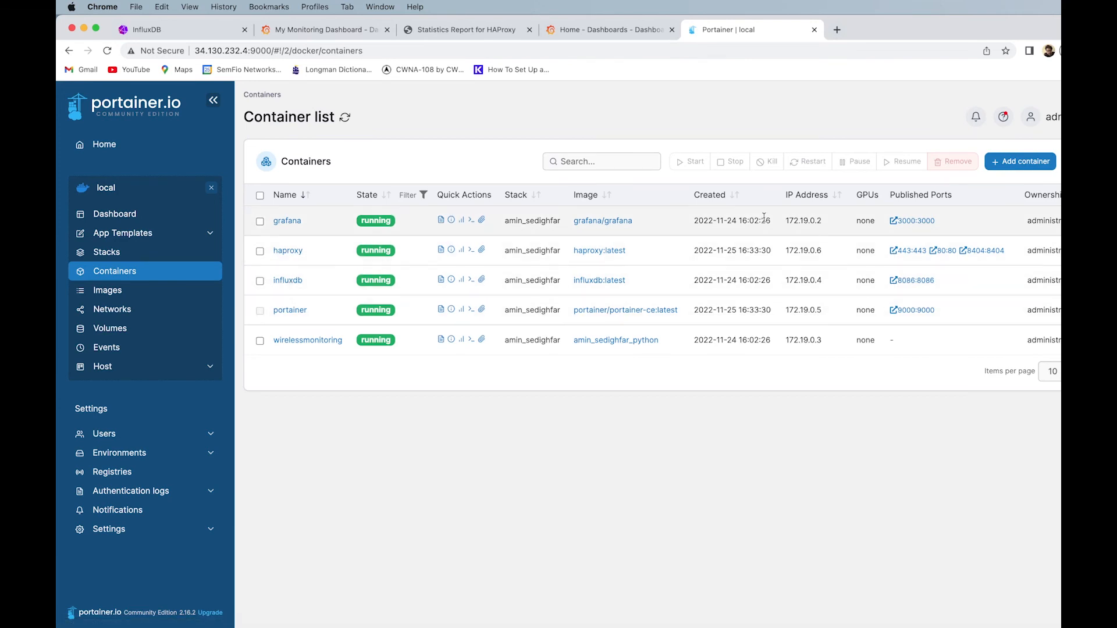
mouse_move(286, 280)
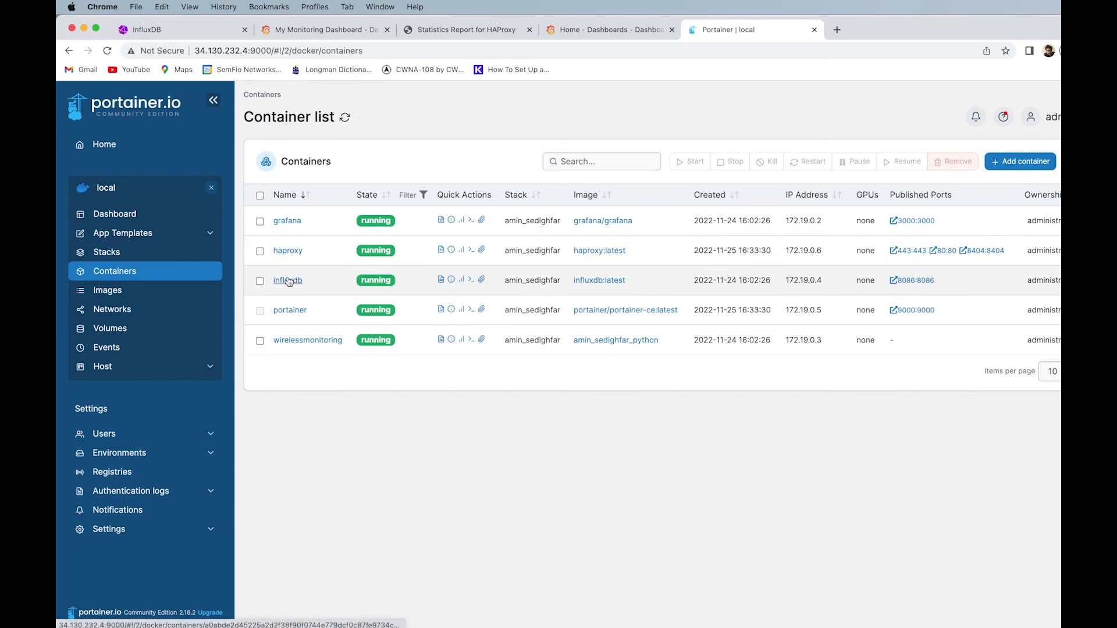
Open the influxdb container and scroll down to its volumes and connected networks.
click(287, 280)
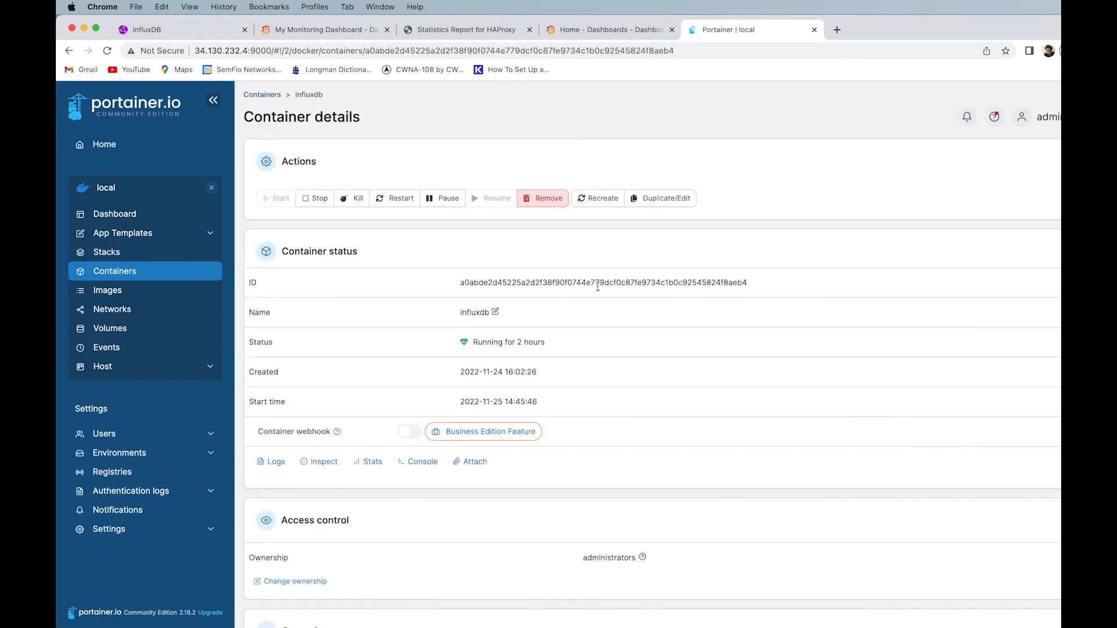
scroll(down, 3)
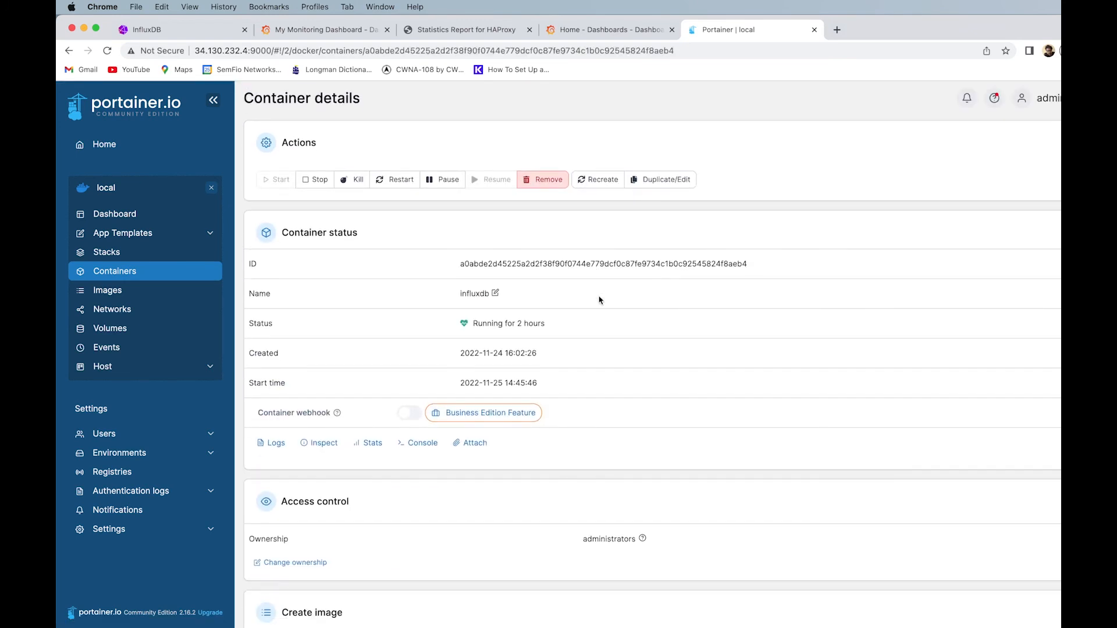
scroll(down, 3)
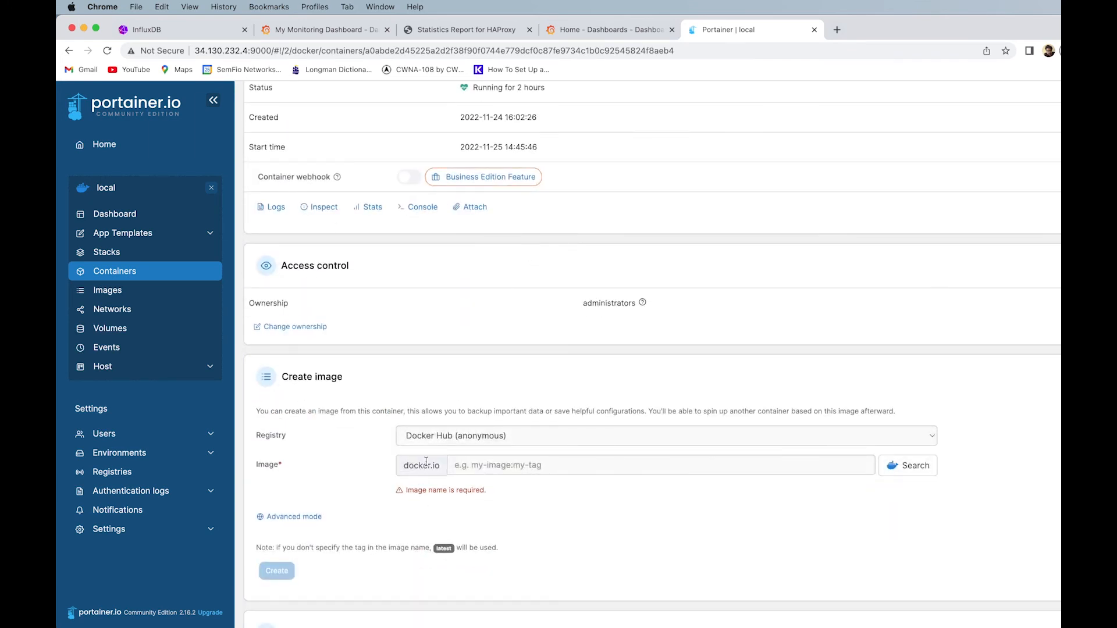
scroll(down, 3)
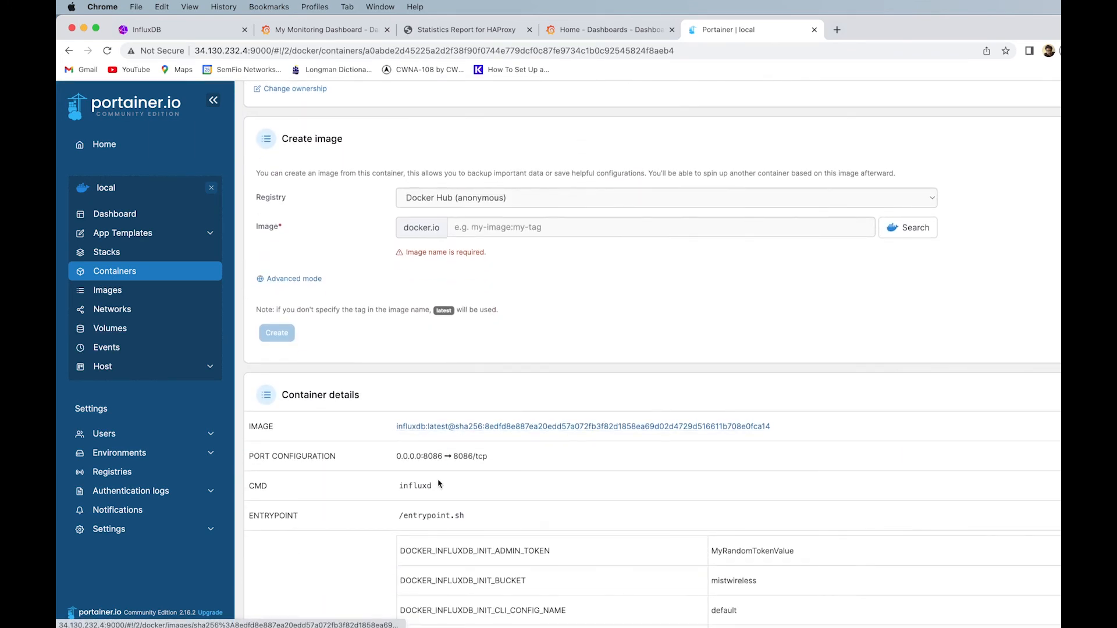
scroll(down, 3)
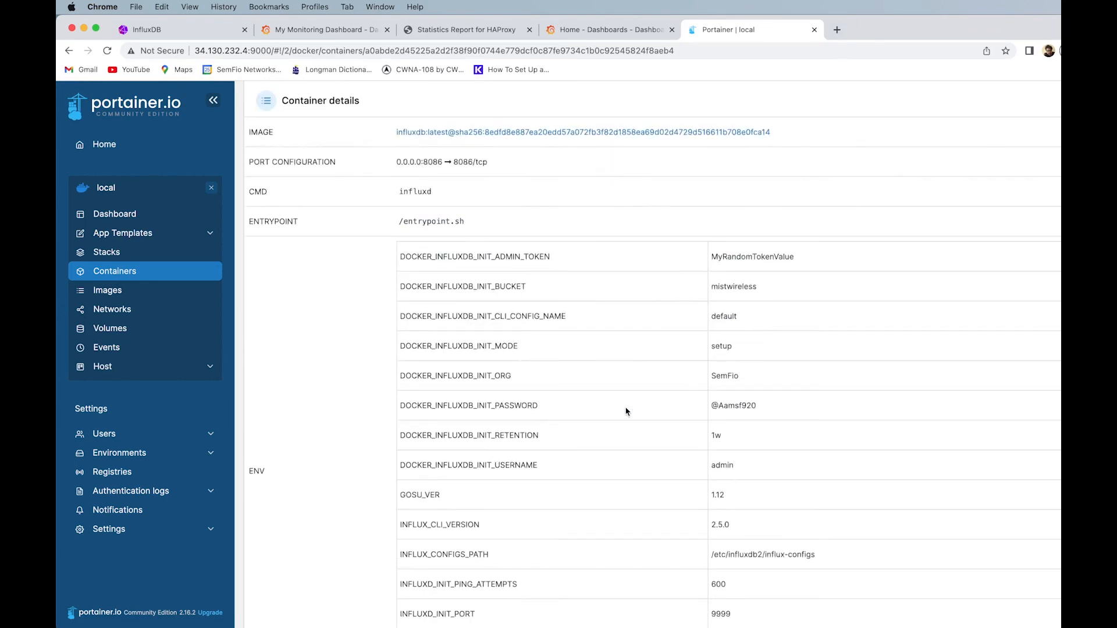
scroll(down, 3)
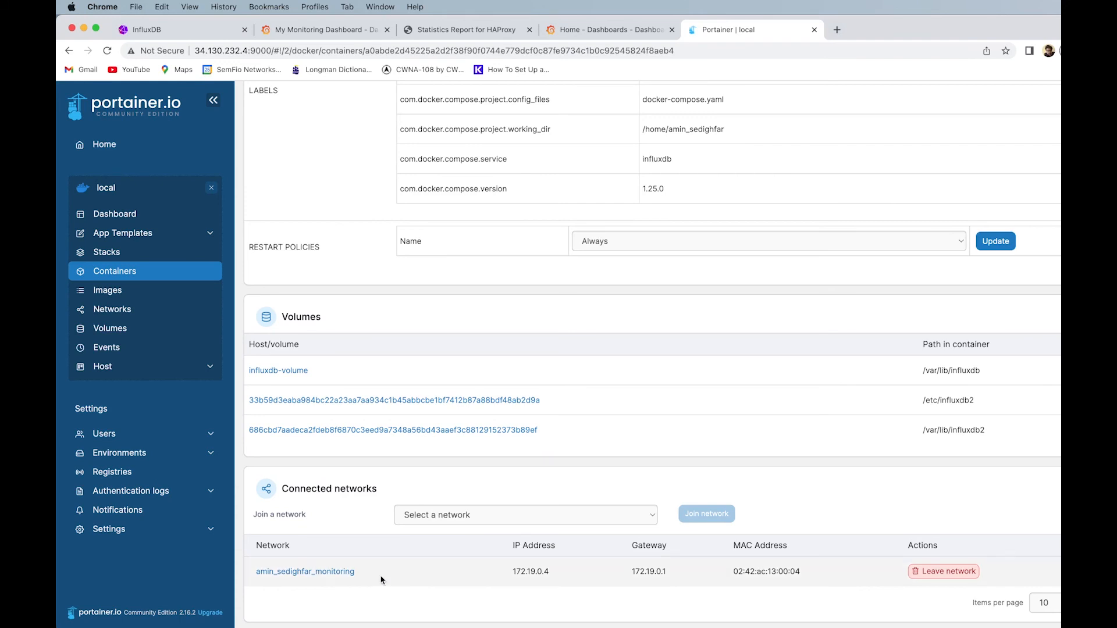
mouse_move(305, 571)
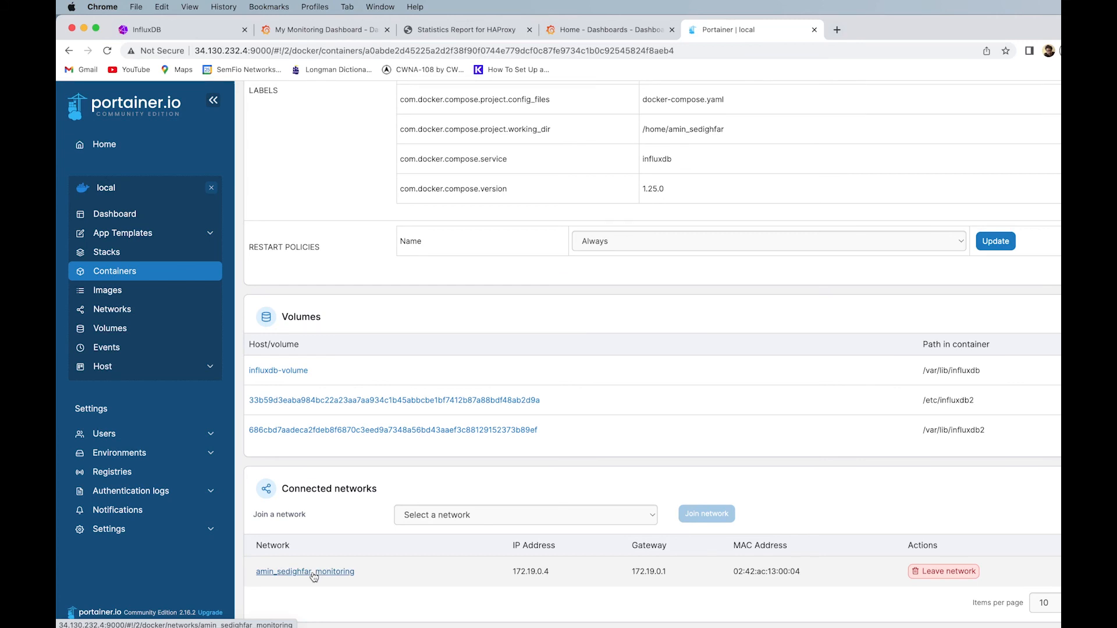
mouse_move(377, 587)
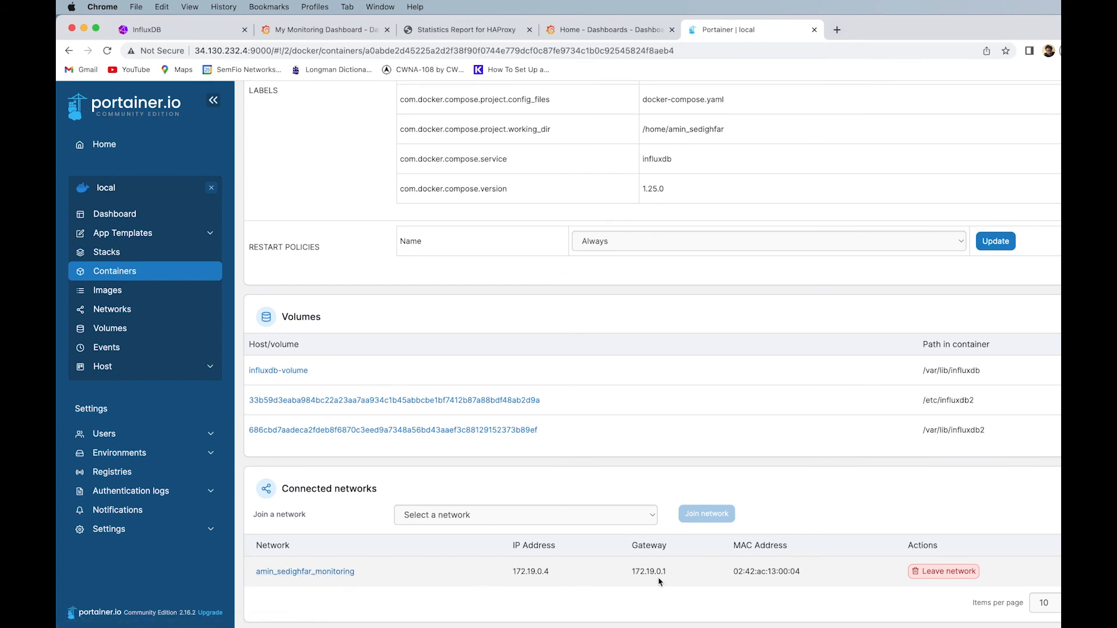
mouse_move(305, 572)
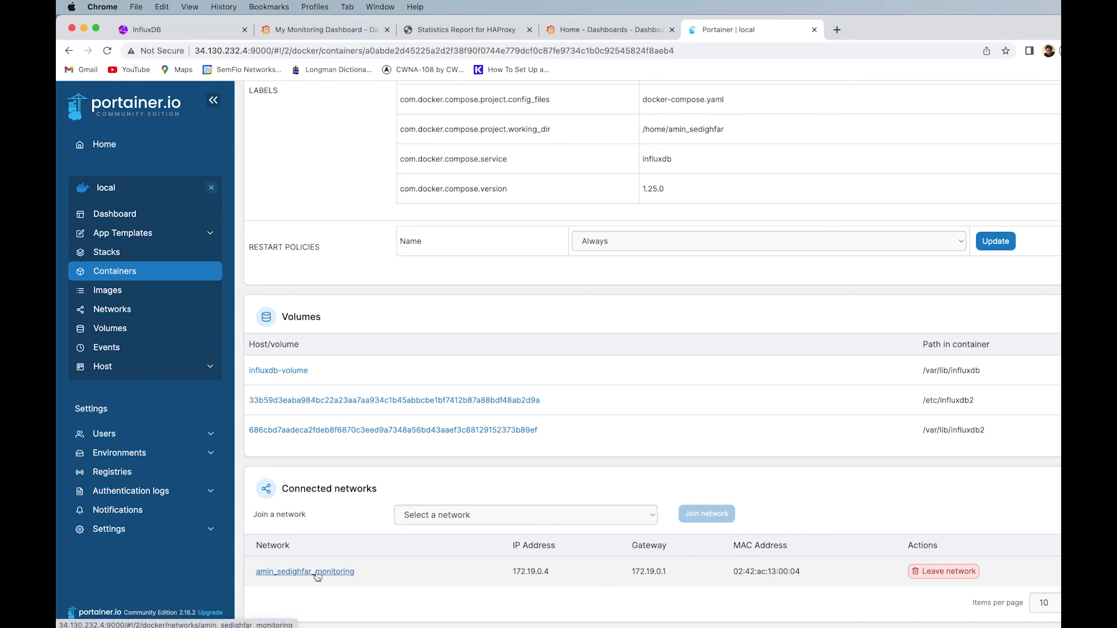
Open the monitoring network's details and scroll to its member containers.
click(305, 572)
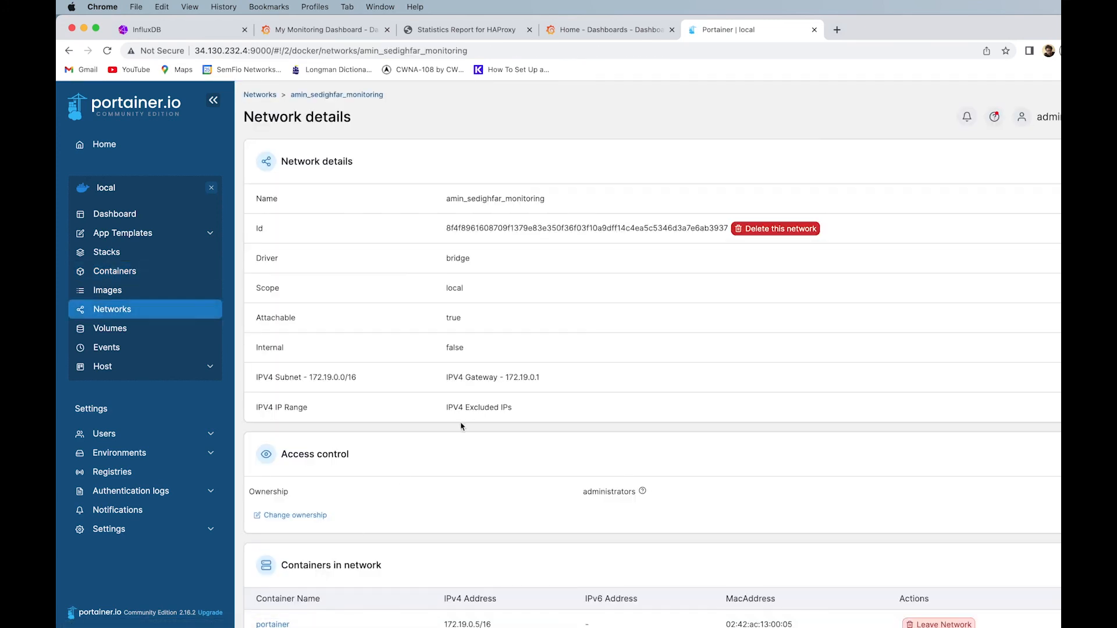
scroll(down, 3)
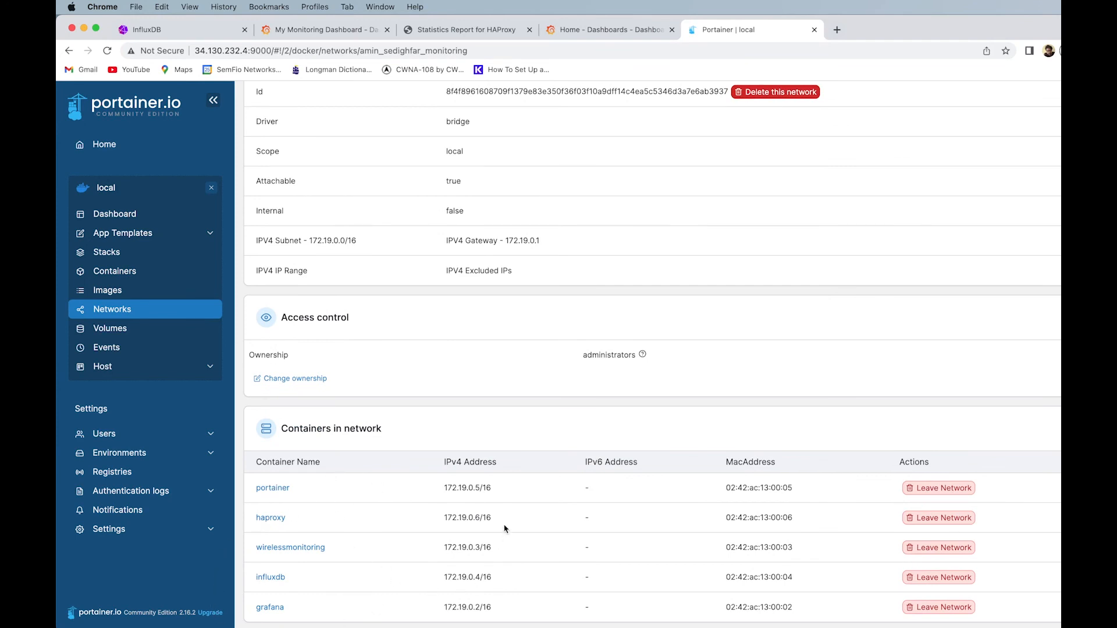
mouse_move(501, 528)
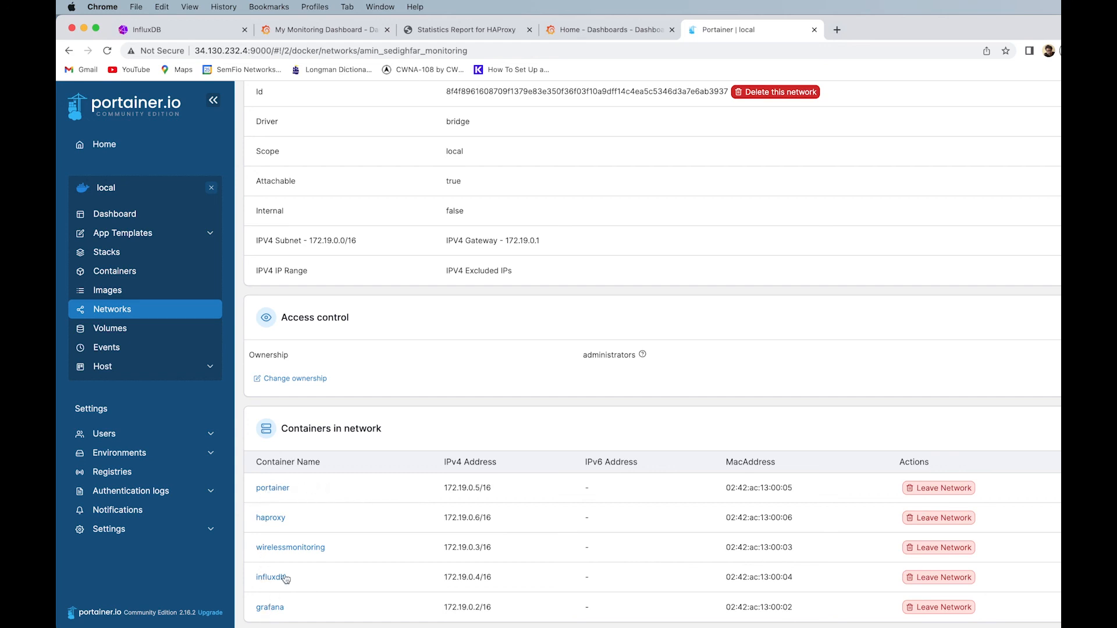
mouse_move(254, 582)
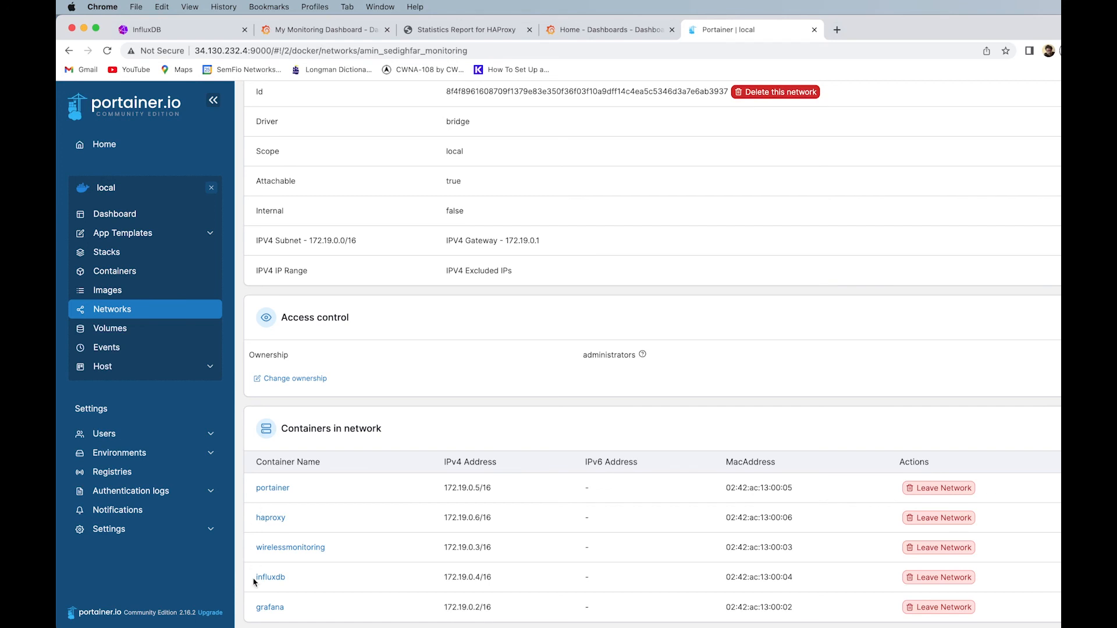
mouse_move(476, 590)
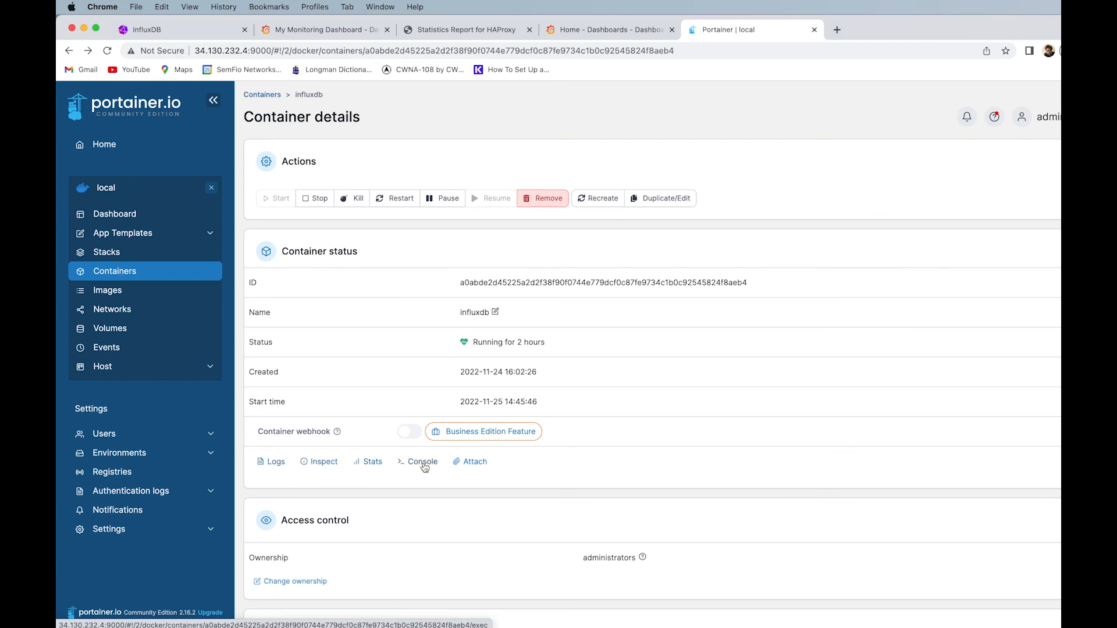
Connect a /bin/bash console to the influxdb container.
click(422, 461)
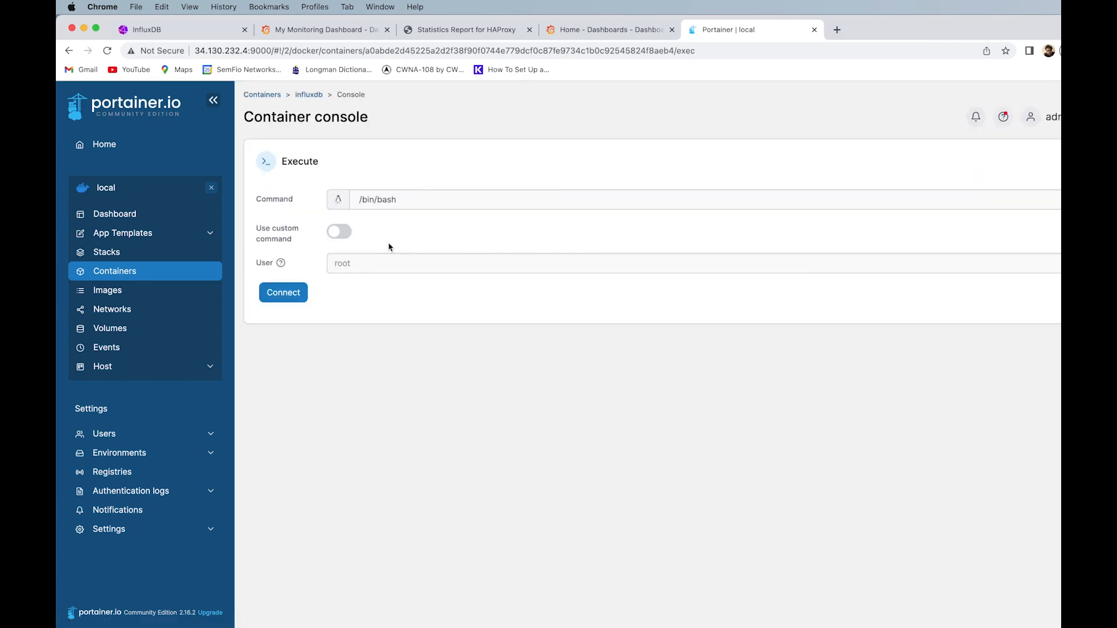
click(282, 292)
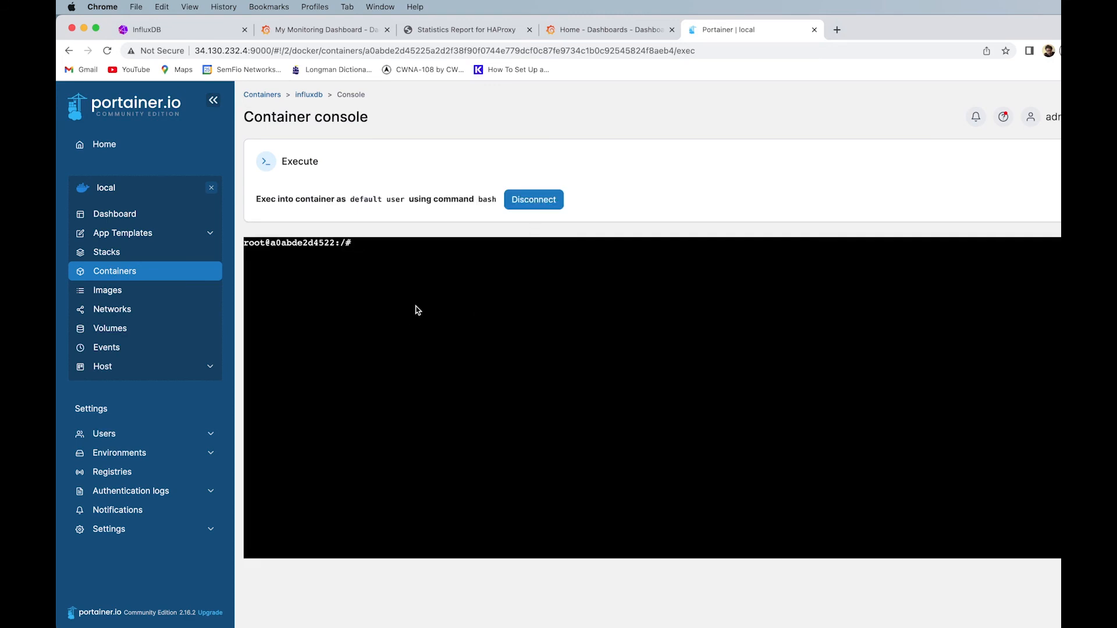
mouse_move(395, 308)
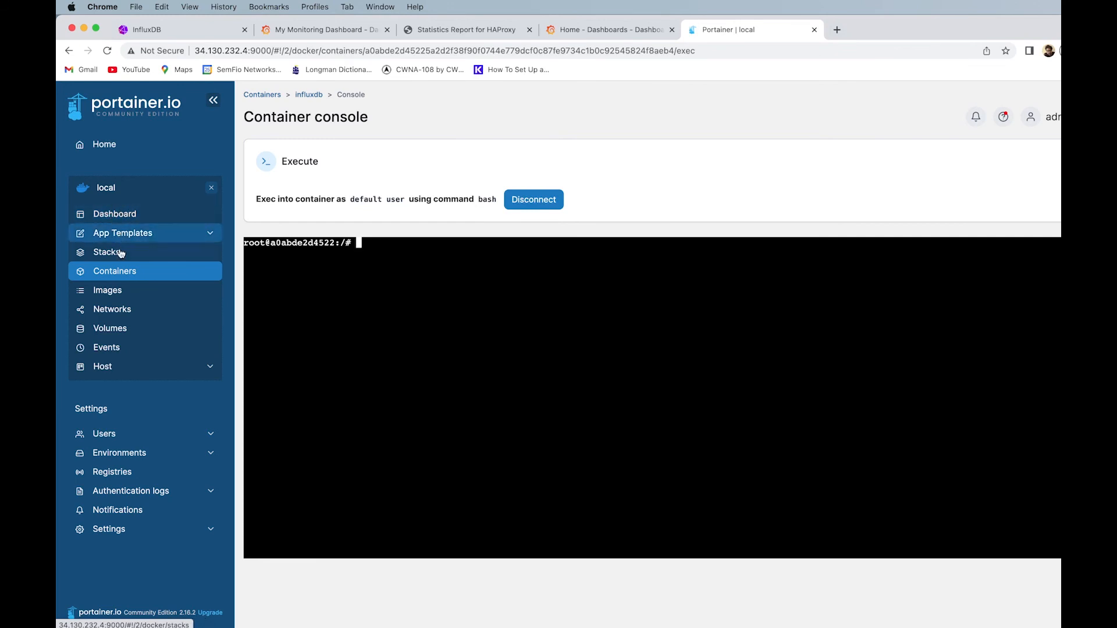
Browse Portainer's stacks list, then return to the home page showing the local environment.
click(108, 290)
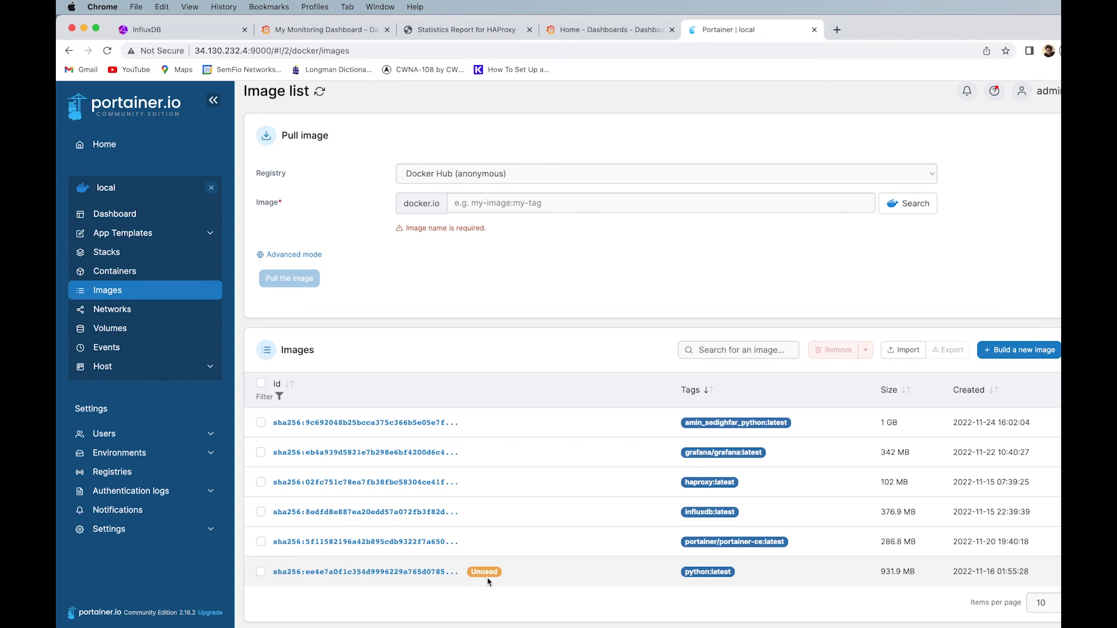
mouse_move(110, 328)
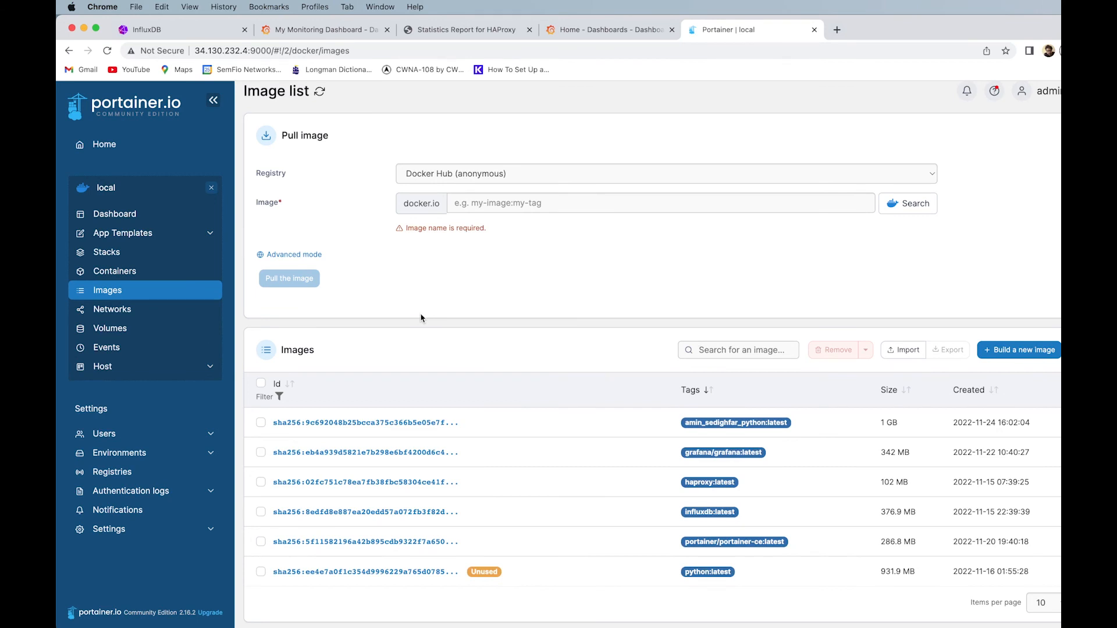
mouse_move(105, 143)
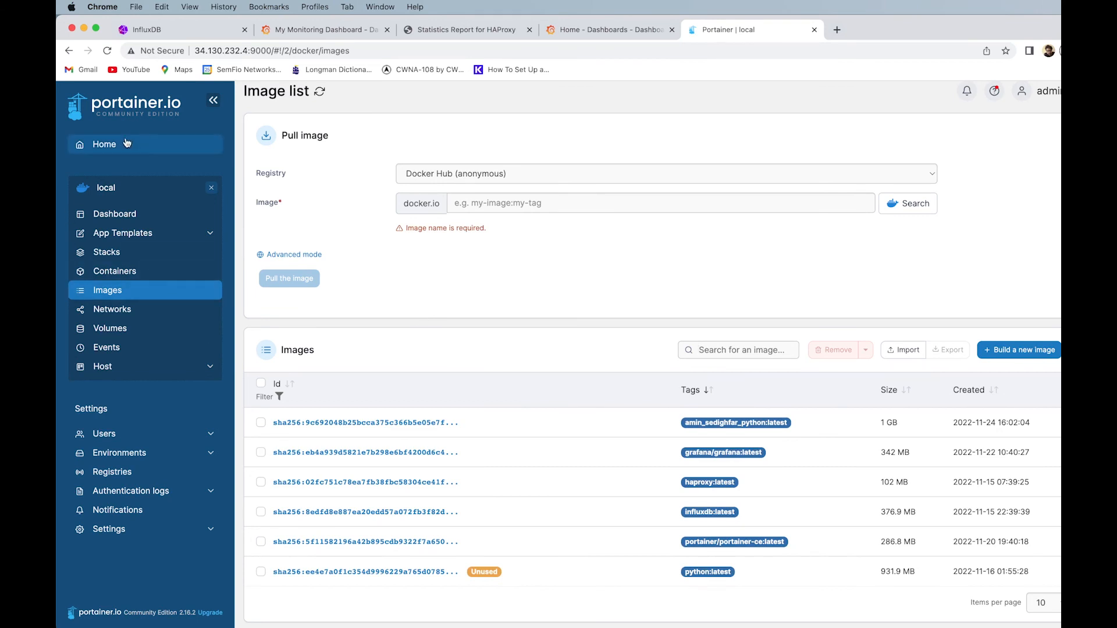
click(104, 143)
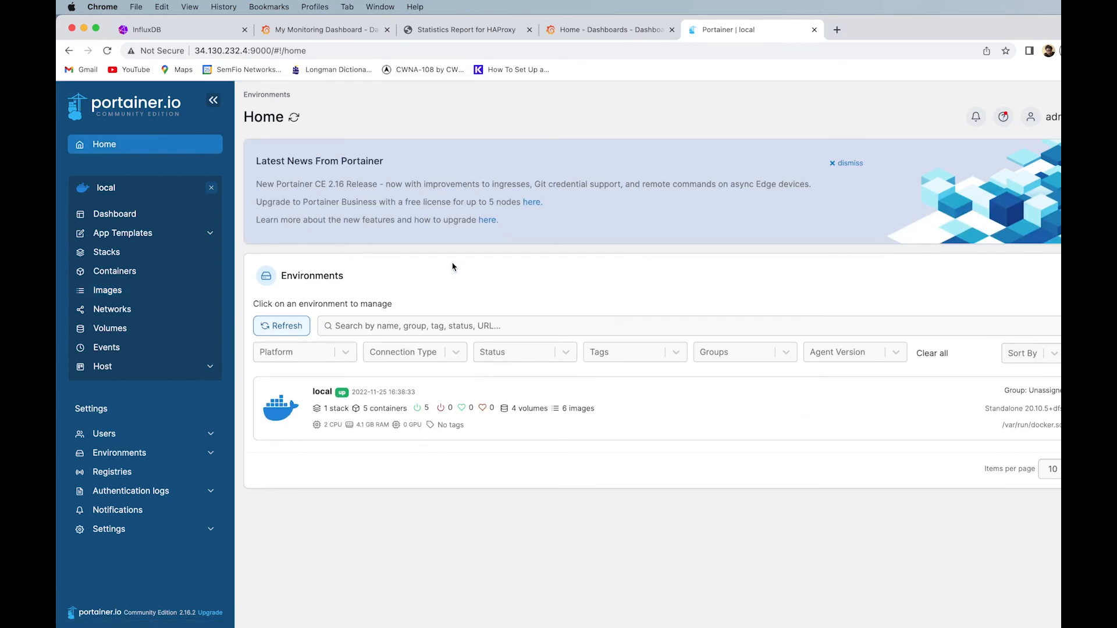
mouse_move(428, 428)
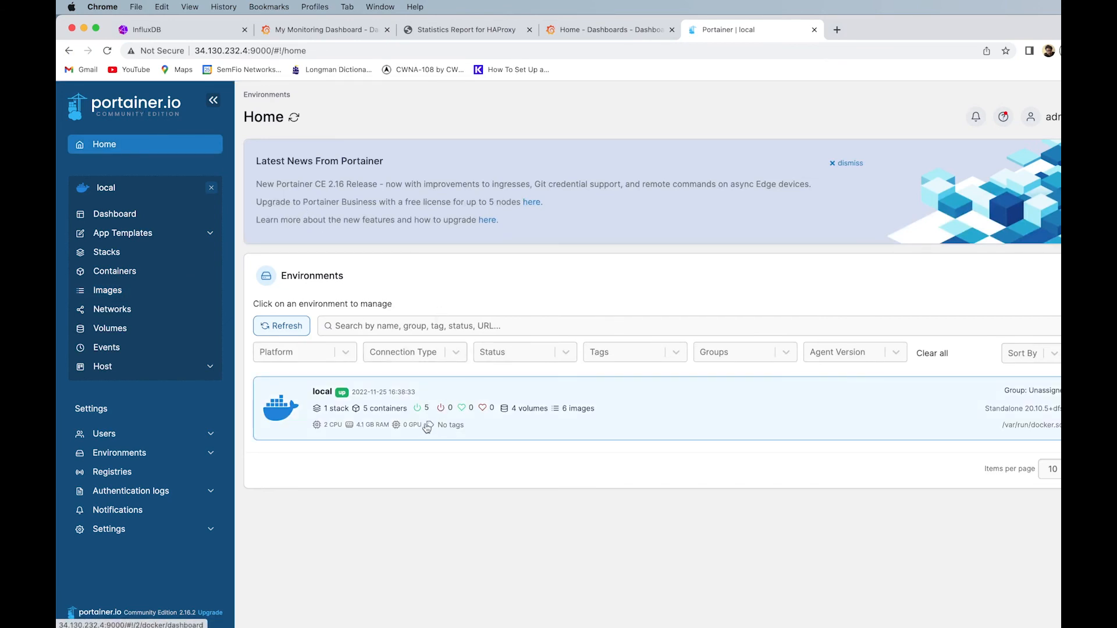